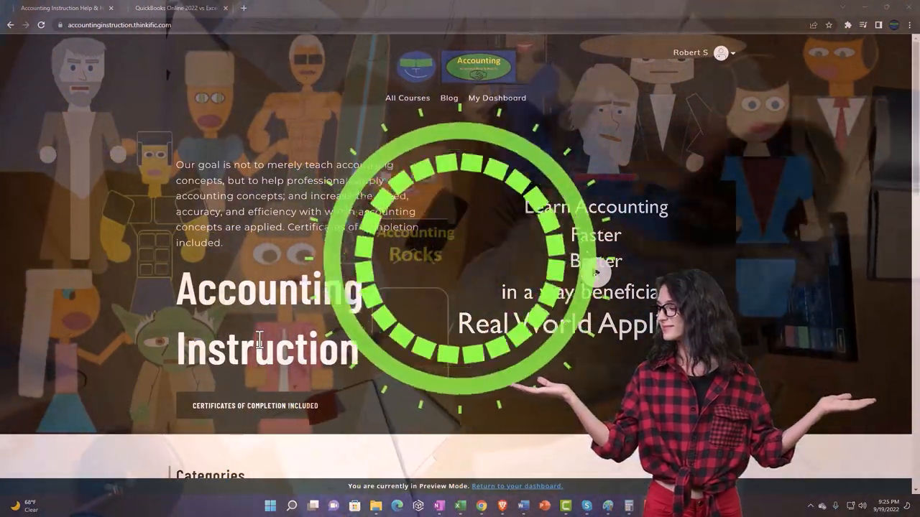
Launch the United States test drive of Craig's Design and Landscaping Services sample company
{"action": "scroll", "scroll_direction": "down", "scroll_amount": 3}
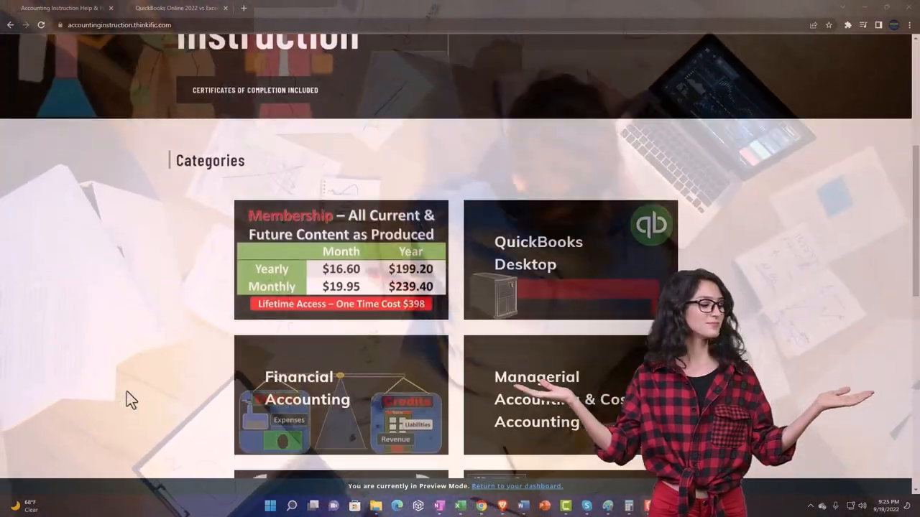
{"action": "scroll", "scroll_direction": "down", "scroll_amount": 3}
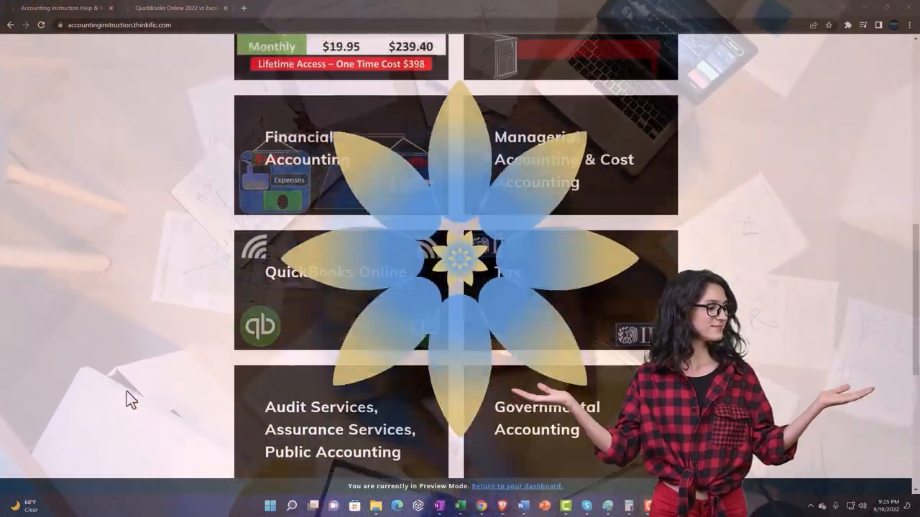
{"action": "scroll", "scroll_direction": "down", "scroll_amount": 3}
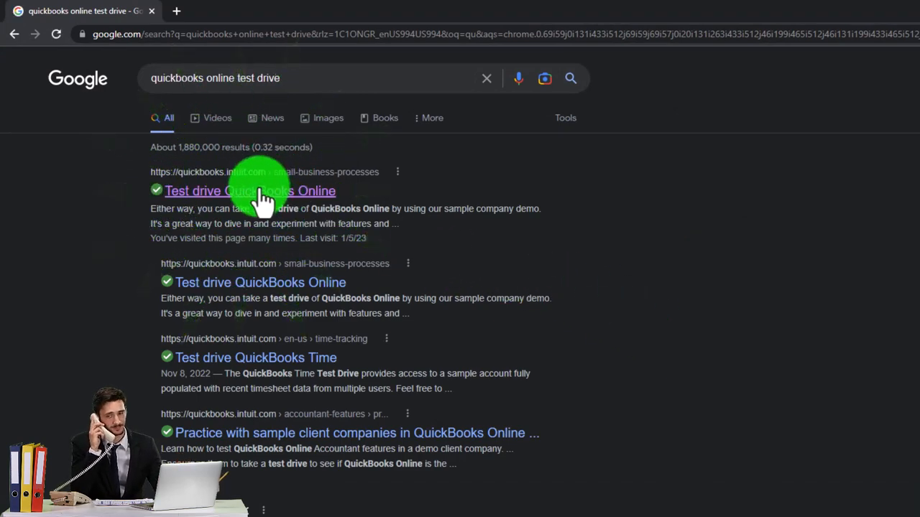
{"action": "left_click", "coordinate": [250, 191]}
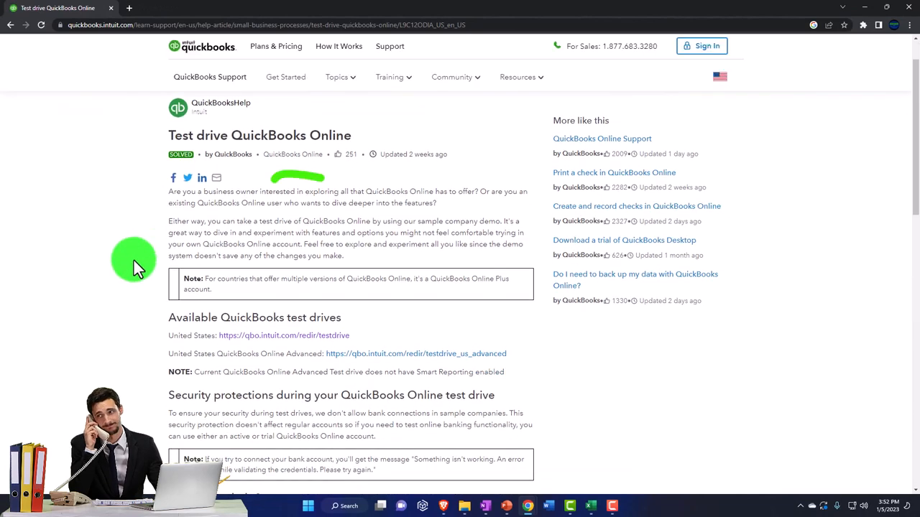
{"action": "left_click", "coordinate": [284, 335]}
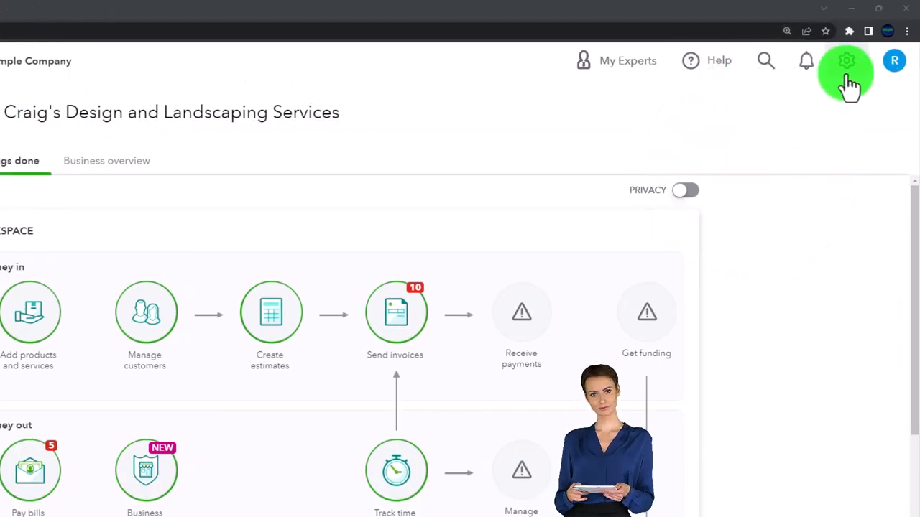
{"action": "left_click", "coordinate": [846, 72]}
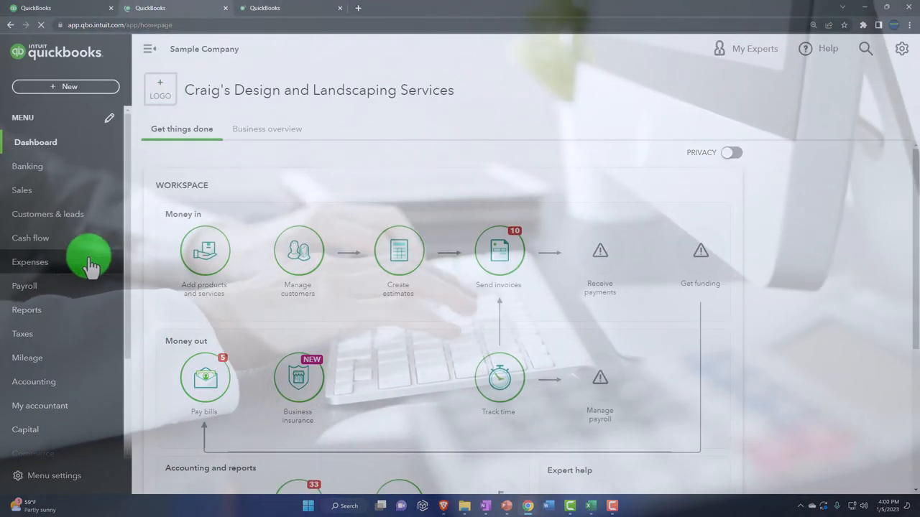
Open the Balance Sheet report from Reports
{"action": "left_click", "coordinate": [27, 309]}
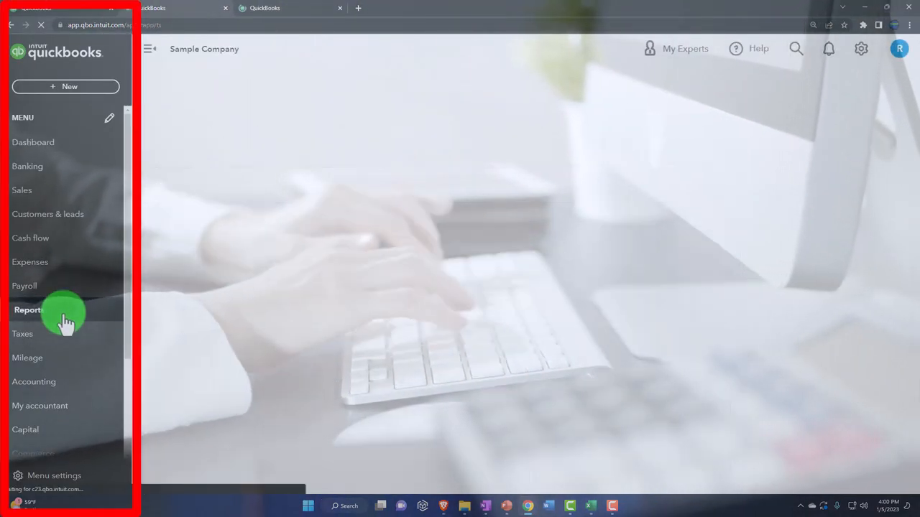
{"action": "left_click", "coordinate": [29, 310]}
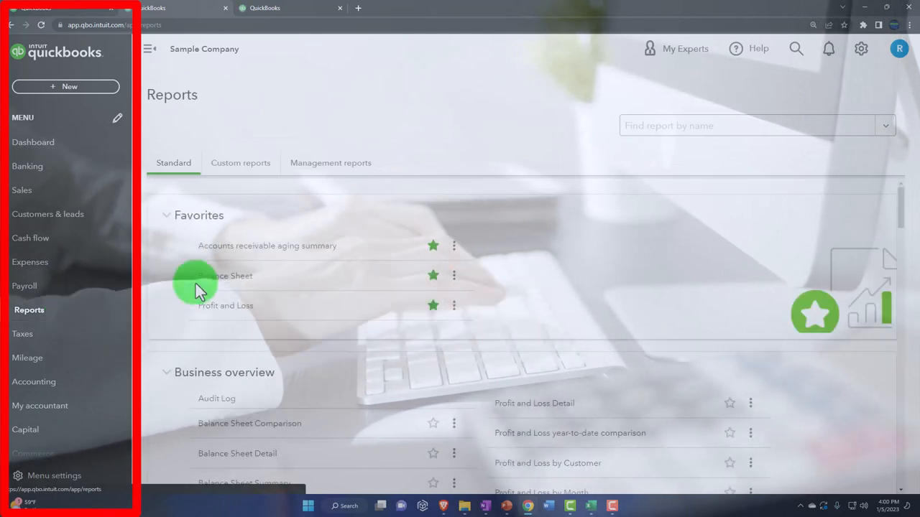
{"action": "left_click", "coordinate": [224, 276]}
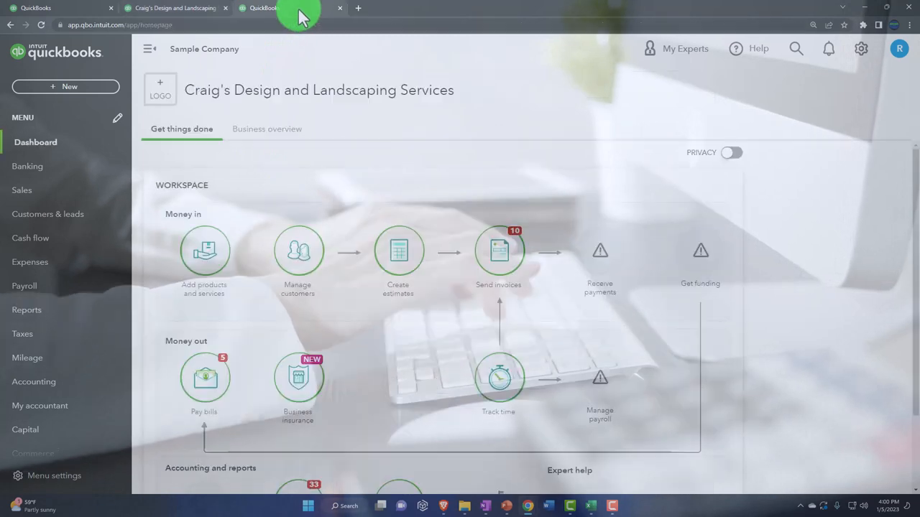
In the other company tab, open the Profit and Loss report and hide the navigation menu
{"action": "left_click", "coordinate": [29, 310]}
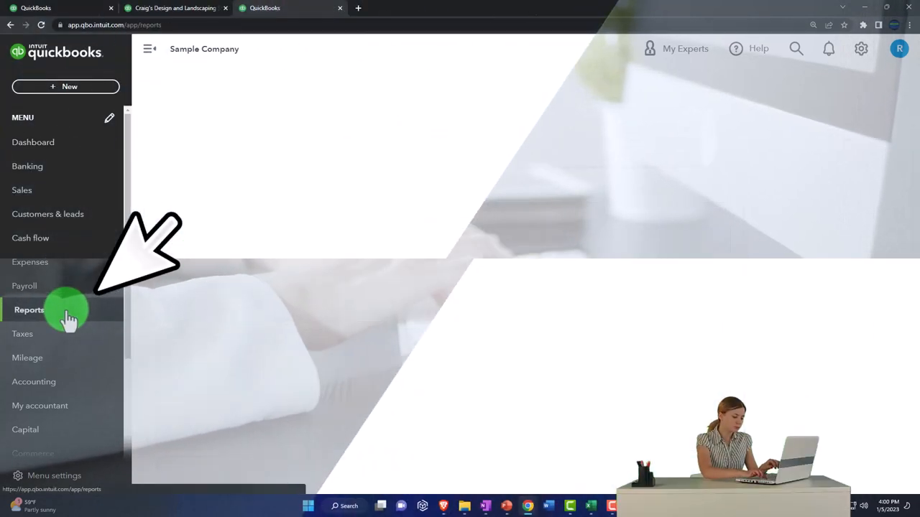
{"action": "left_click", "coordinate": [28, 310]}
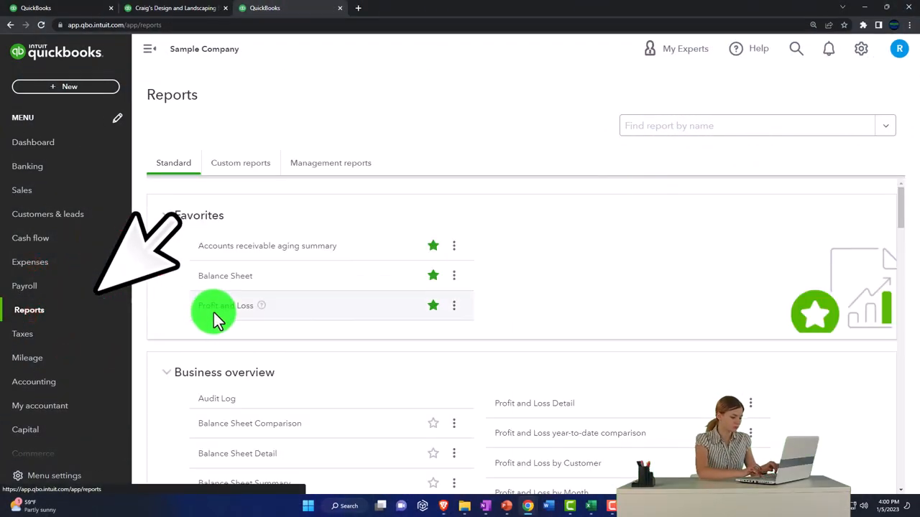
{"action": "left_click", "coordinate": [230, 305]}
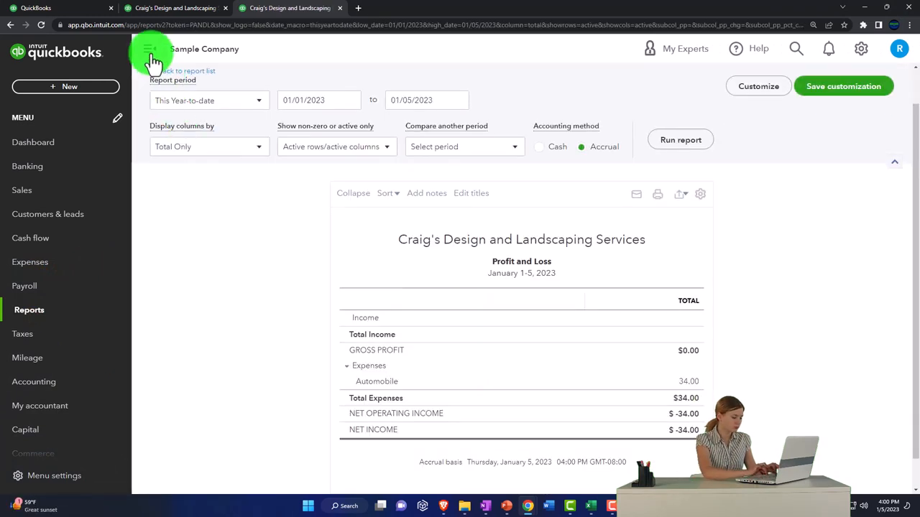
{"action": "left_click", "coordinate": [151, 54]}
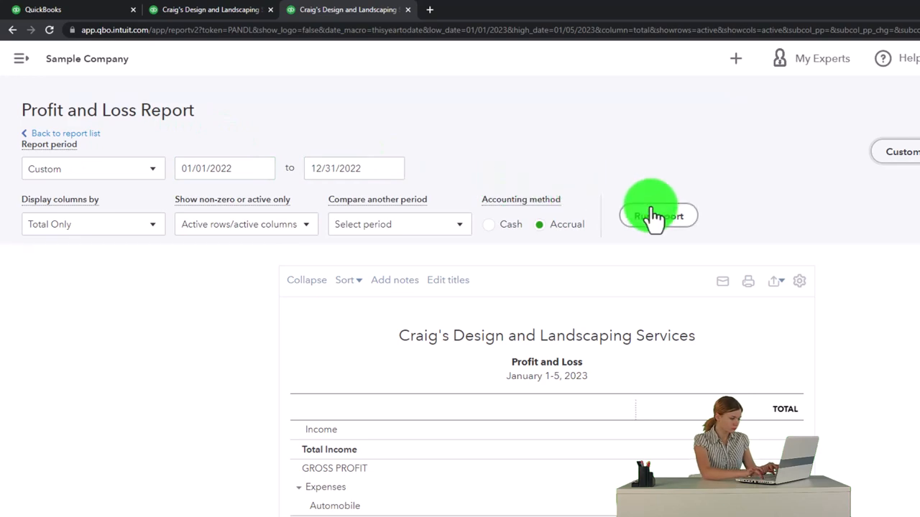
Run the Profit and Loss, then set the Balance Sheet to 01/01/2022–12/31/2022 and run it
{"action": "left_click", "coordinate": [172, 8]}
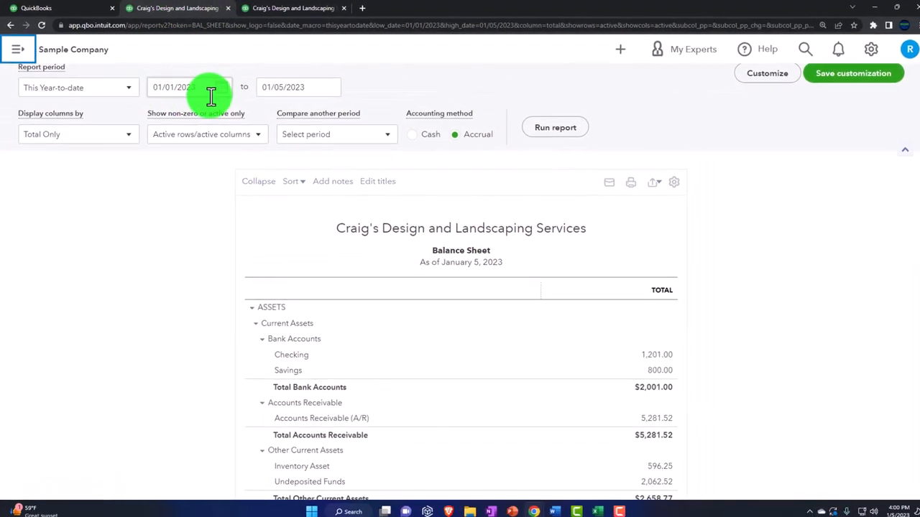
{"action": "left_click", "coordinate": [189, 87]}
{"action": "type", "text": "2"}
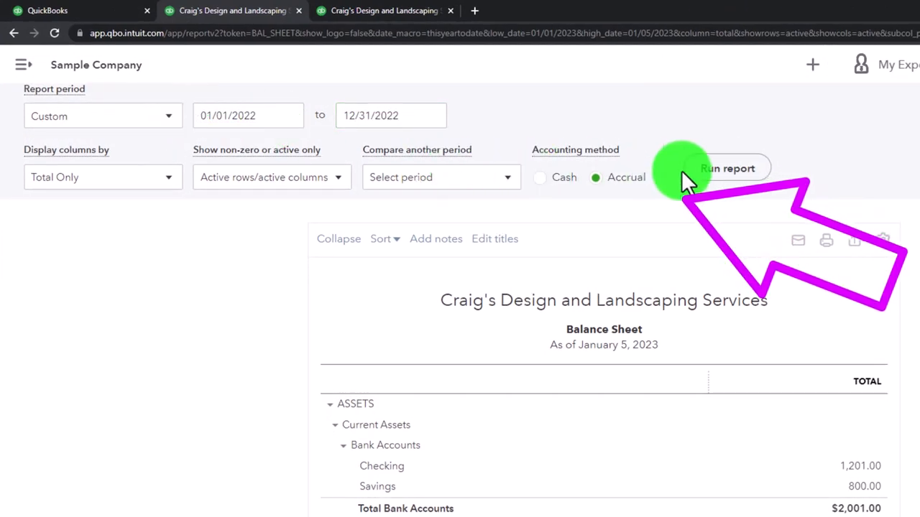
{"action": "left_click", "coordinate": [728, 168]}
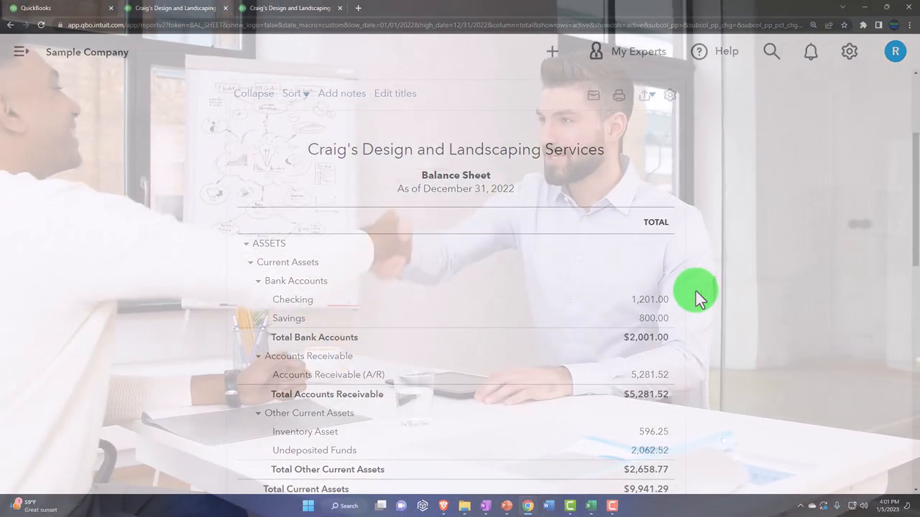
Scroll the 2022 Balance Sheet down to total liabilities and equity
{"action": "scroll", "scroll_direction": "down", "scroll_amount": 3}
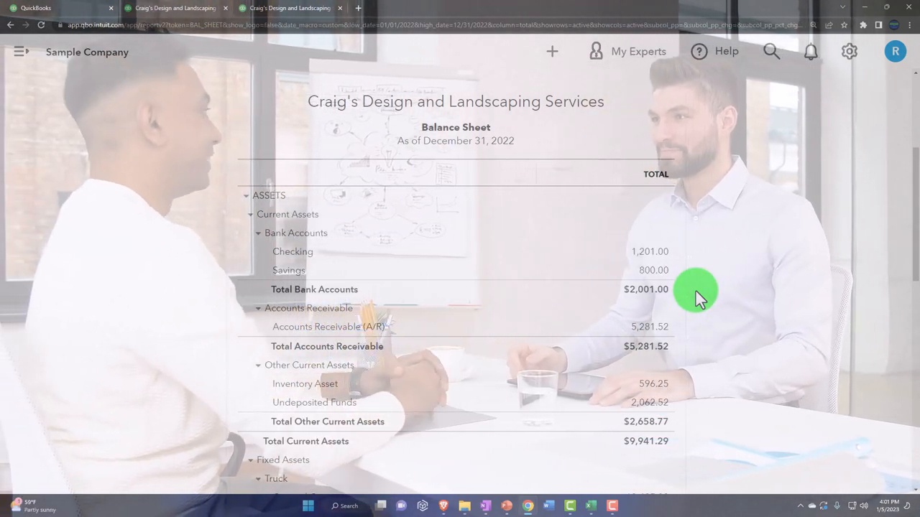
{"action": "scroll", "scroll_direction": "down", "scroll_amount": 3}
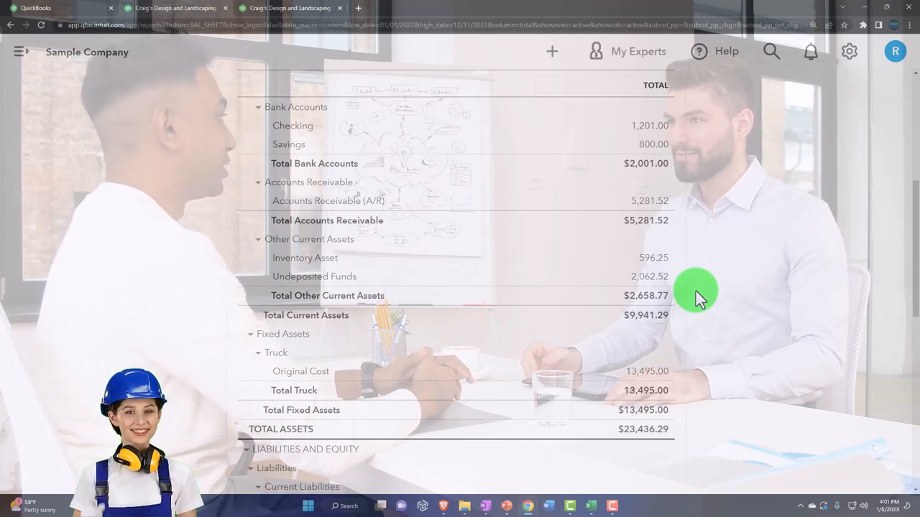
{"action": "scroll", "scroll_direction": "down", "scroll_amount": 3}
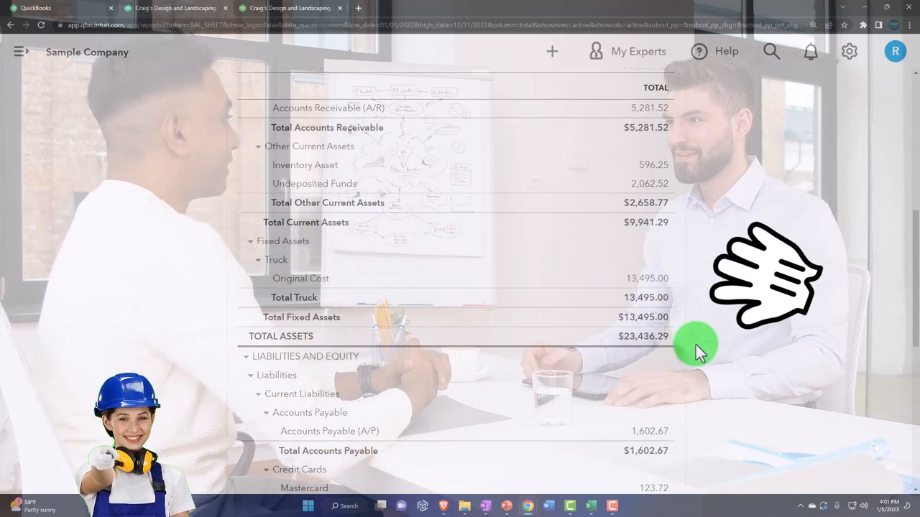
{"action": "scroll", "scroll_direction": "down", "scroll_amount": 3}
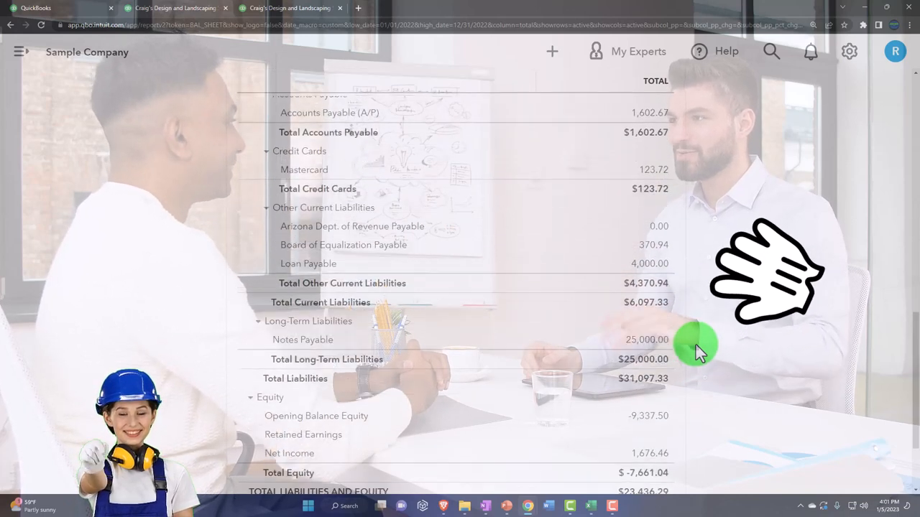
{"action": "scroll", "scroll_direction": "down", "scroll_amount": 3}
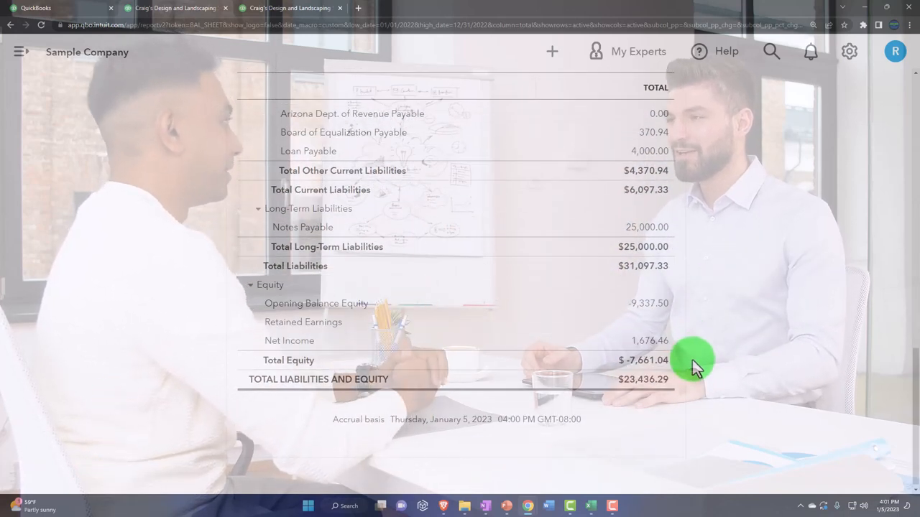
{"action": "scroll", "scroll_direction": "up", "scroll_amount": 3}
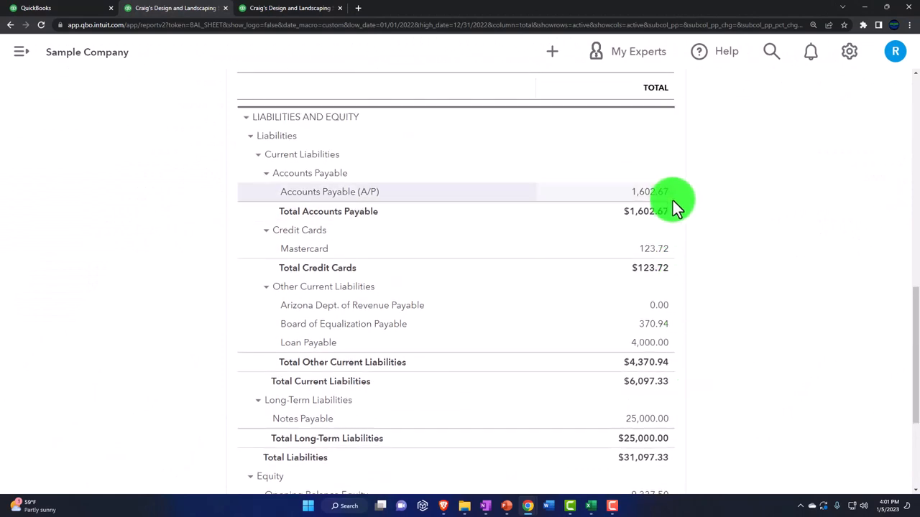
{"action": "scroll", "scroll_direction": "up", "scroll_amount": 3}
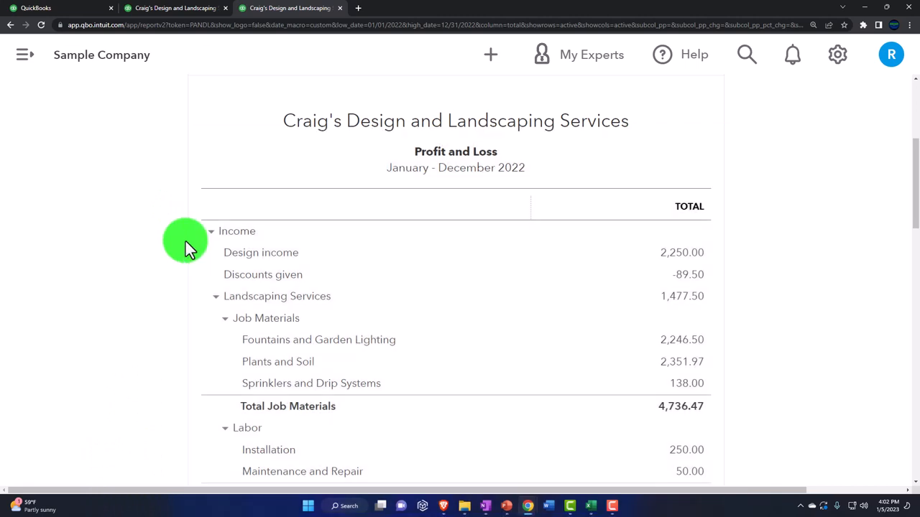
Scroll through the 2022 Profit and Loss income, gross profit and expenses
{"action": "scroll", "scroll_direction": "down", "scroll_amount": 3}
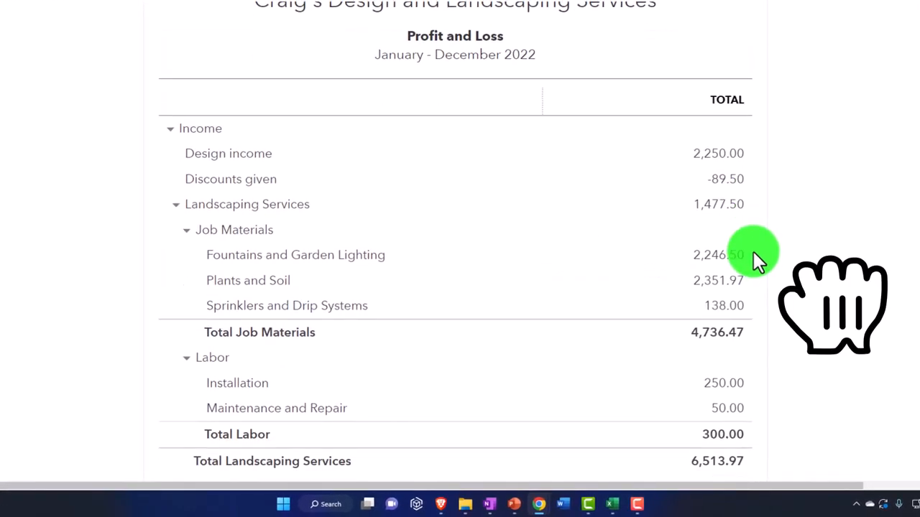
{"action": "scroll", "scroll_direction": "down", "scroll_amount": 3}
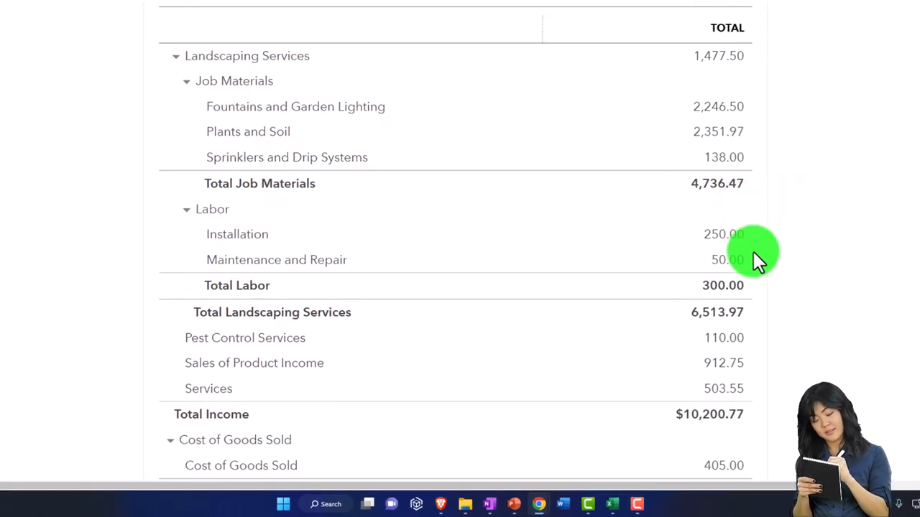
{"action": "scroll", "scroll_direction": "down", "scroll_amount": 3}
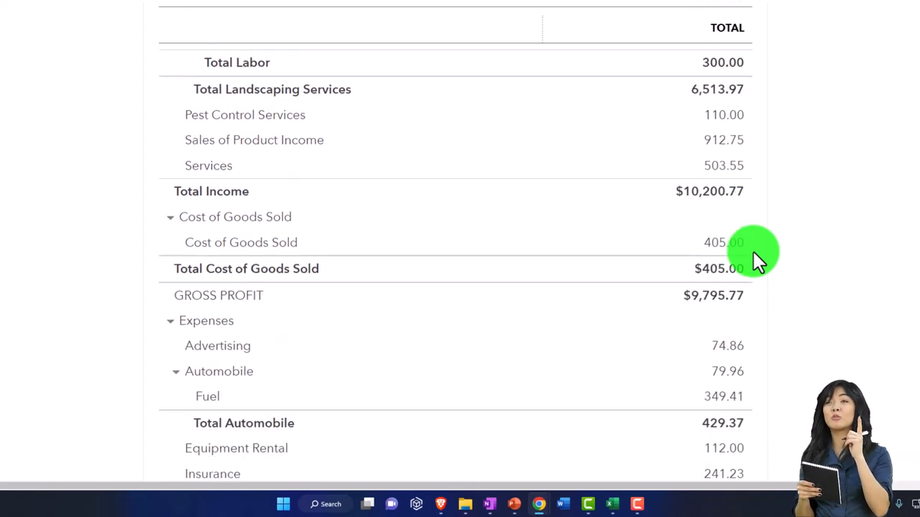
{"action": "scroll", "scroll_direction": "down", "scroll_amount": 3}
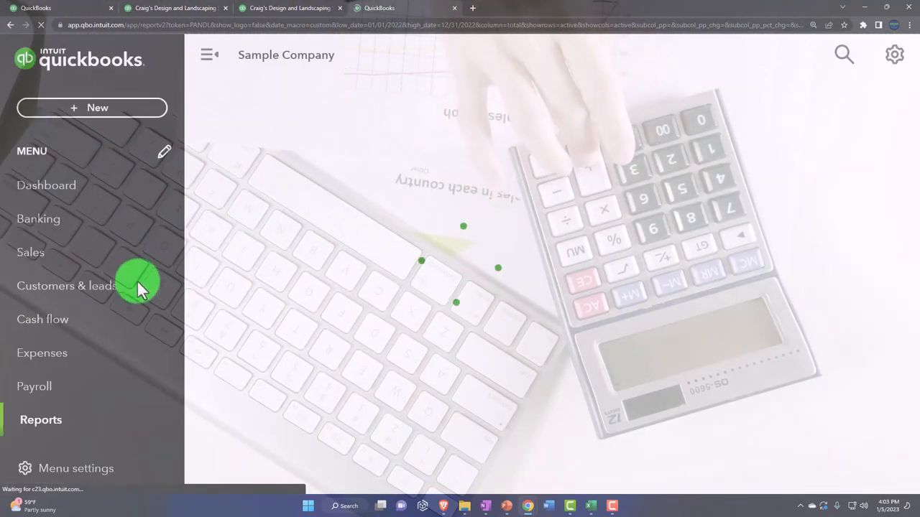
Open Sales by Product/Service Summary under Sales and customers, with period 01/01/2022–12/31/2022
{"action": "left_click", "coordinate": [41, 419]}
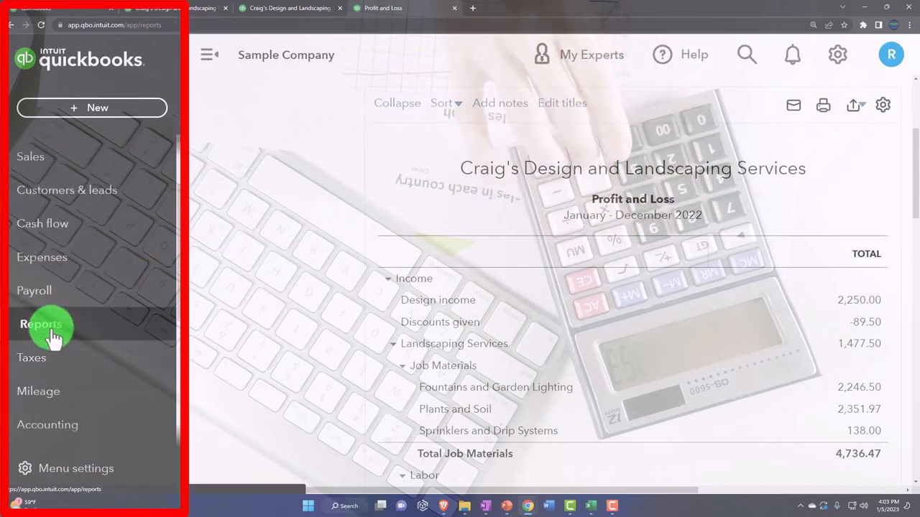
{"action": "left_click", "coordinate": [41, 324]}
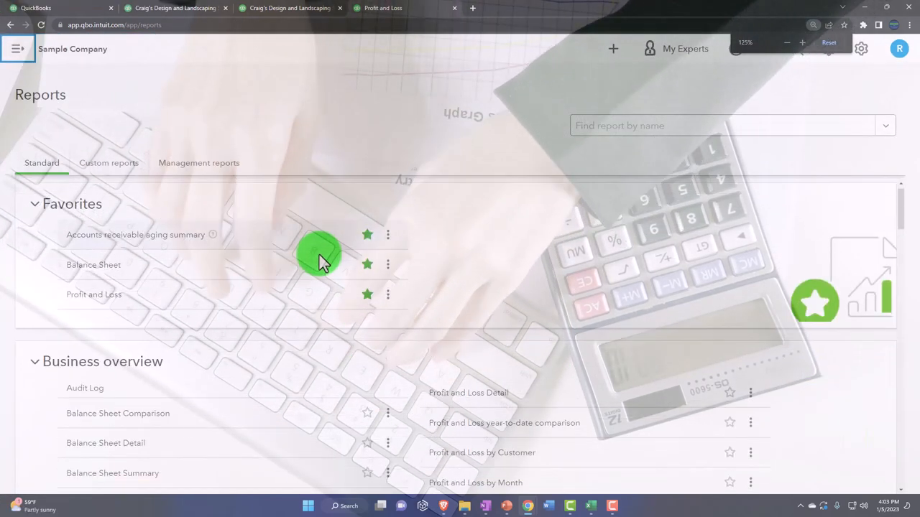
{"action": "scroll", "scroll_direction": "down", "scroll_amount": 3}
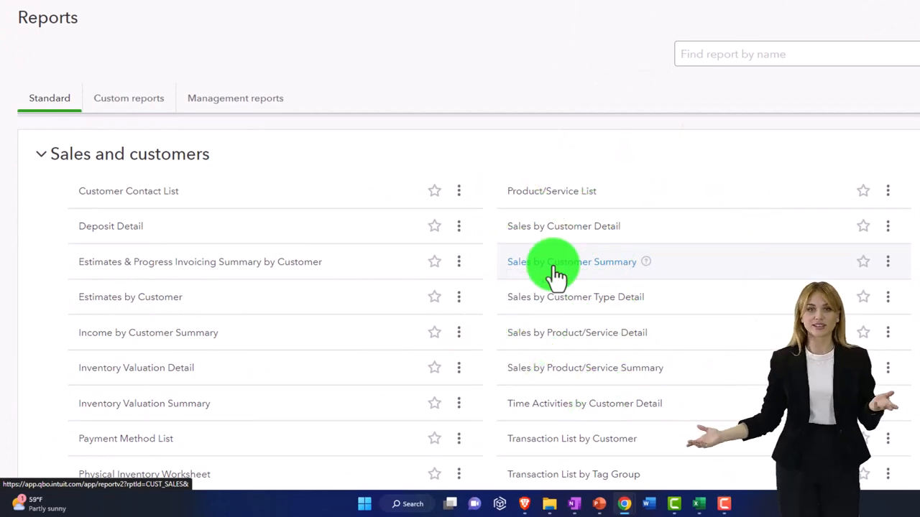
{"action": "mouse_move", "coordinate": [553, 297]}
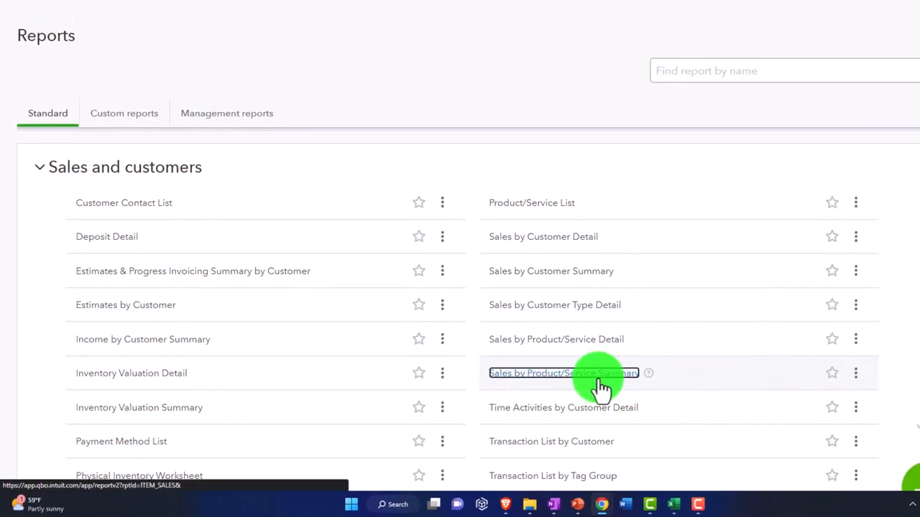
{"action": "left_click", "coordinate": [563, 373]}
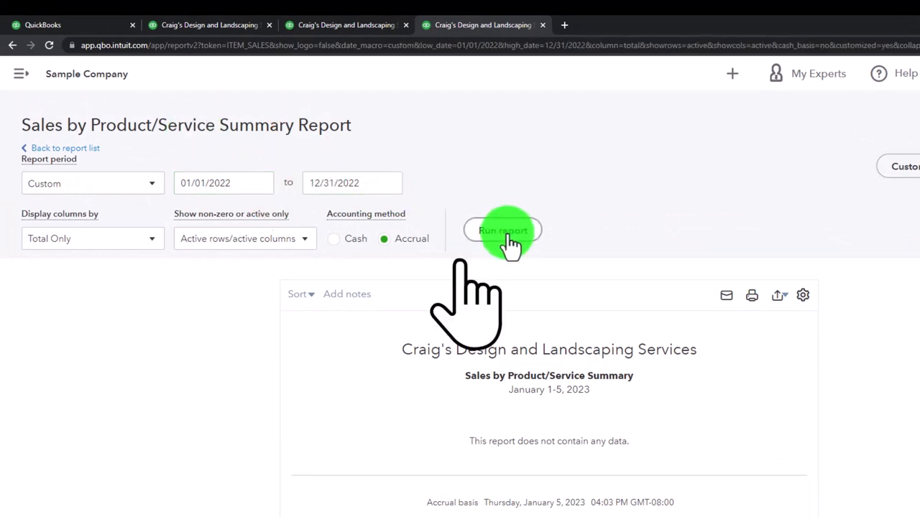
Run the 2022 Sales by Product/Service Summary and scroll the results totaling $10,280.05
{"action": "left_click", "coordinate": [503, 230]}
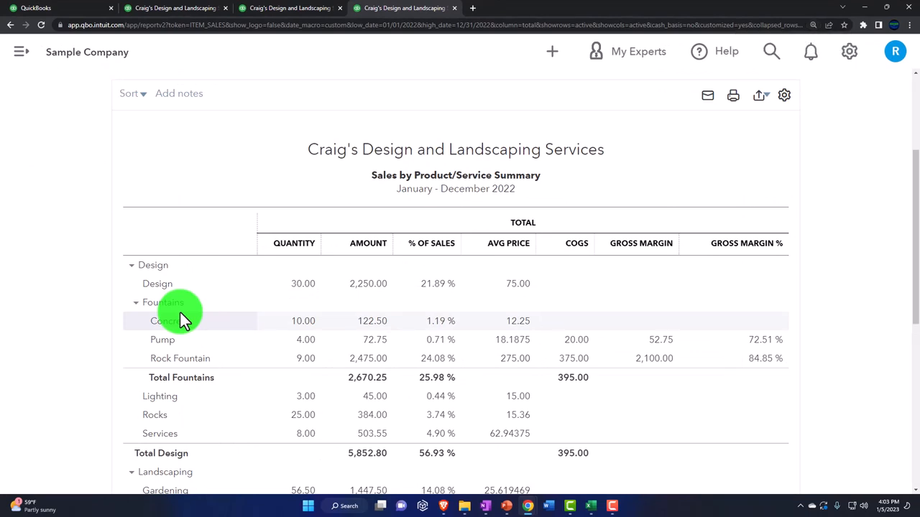
{"action": "scroll", "scroll_direction": "down", "scroll_amount": 3}
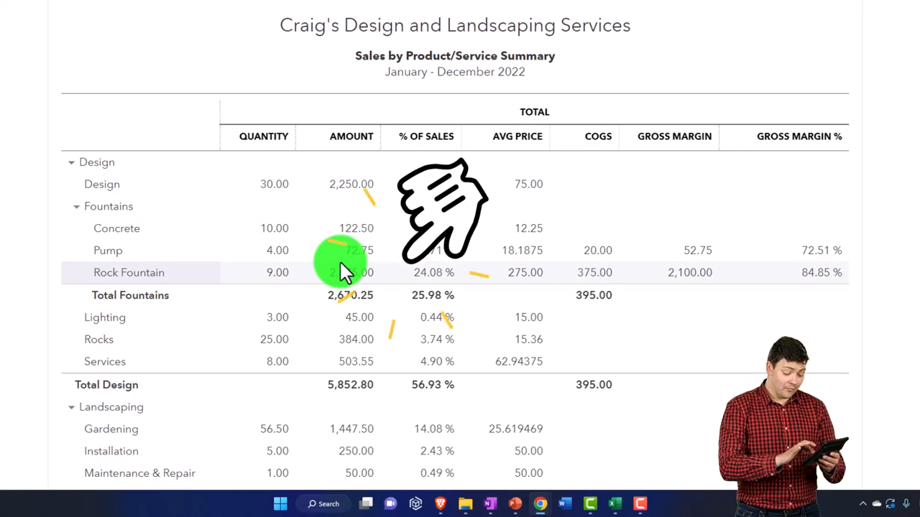
{"action": "scroll", "scroll_direction": "down", "scroll_amount": 3}
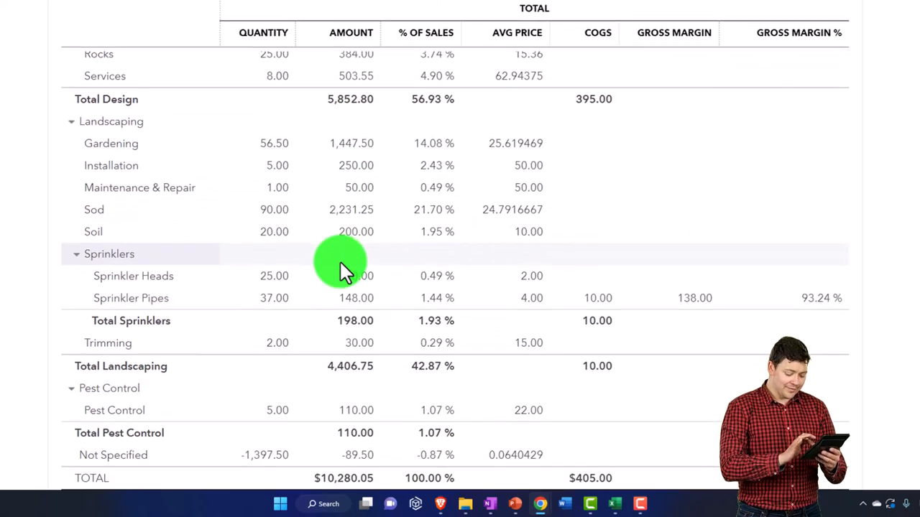
{"action": "scroll", "scroll_direction": "down", "scroll_amount": 3}
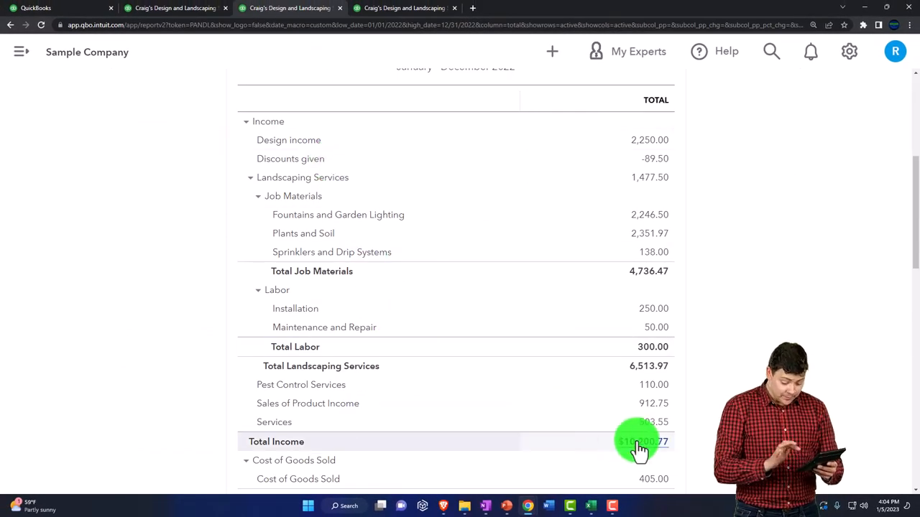
Compare Profit and Loss Total Income of $10,200.77 against item sales
{"action": "left_click", "coordinate": [640, 441]}
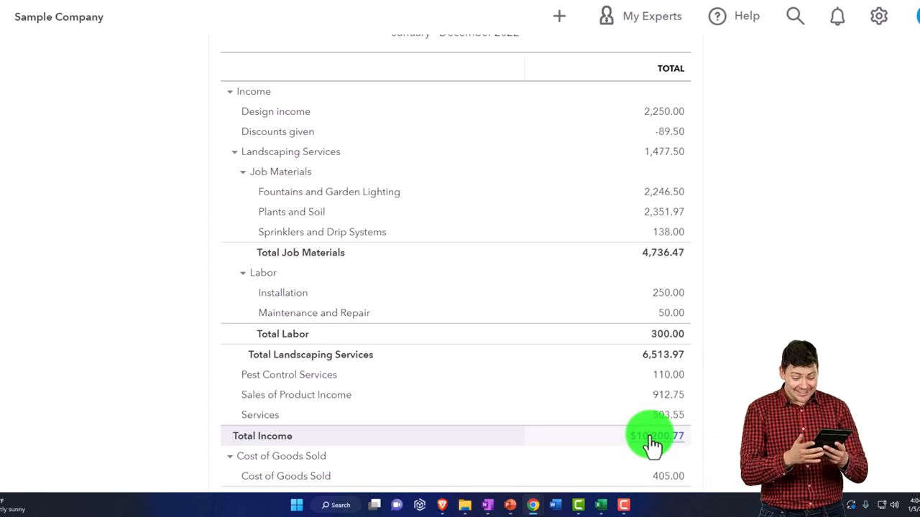
{"action": "scroll", "scroll_direction": "down", "scroll_amount": 3}
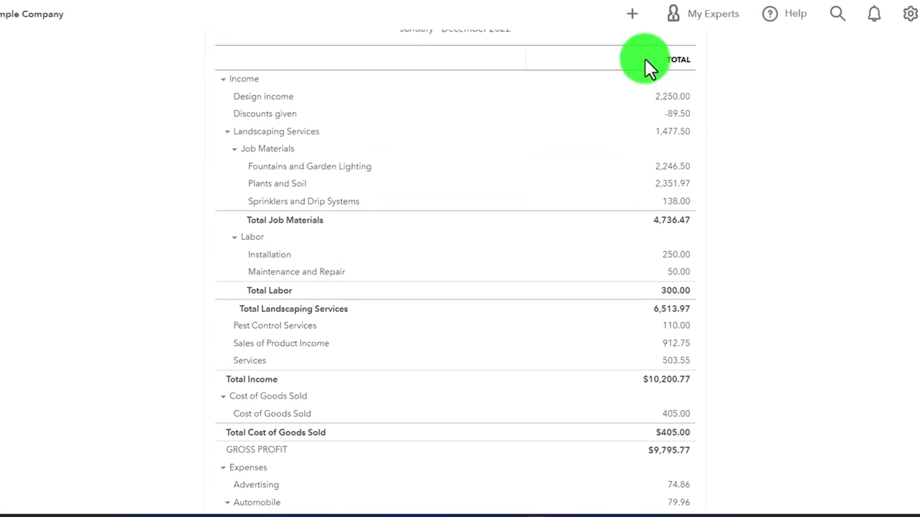
{"action": "left_click", "coordinate": [632, 13]}
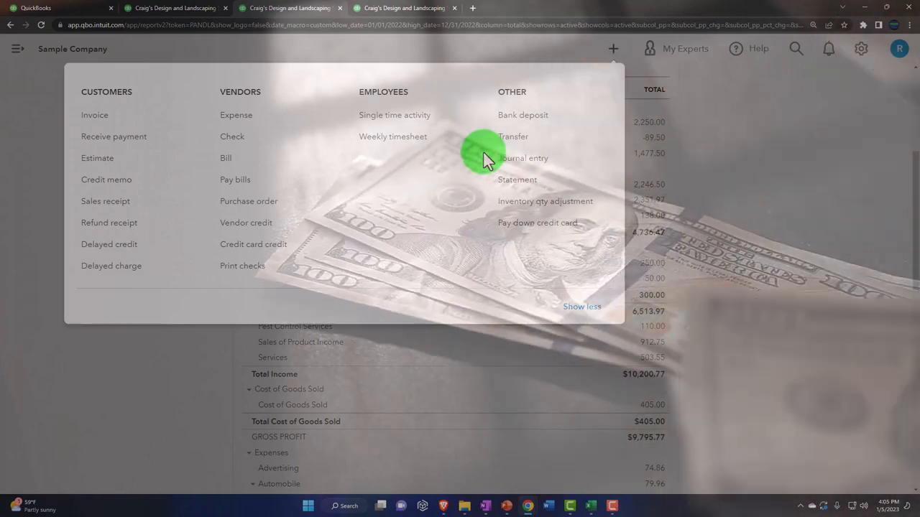
{"action": "mouse_move", "coordinate": [503, 140]}
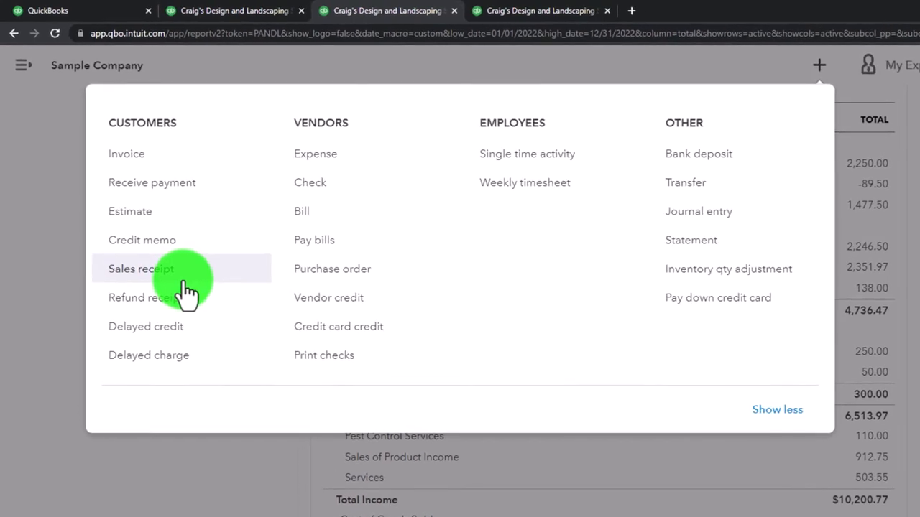
{"action": "mouse_move", "coordinate": [197, 182]}
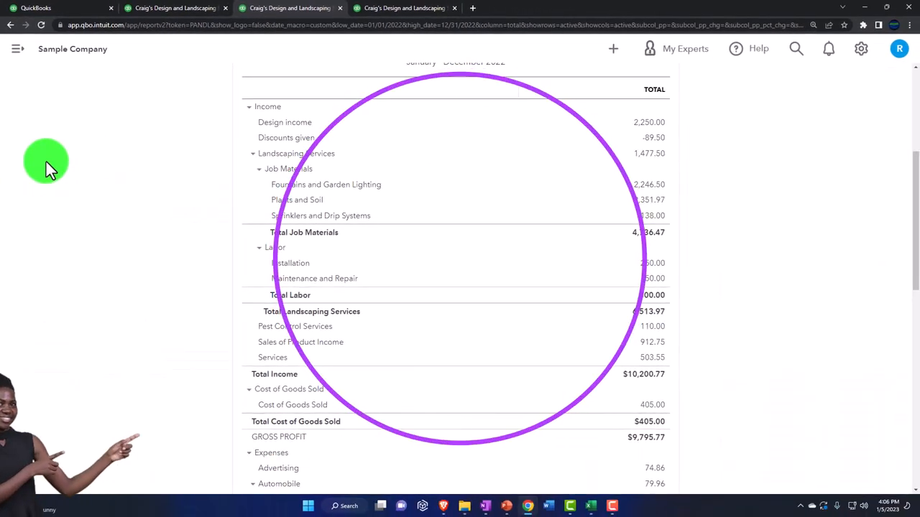
Browse Sales > Products and services item list, then return to the sales summary report
{"action": "left_click", "coordinate": [35, 8]}
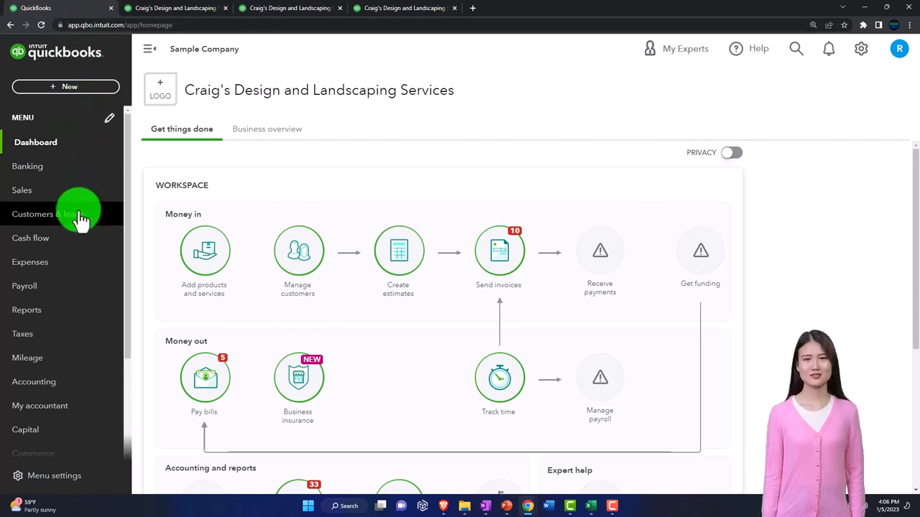
{"action": "left_click", "coordinate": [21, 190]}
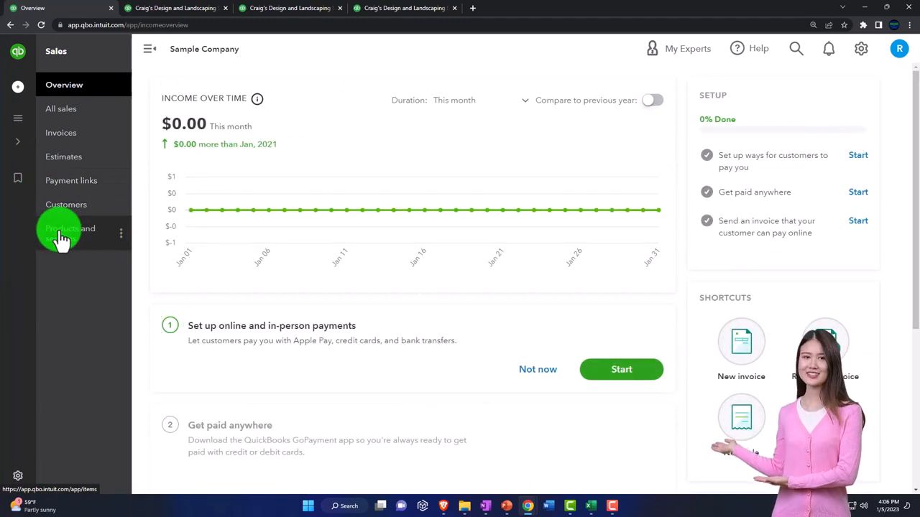
{"action": "left_click", "coordinate": [64, 233]}
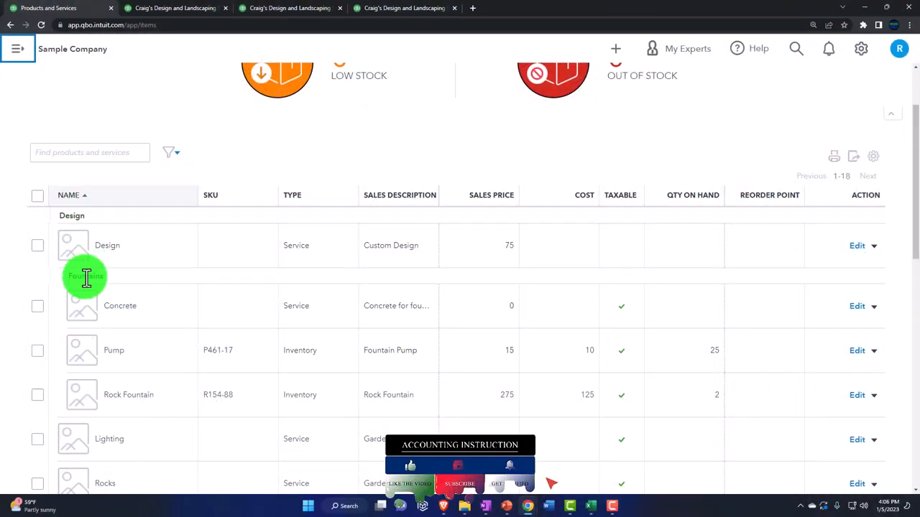
{"action": "scroll", "scroll_direction": "down", "scroll_amount": 3}
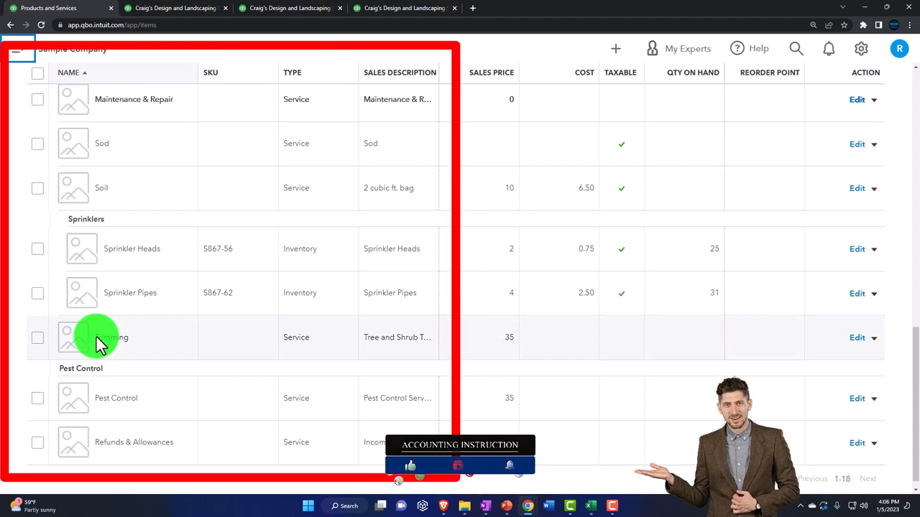
{"action": "left_click", "coordinate": [404, 8]}
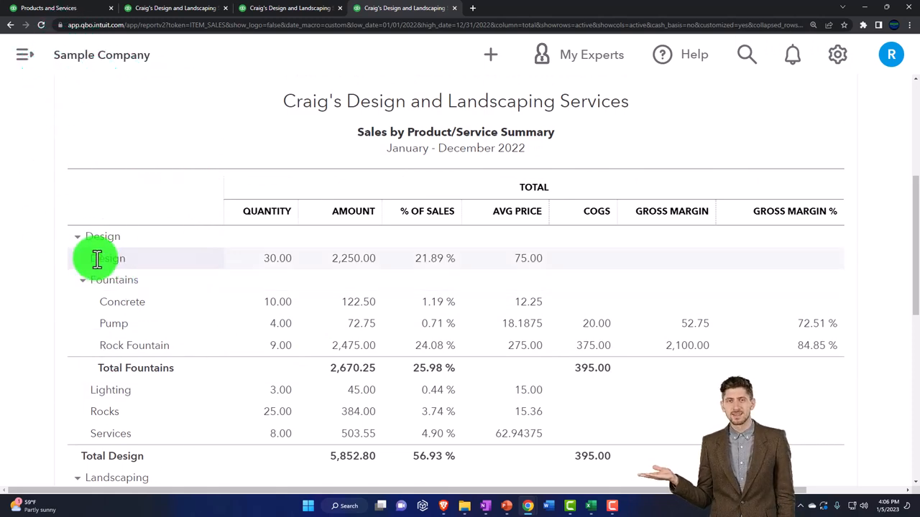
Collapse and re-expand Design, Landscaping and other categories, then scroll to sub-groups like Sprinklers
{"action": "left_click", "coordinate": [77, 237]}
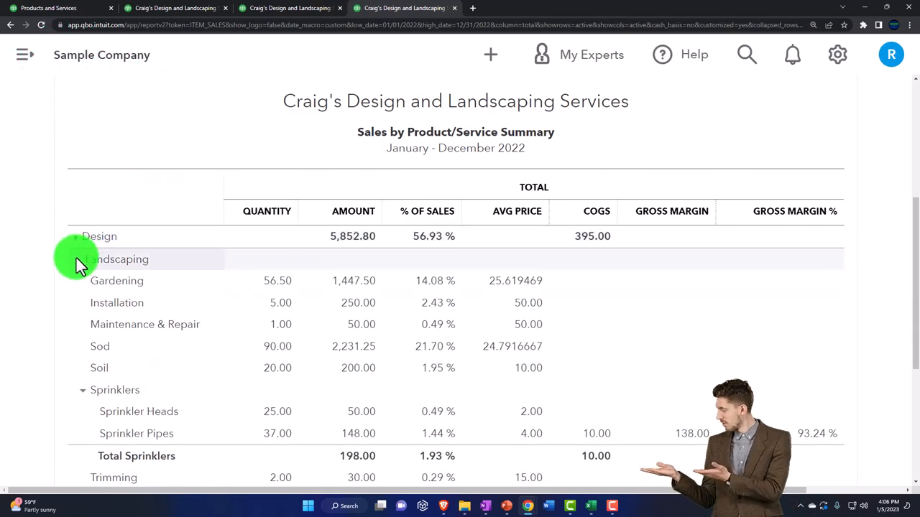
{"action": "left_click", "coordinate": [82, 259]}
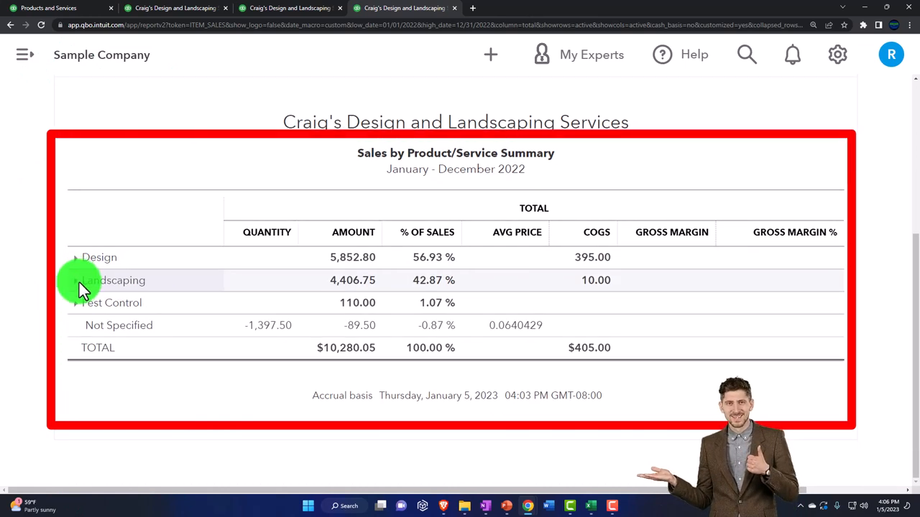
{"action": "mouse_move", "coordinate": [395, 295]}
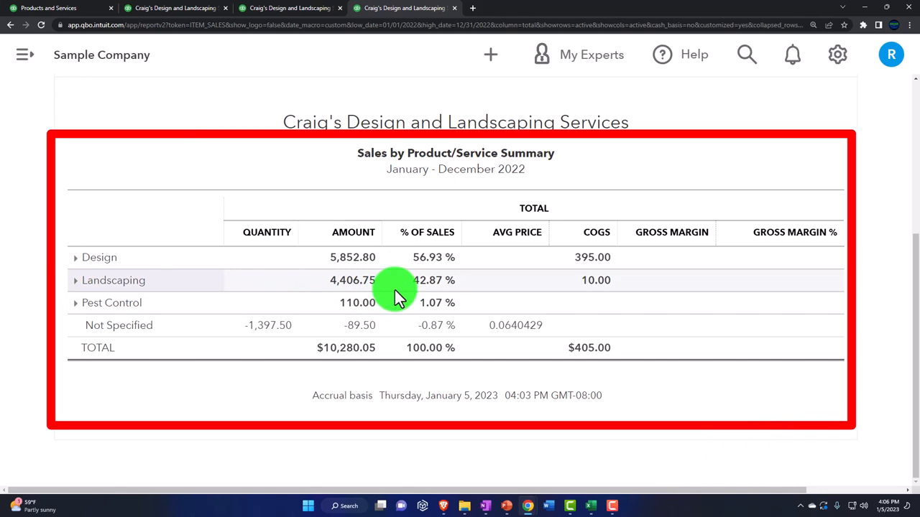
{"action": "mouse_move", "coordinate": [77, 260]}
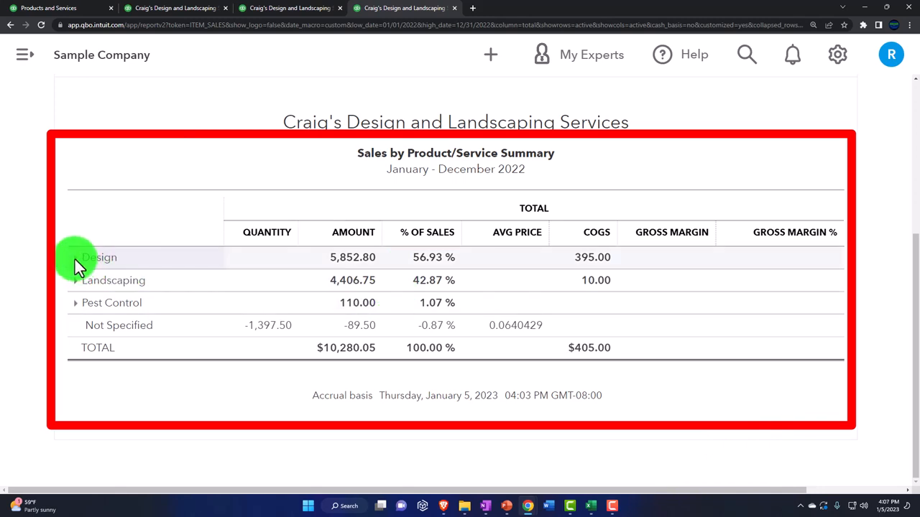
{"action": "left_click", "coordinate": [75, 257]}
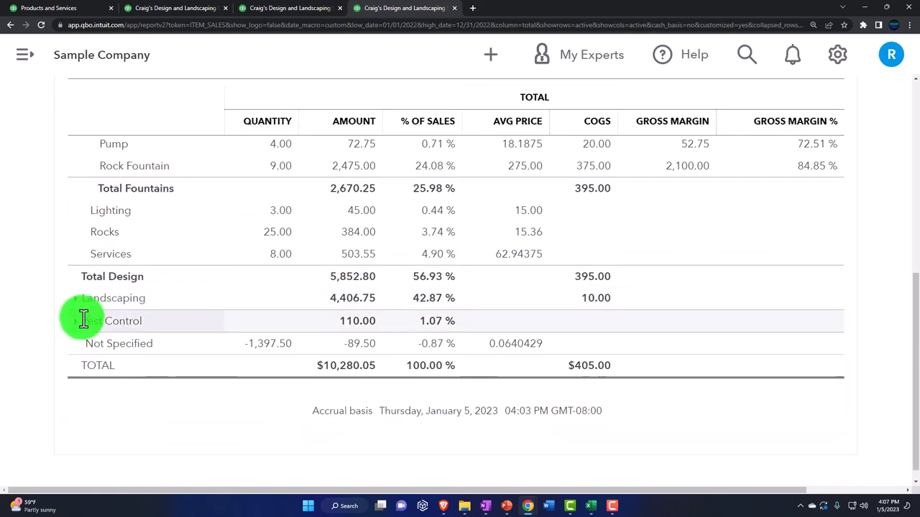
{"action": "left_click", "coordinate": [77, 298]}
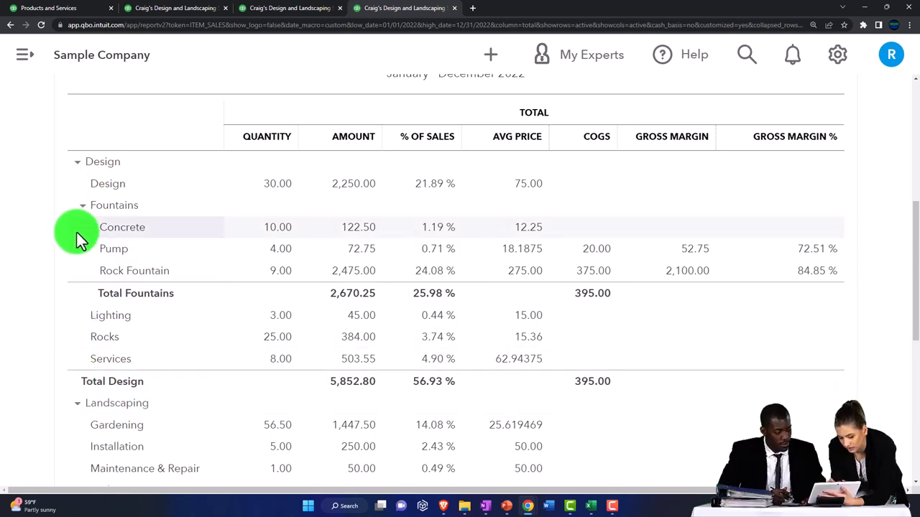
{"action": "mouse_move", "coordinate": [93, 206]}
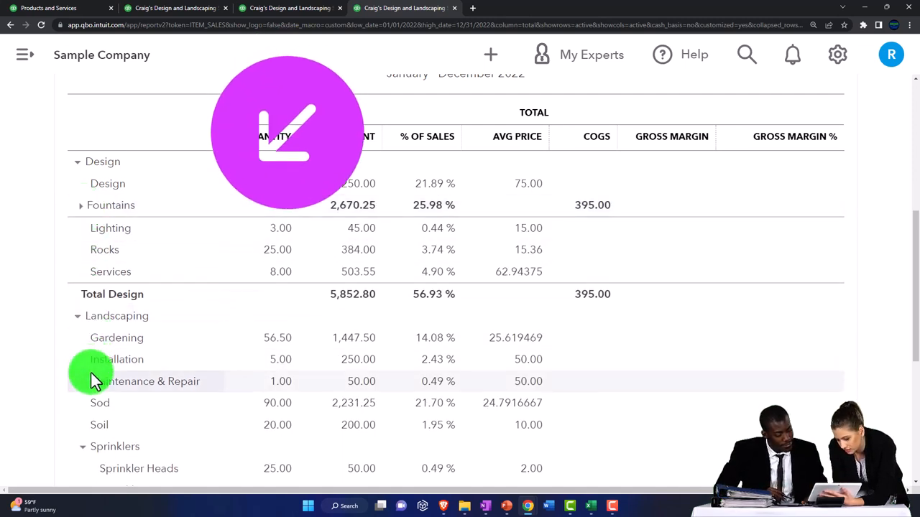
{"action": "scroll", "scroll_direction": "down", "scroll_amount": 3}
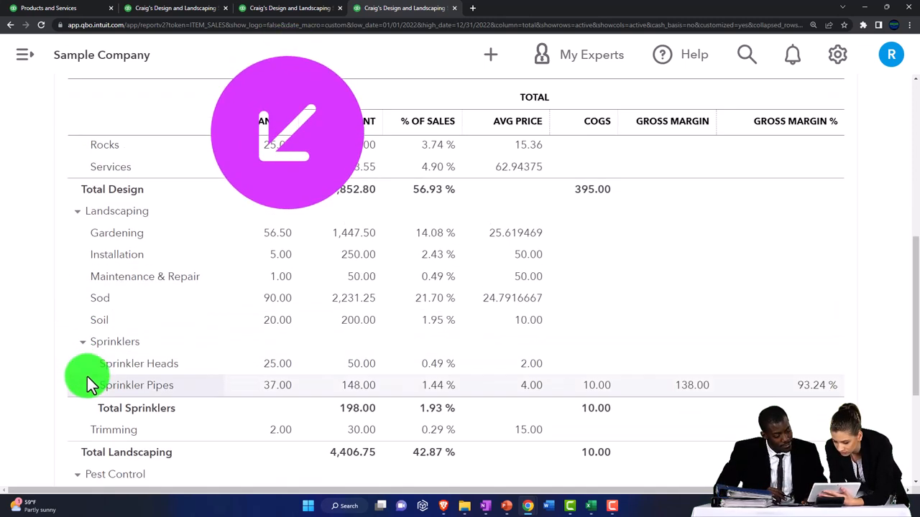
{"action": "scroll", "scroll_direction": "down", "scroll_amount": 3}
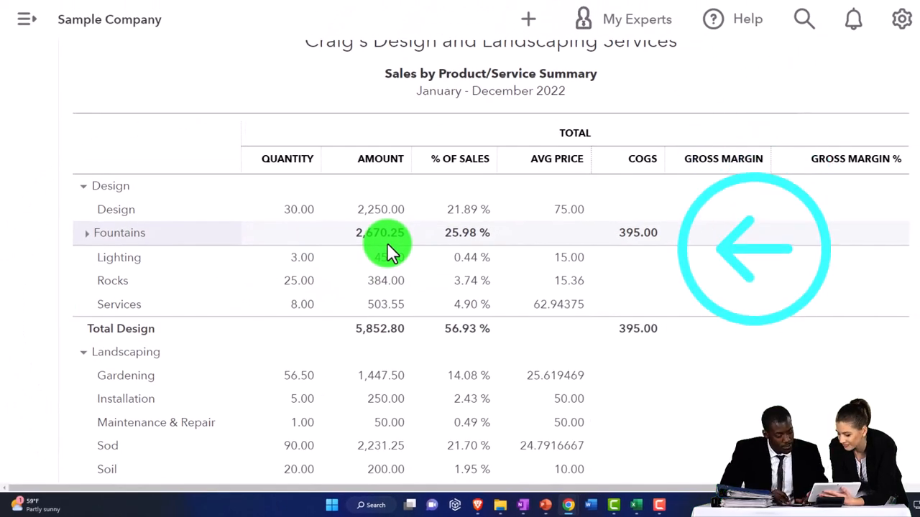
{"action": "scroll", "scroll_direction": "down", "scroll_amount": 3}
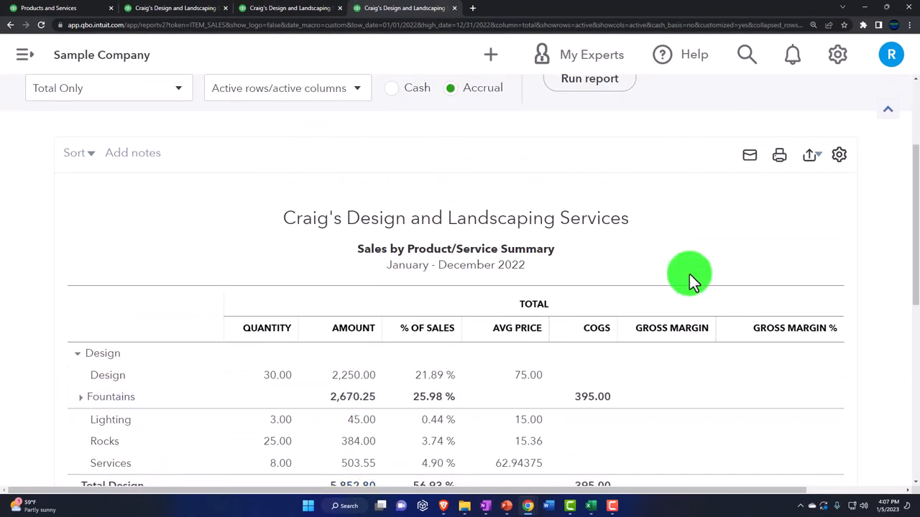
Export the 2022 Sales by Product/Service Summary report to an Excel file
{"action": "left_click", "coordinate": [809, 154]}
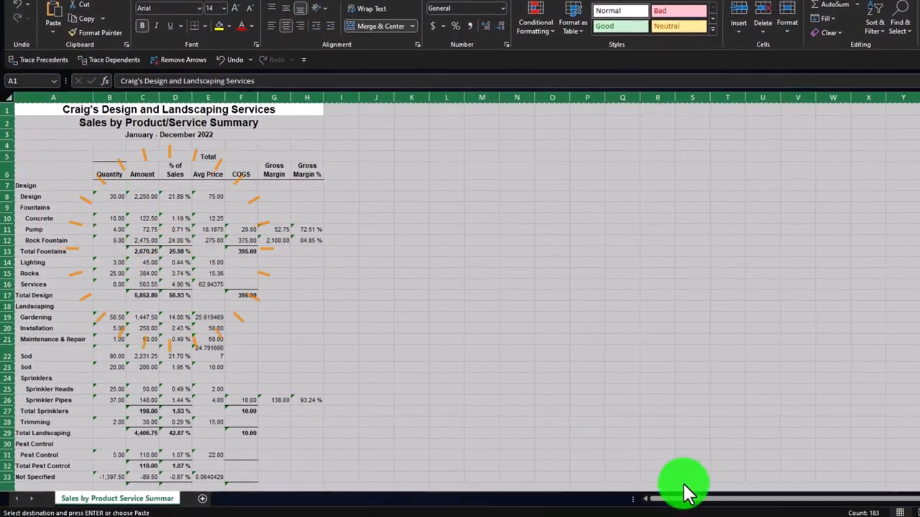
Paste the copied report into a new worksheet in the main reports workbook
{"action": "left_click", "coordinate": [363, 476]}
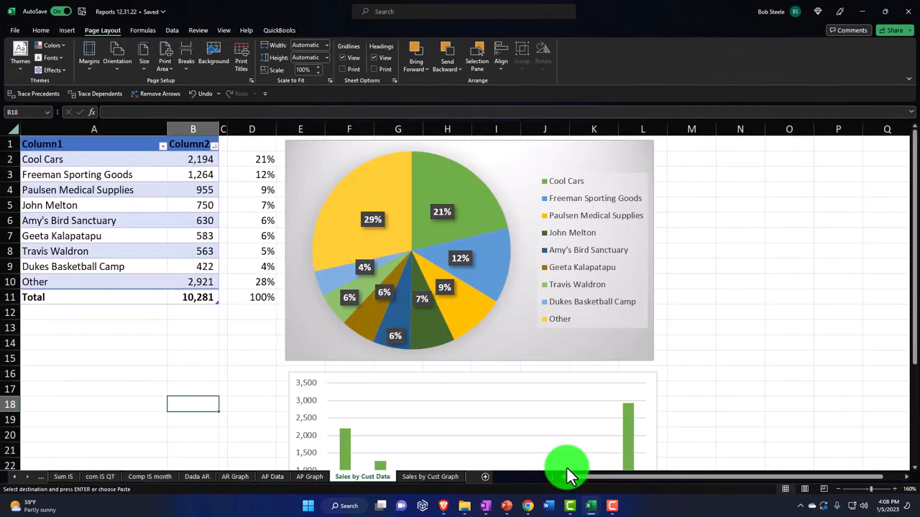
{"action": "left_click", "coordinate": [431, 476]}
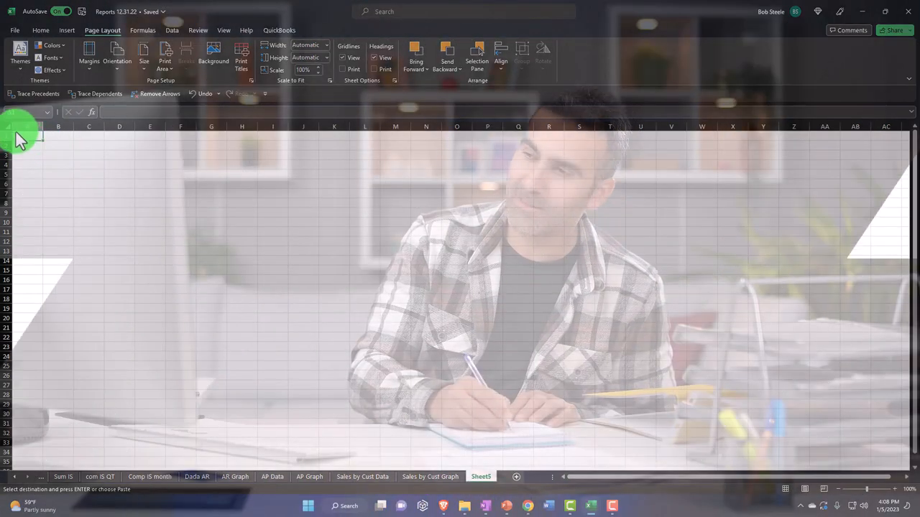
{"action": "right_click", "coordinate": [21, 135]}
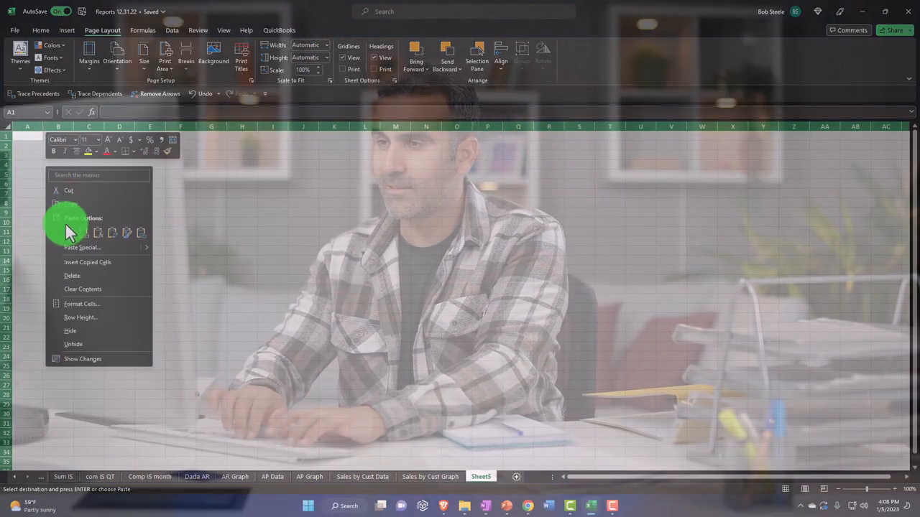
{"action": "left_click", "coordinate": [72, 222]}
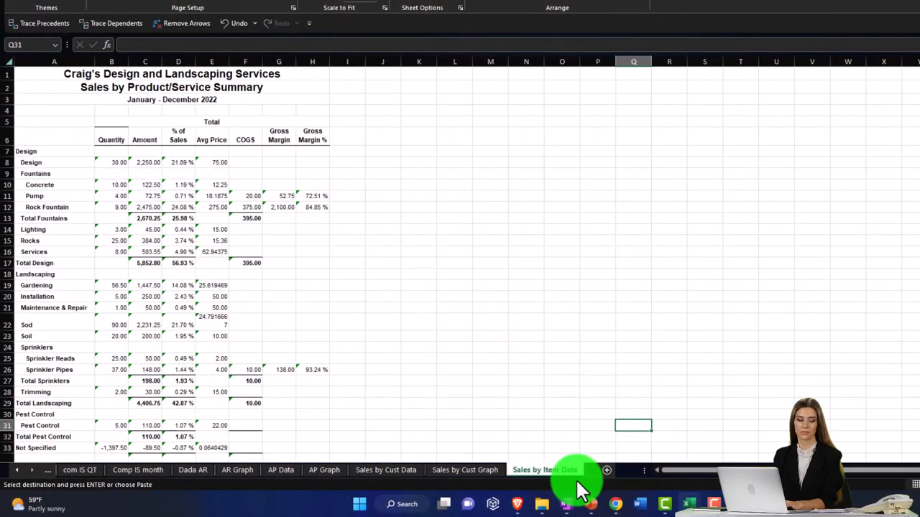
{"action": "left_click", "coordinate": [582, 470]}
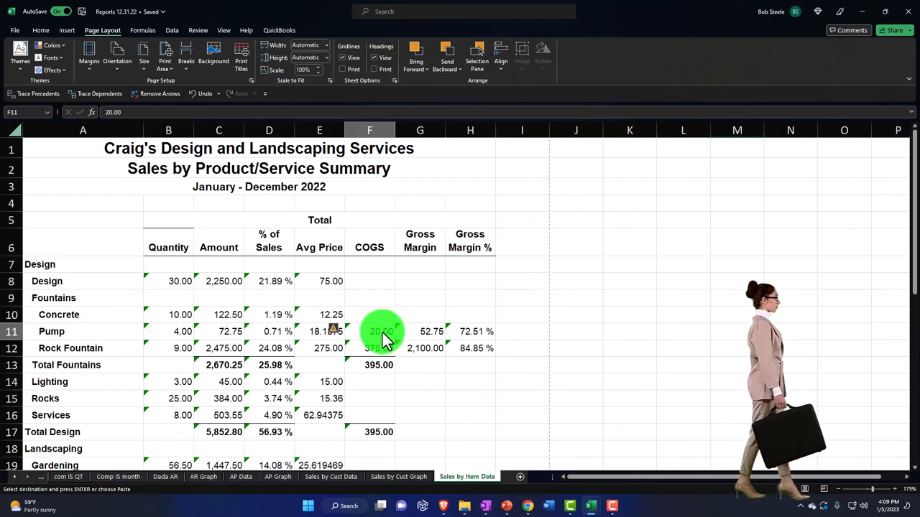
Clear all formats from the pasted sales report across the sheet
{"action": "left_click", "coordinate": [40, 30]}
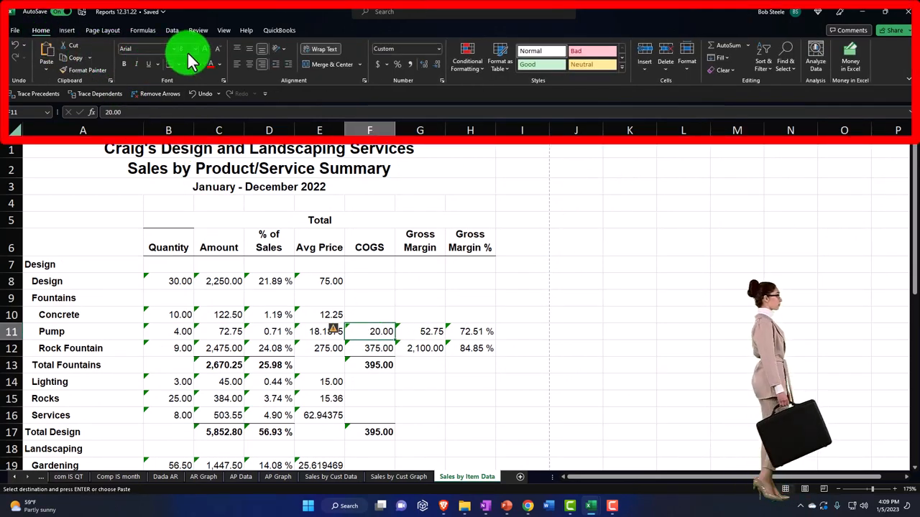
{"action": "left_click", "coordinate": [630, 281]}
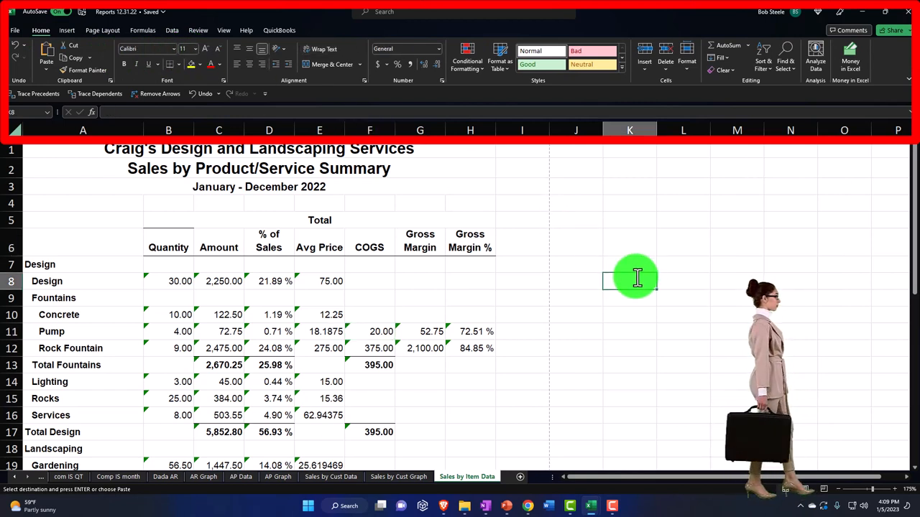
{"action": "mouse_move", "coordinate": [171, 64]}
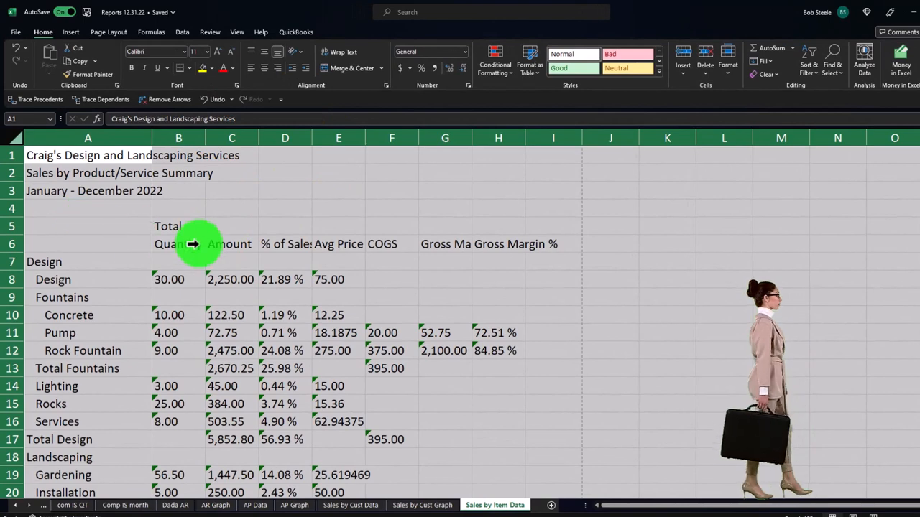
Format all cells as Currency with 0 decimal places and Symbol None
{"action": "right_click", "coordinate": [194, 244]}
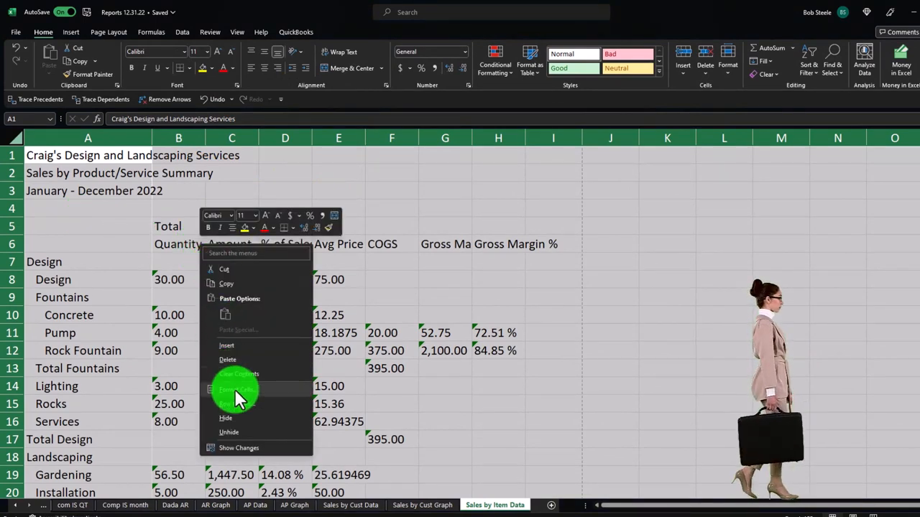
{"action": "left_click", "coordinate": [237, 397]}
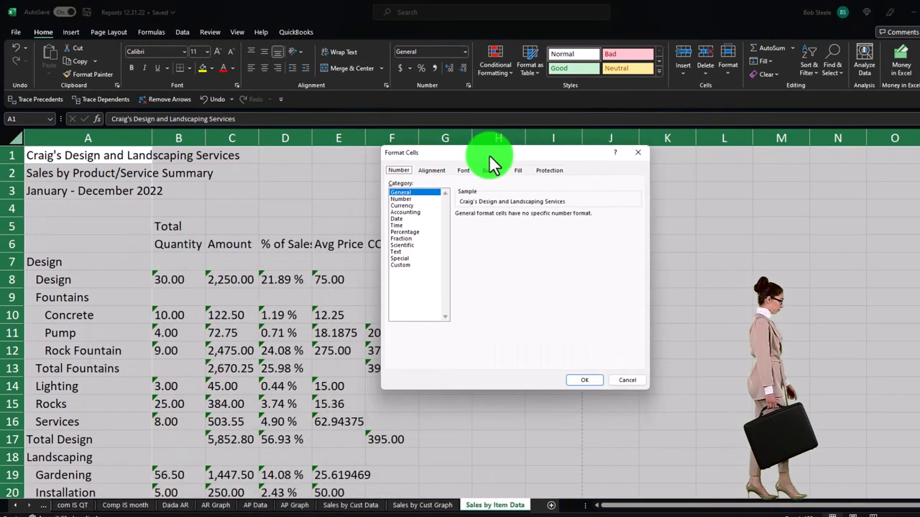
{"action": "left_click", "coordinate": [402, 206]}
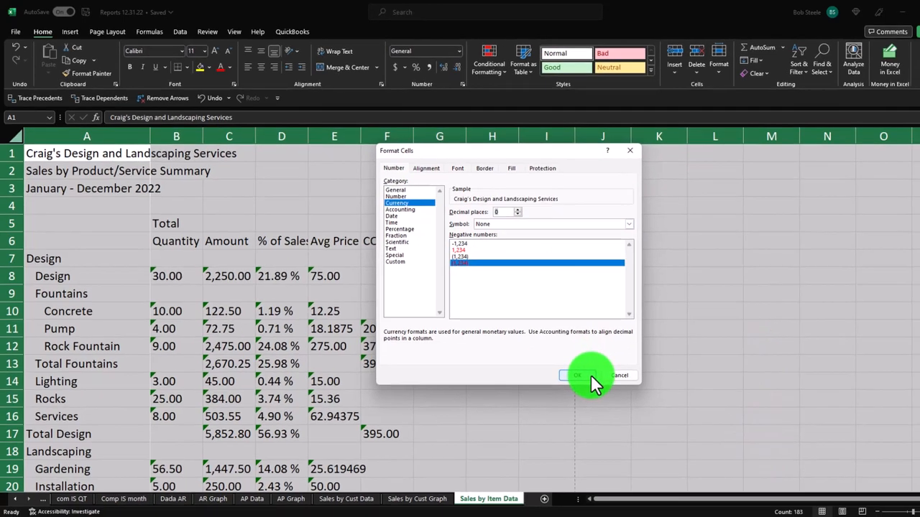
{"action": "left_click", "coordinate": [575, 375]}
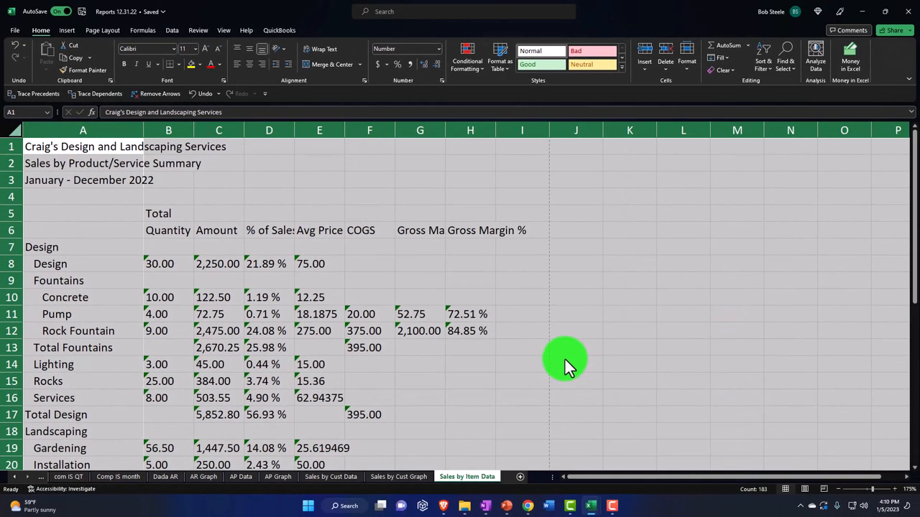
{"action": "left_click", "coordinate": [576, 364]}
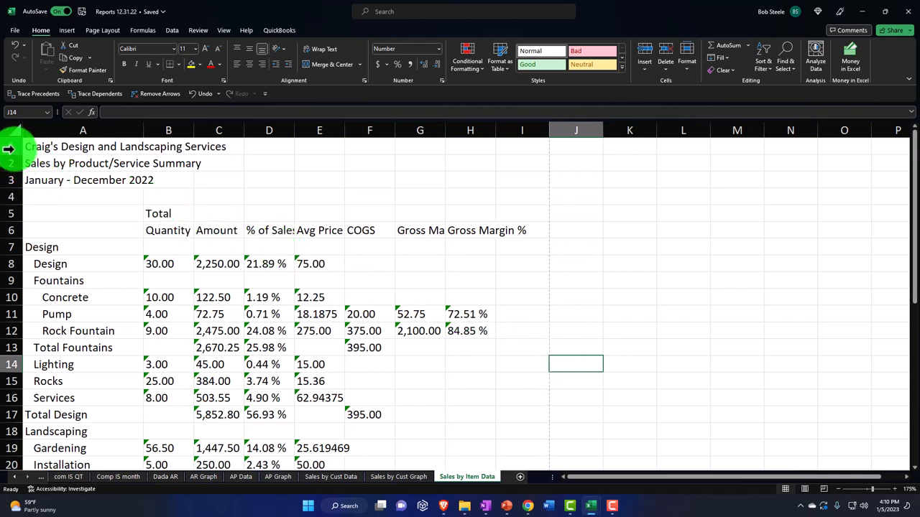
Delete the title rows, spot-check the Pump values, and copy columns B:H
{"action": "left_click", "coordinate": [83, 147]}
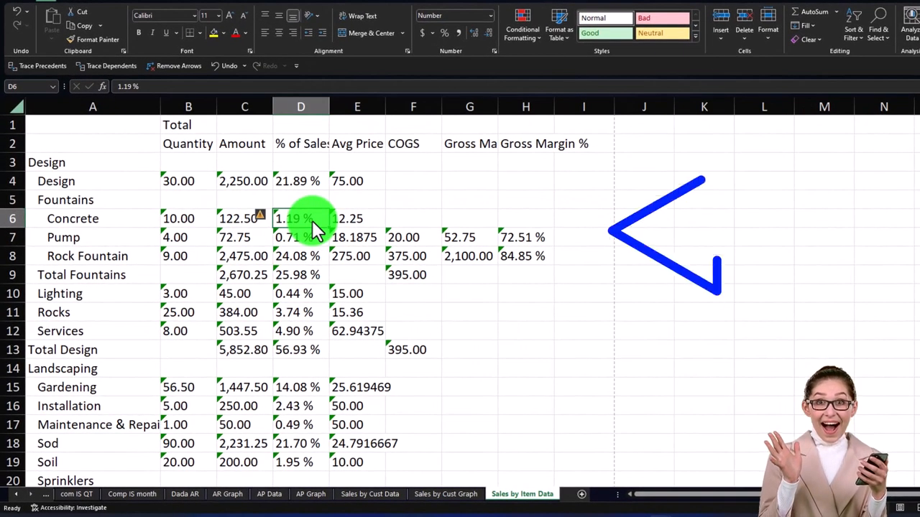
{"action": "left_click", "coordinate": [357, 237]}
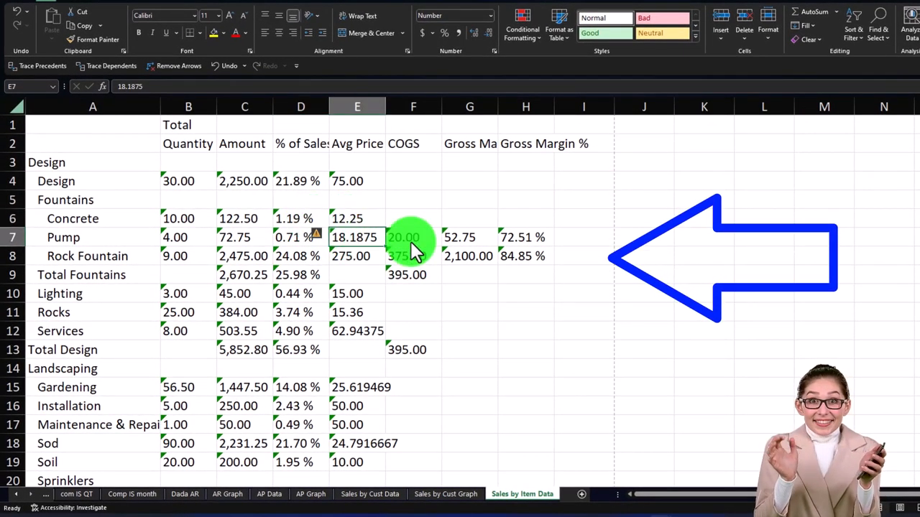
{"action": "left_click", "coordinate": [469, 237]}
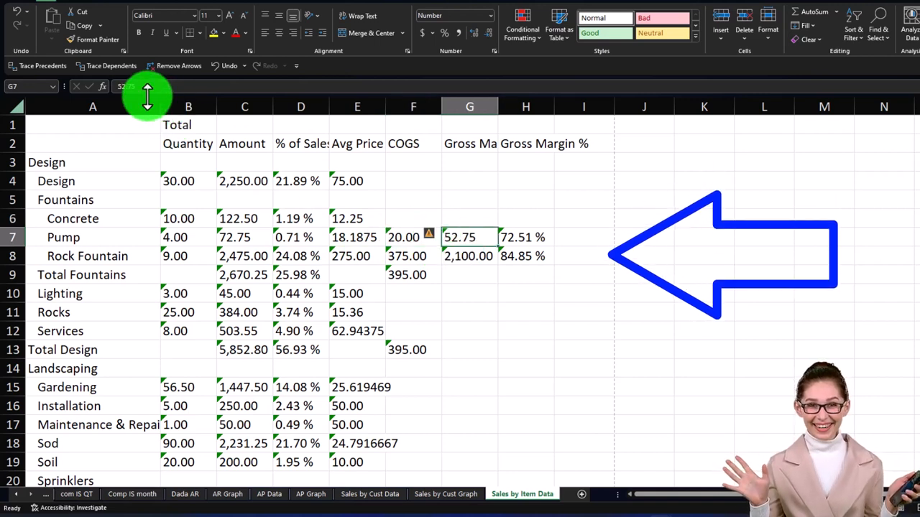
{"action": "left_click", "coordinate": [525, 237]}
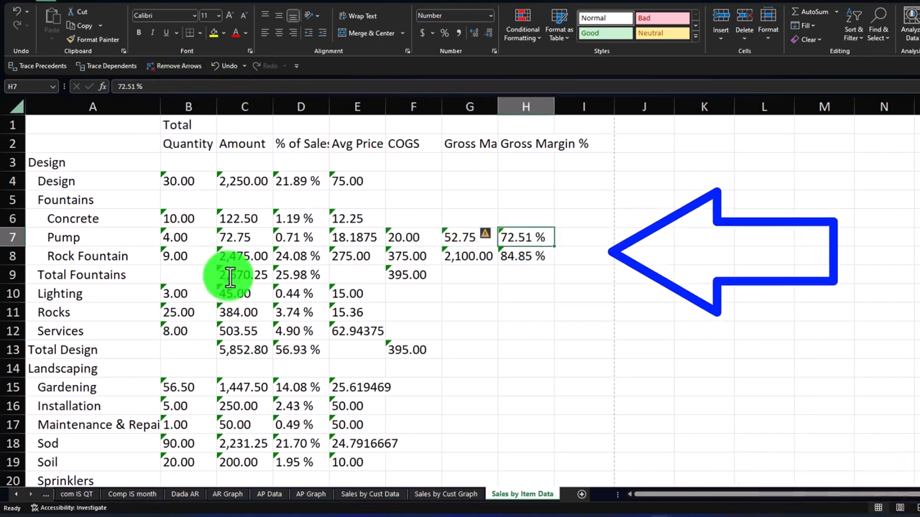
{"action": "left_click", "coordinate": [244, 312]}
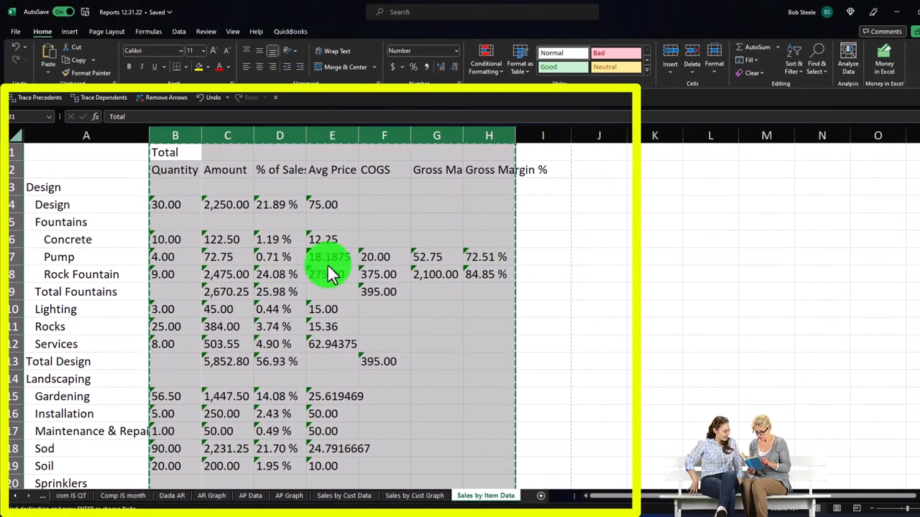
{"action": "right_click", "coordinate": [175, 151]}
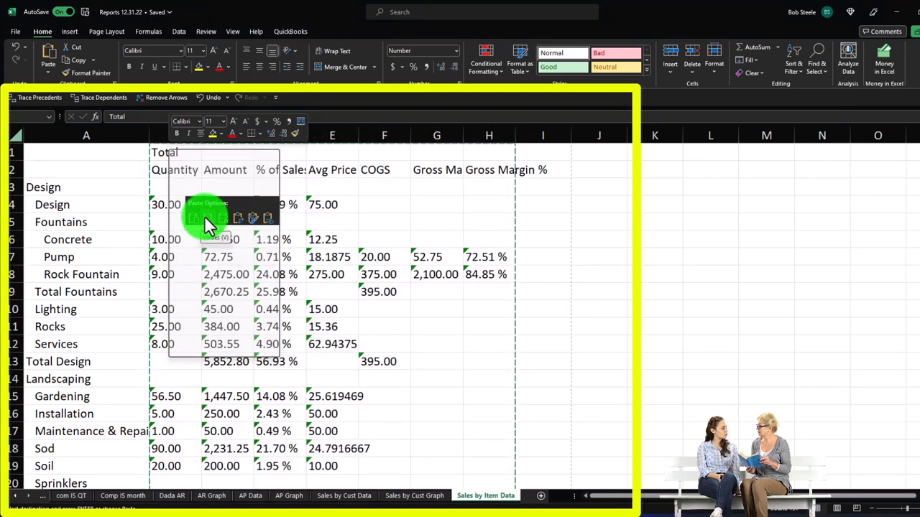
Paste the columns as values, then delete Quantity and the columns after Amount
{"action": "left_click", "coordinate": [223, 205]}
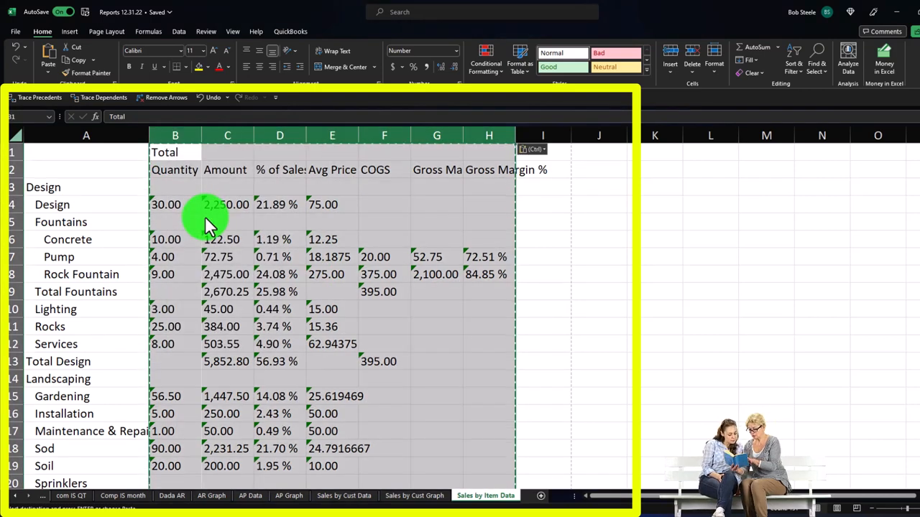
{"action": "mouse_move", "coordinate": [251, 281]}
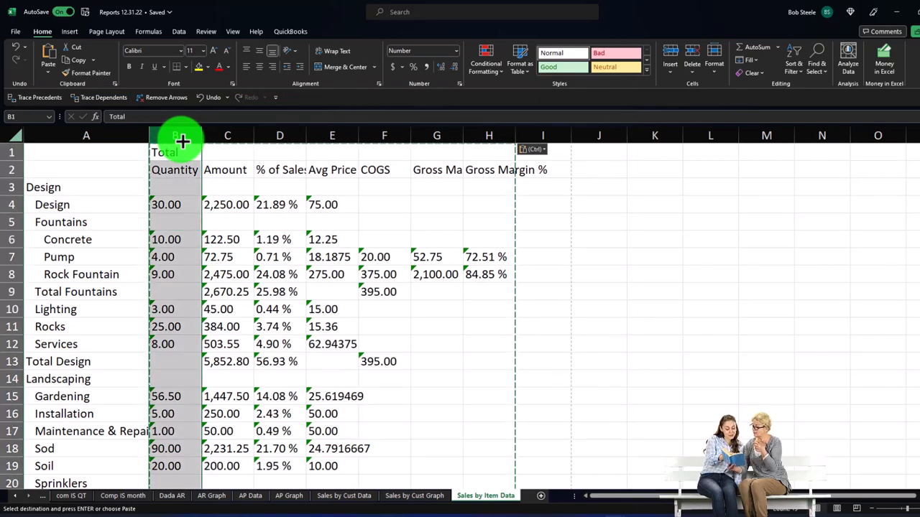
{"action": "right_click", "coordinate": [183, 141]}
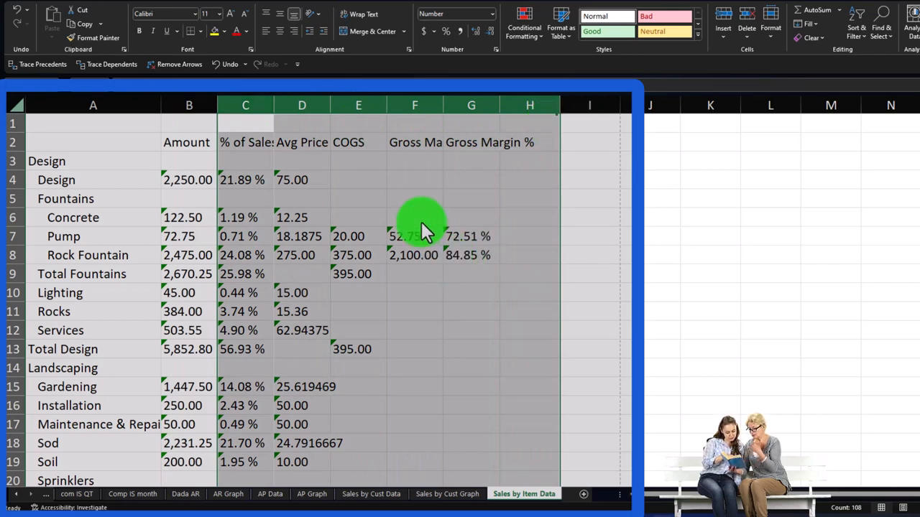
{"action": "right_click", "coordinate": [420, 227]}
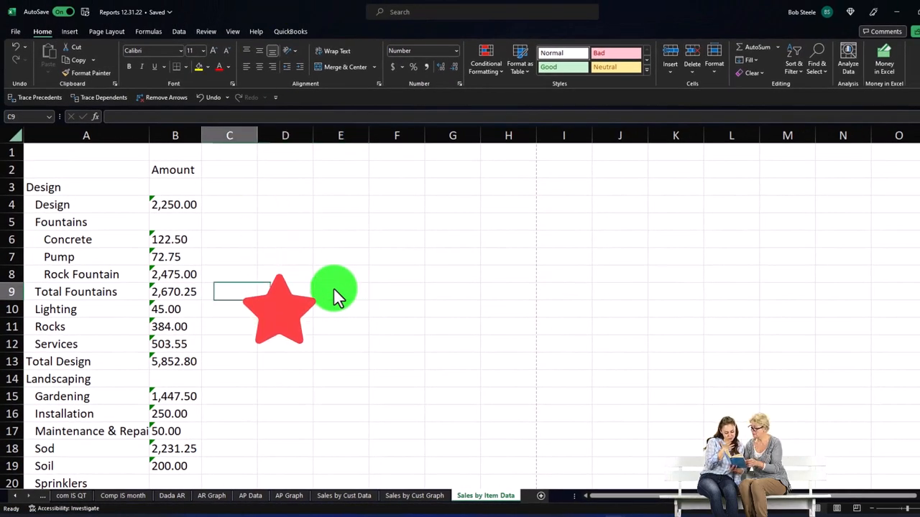
Convert Fountains, Rock Fountain, Sprinkler Heads and Not Specified amounts from text to numbers
{"action": "left_click", "coordinate": [86, 291]}
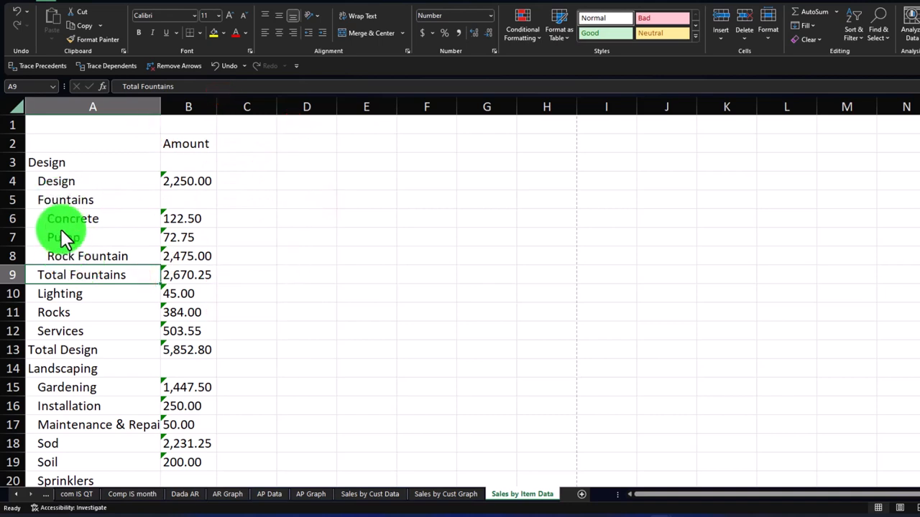
{"action": "mouse_move", "coordinate": [79, 208]}
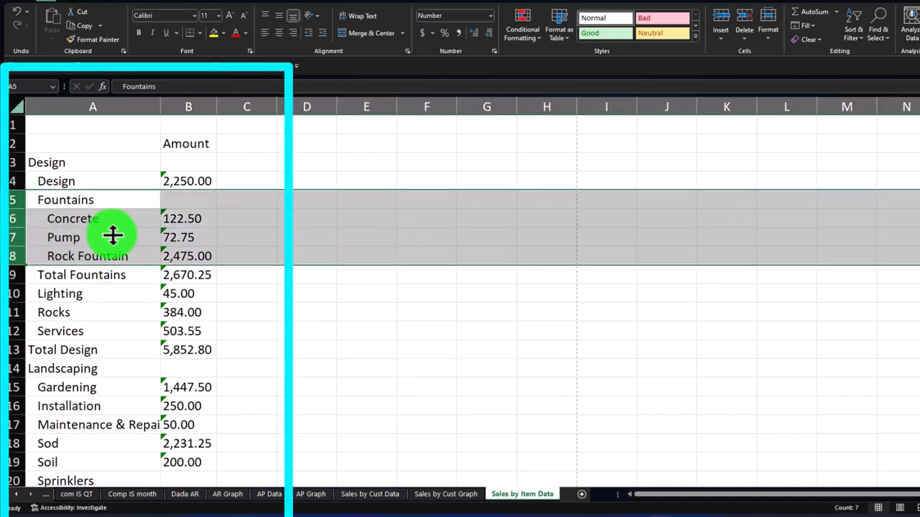
{"action": "left_click", "coordinate": [188, 237]}
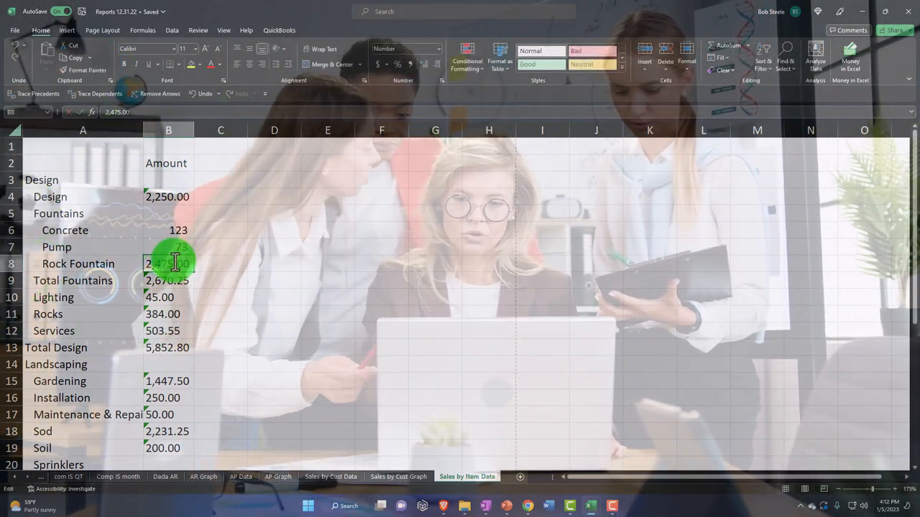
{"action": "left_click", "coordinate": [168, 297]}
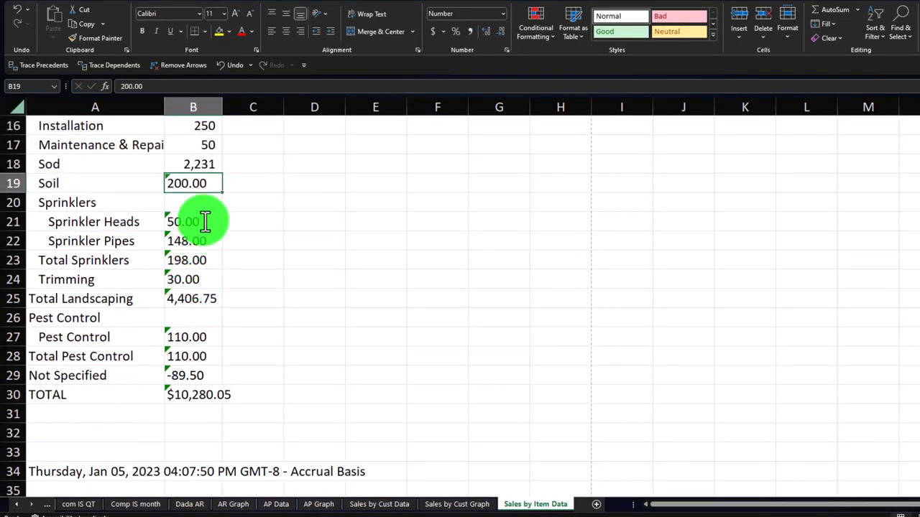
{"action": "left_click", "coordinate": [193, 221]}
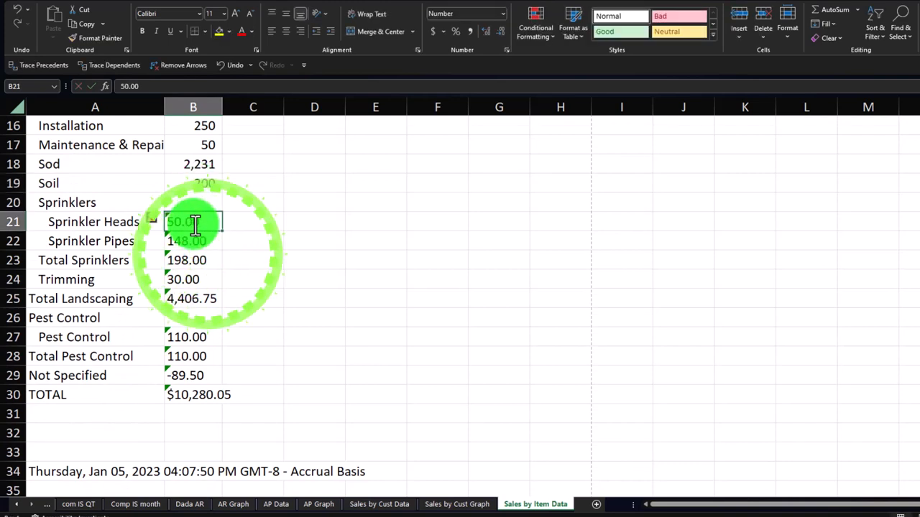
{"action": "left_click", "coordinate": [193, 260]}
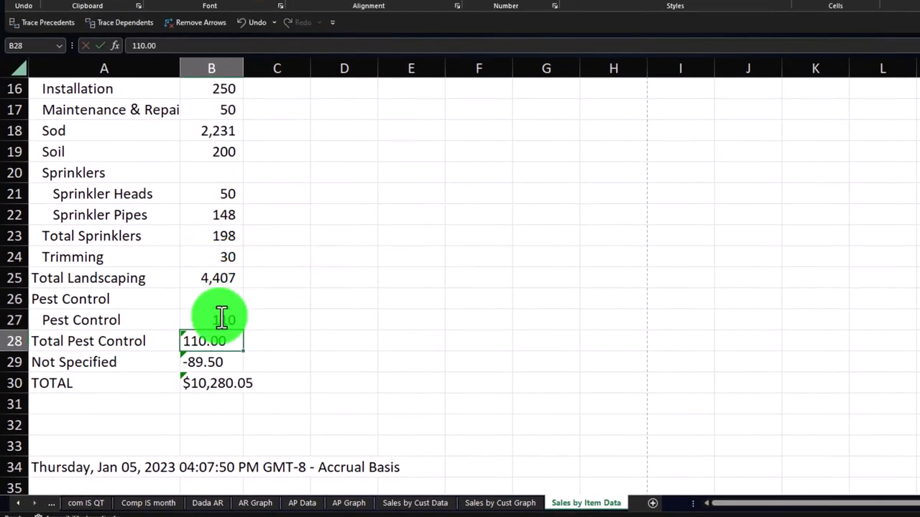
{"action": "left_click", "coordinate": [212, 361]}
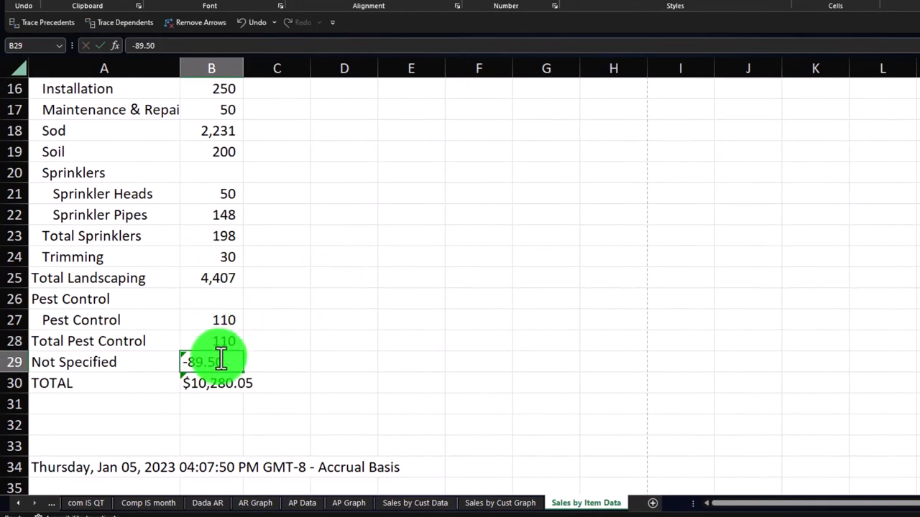
{"action": "left_click", "coordinate": [212, 383]}
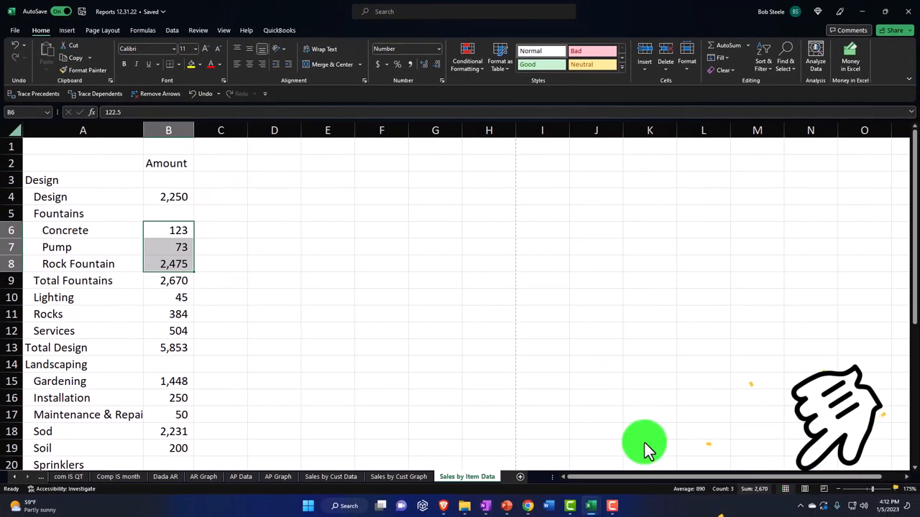
Replace the Fountains details with one Fountains row; delete Total Design and Design heading
{"action": "left_click", "coordinate": [168, 281]}
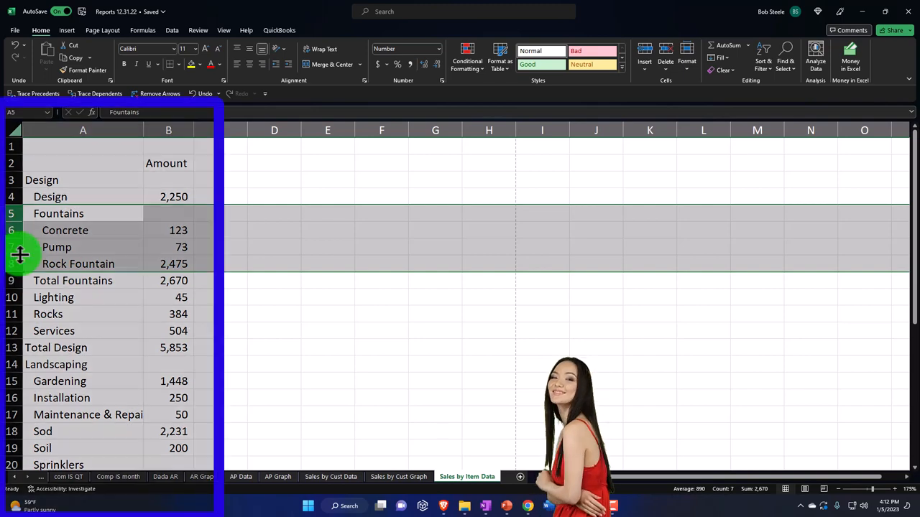
{"action": "right_click", "coordinate": [59, 214]}
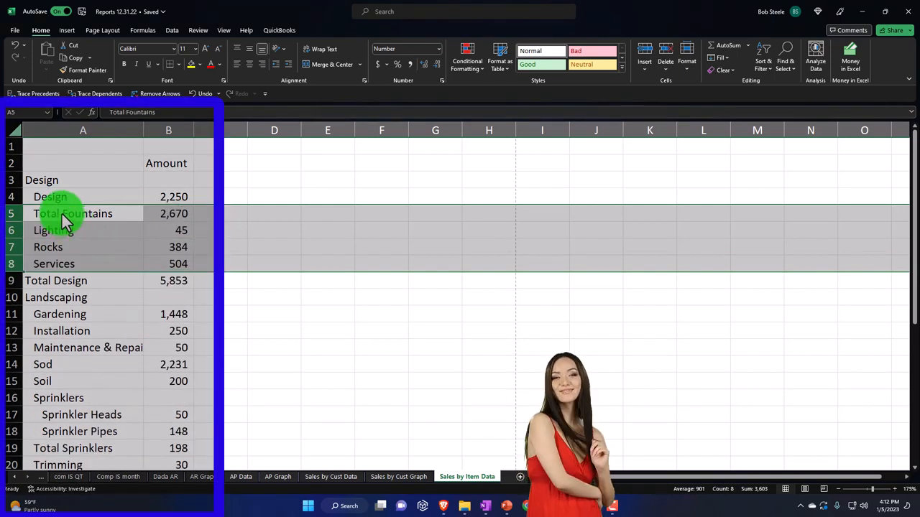
{"action": "type", "text": "ToFountains"}
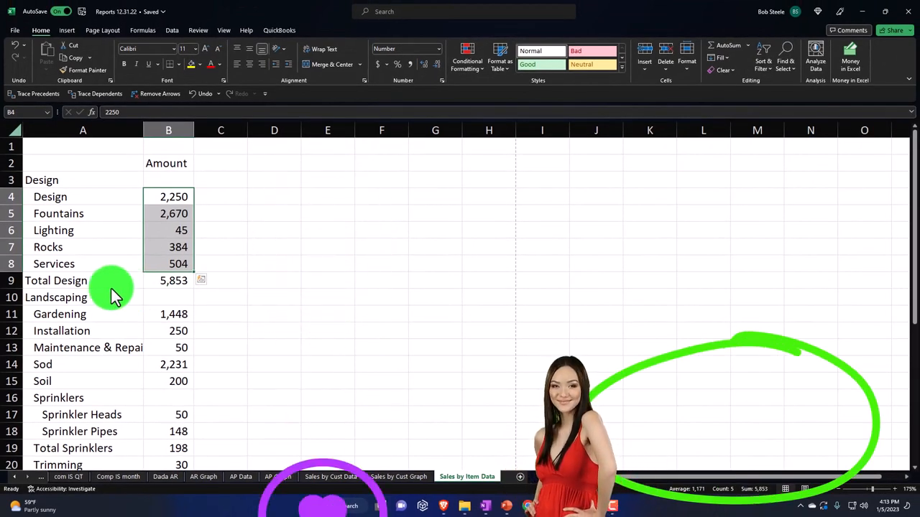
{"action": "right_click", "coordinate": [56, 280]}
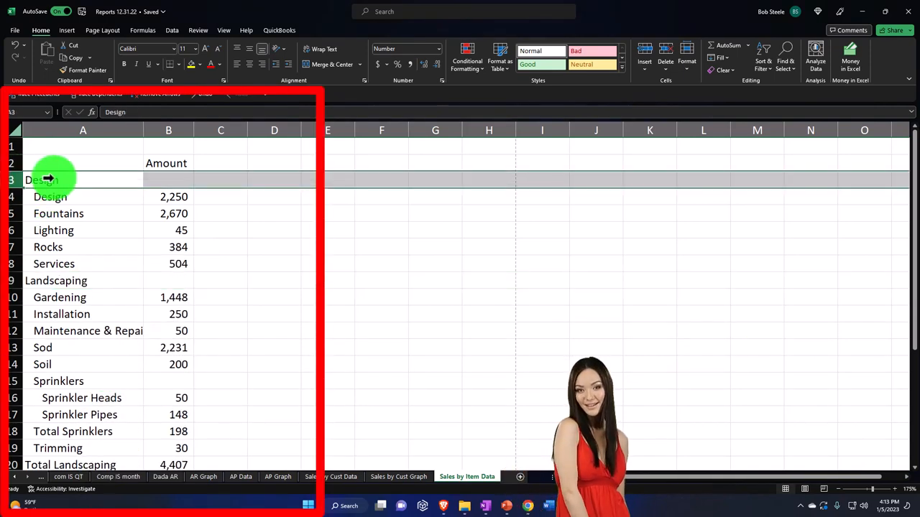
{"action": "right_click", "coordinate": [44, 180]}
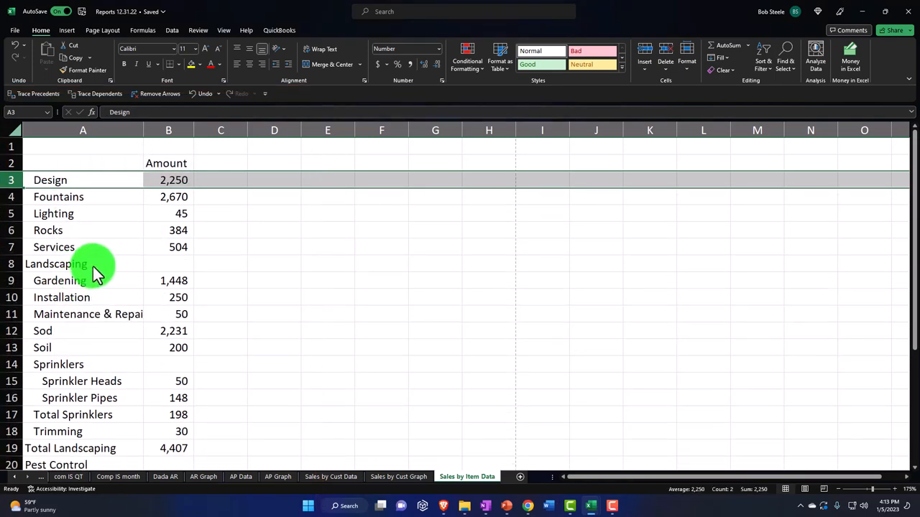
{"action": "mouse_move", "coordinate": [184, 288]}
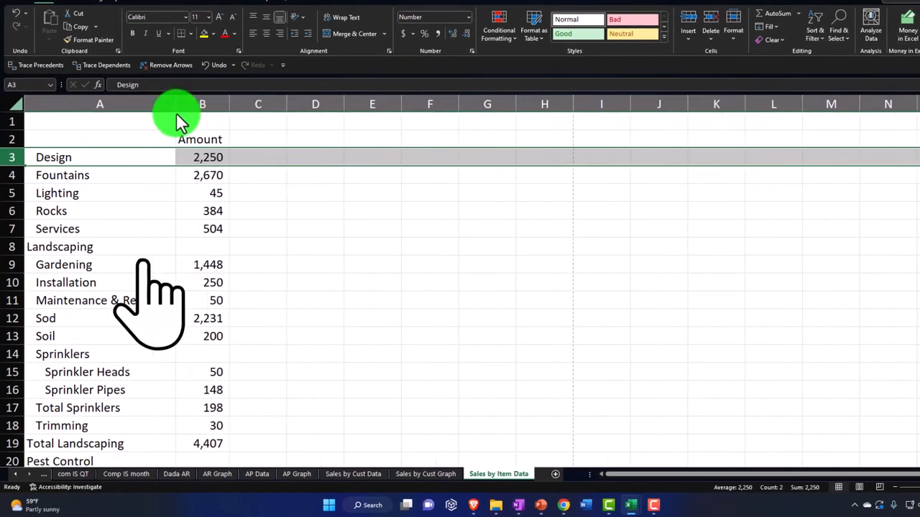
Collapse the sprinkler detail rows into a Sprinklers row and delete the Landscaping heading
{"action": "left_click", "coordinate": [100, 247]}
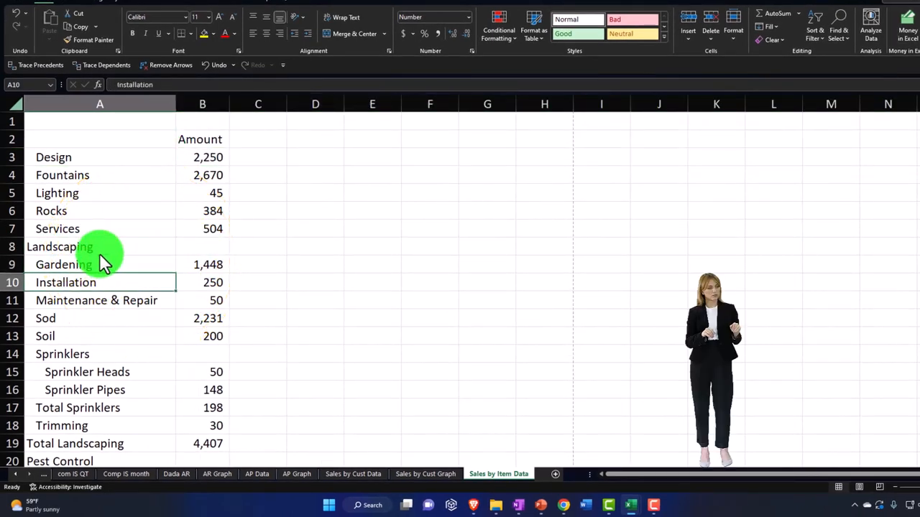
{"action": "left_click", "coordinate": [87, 371]}
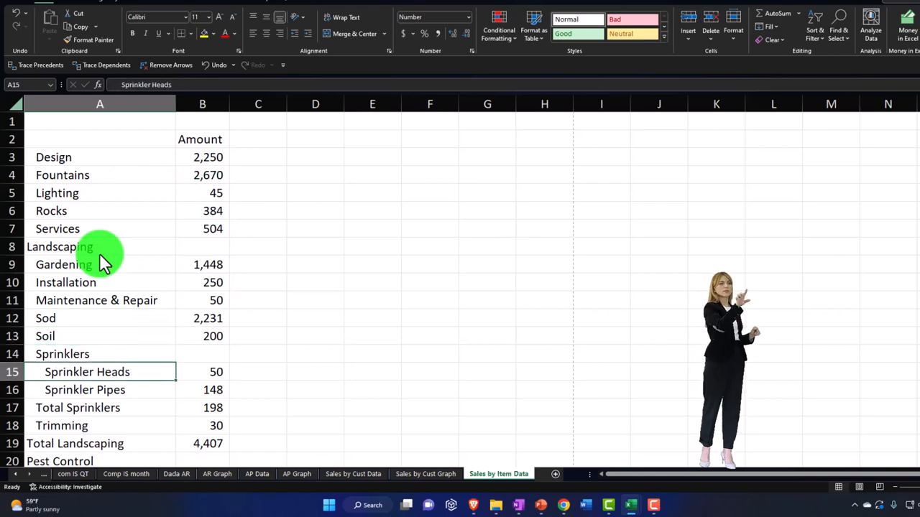
{"action": "mouse_move", "coordinate": [144, 256]}
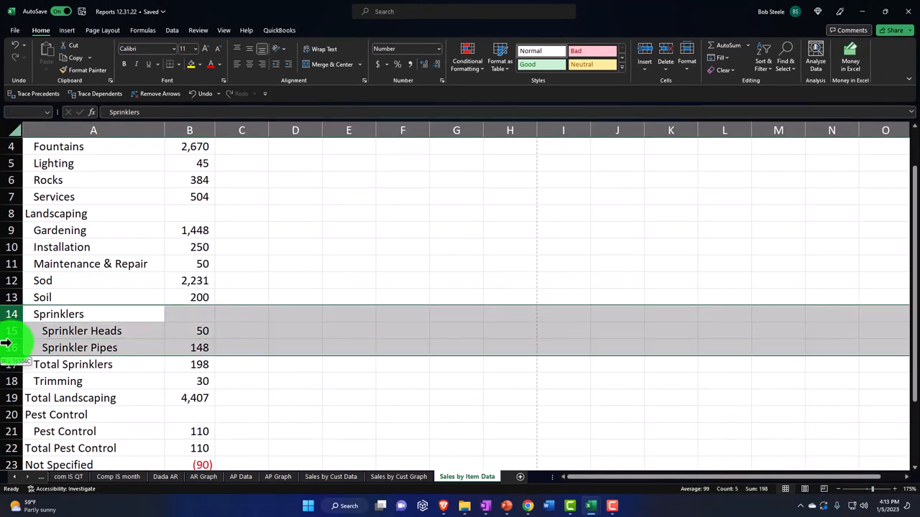
{"action": "right_click", "coordinate": [79, 331]}
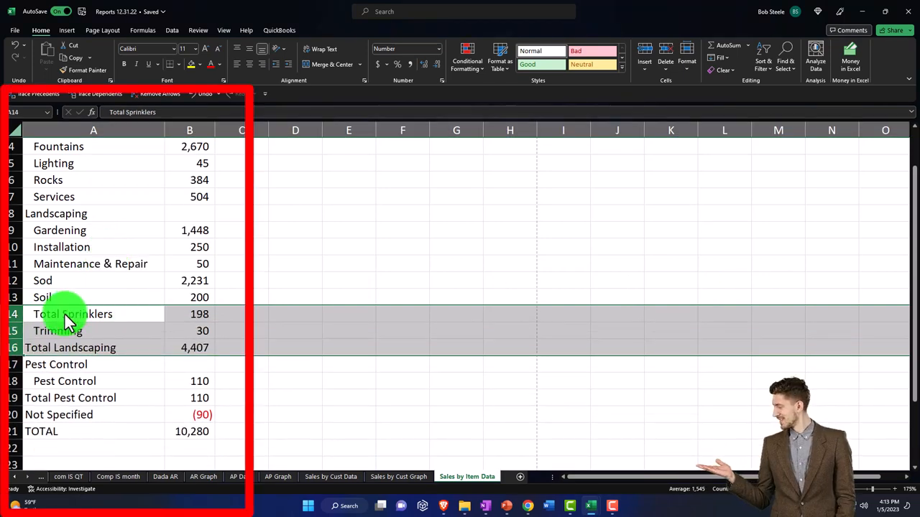
{"action": "type", "text": "ToSprinklers"}
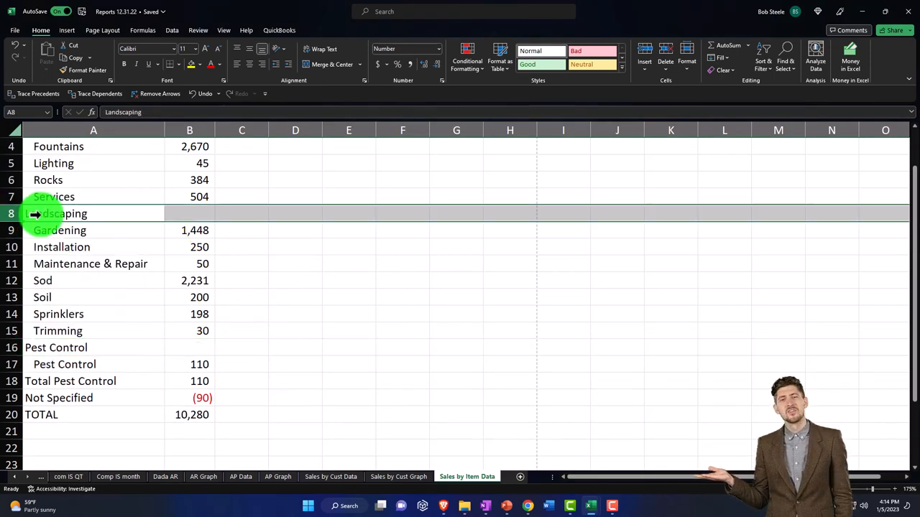
{"action": "right_click", "coordinate": [56, 213]}
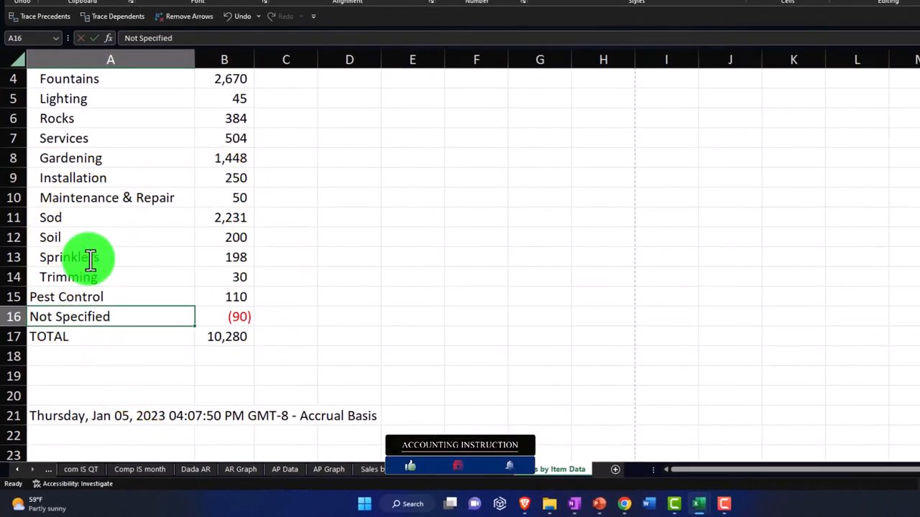
{"action": "mouse_move", "coordinate": [243, 359]}
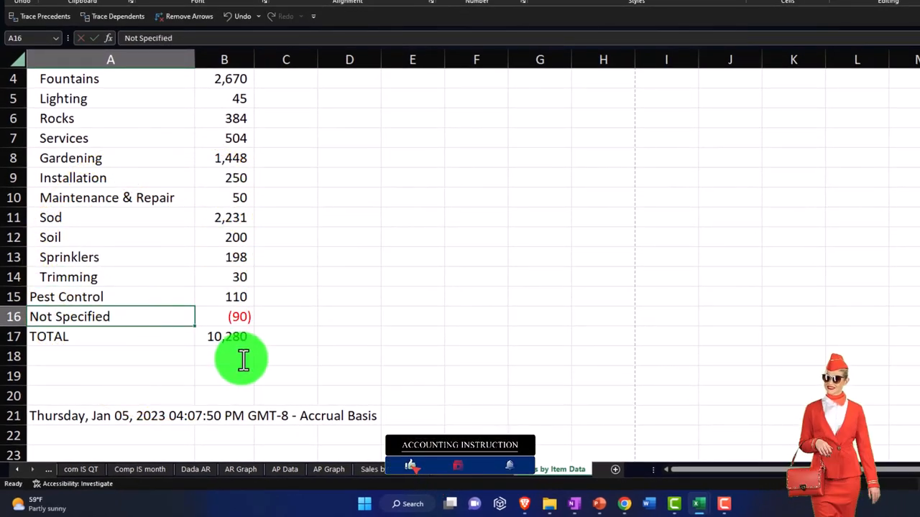
Clear the TOTAL label next to the 10,280 figure
{"action": "left_click", "coordinate": [49, 336]}
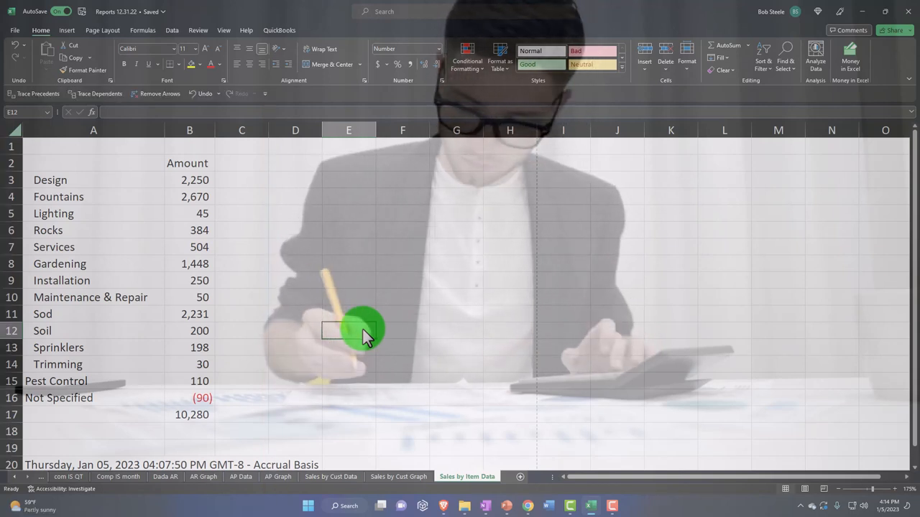
Remove leading indents from item names, including Maintenance & Repair
{"action": "left_click", "coordinate": [50, 179]}
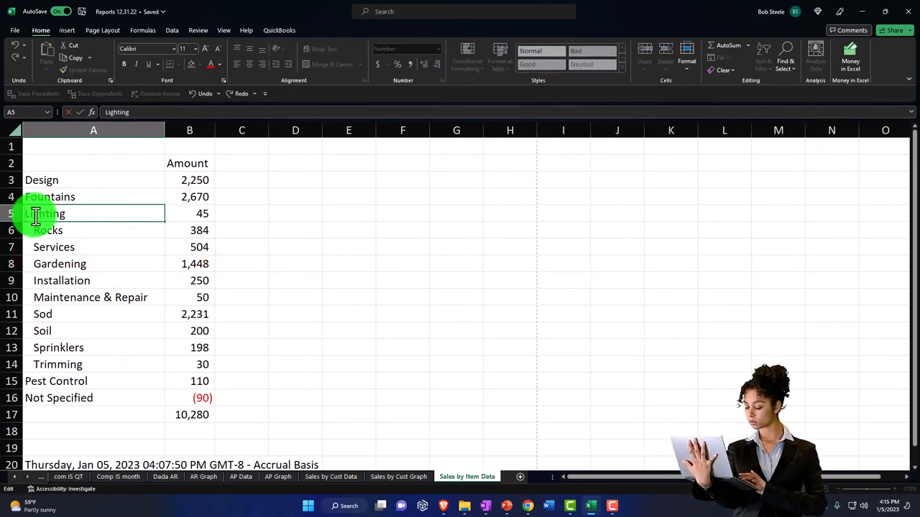
{"action": "left_click", "coordinate": [48, 230]}
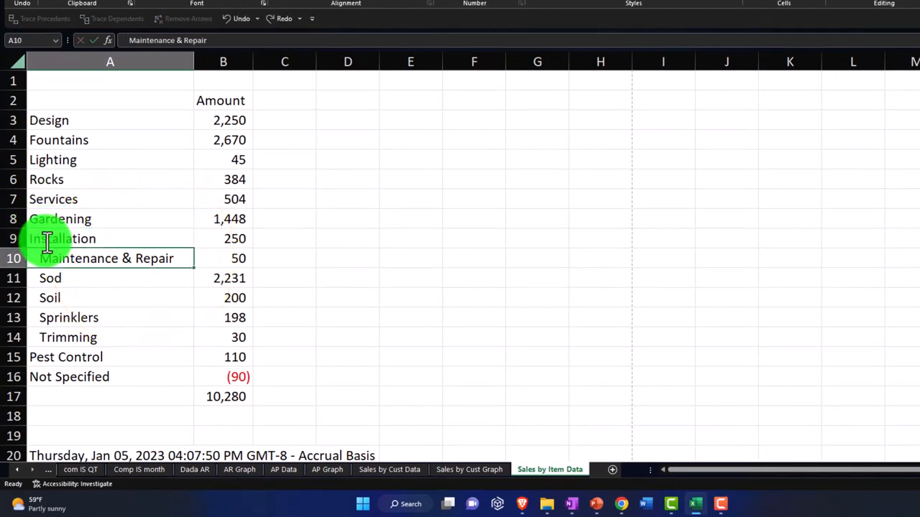
{"action": "double_click", "coordinate": [104, 258]}
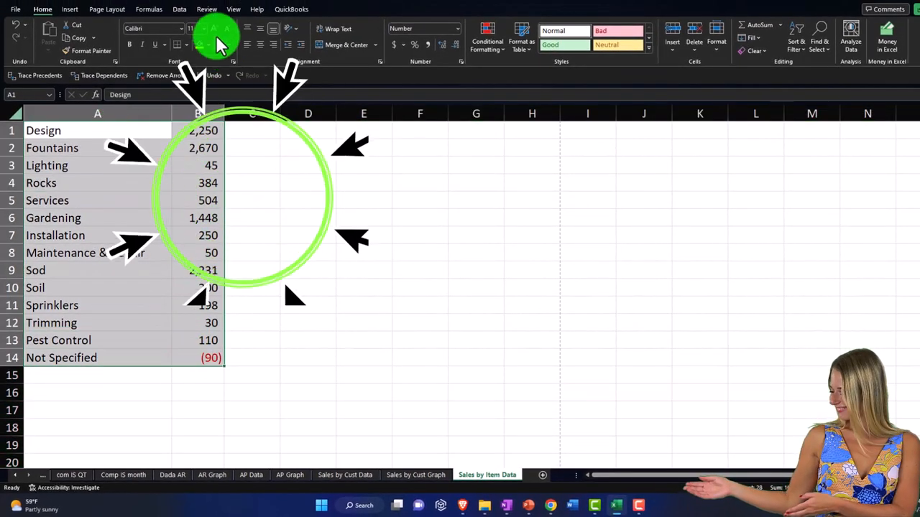
Clear the item list filter and convert the data into a table with a total row
{"action": "left_click", "coordinate": [178, 9]}
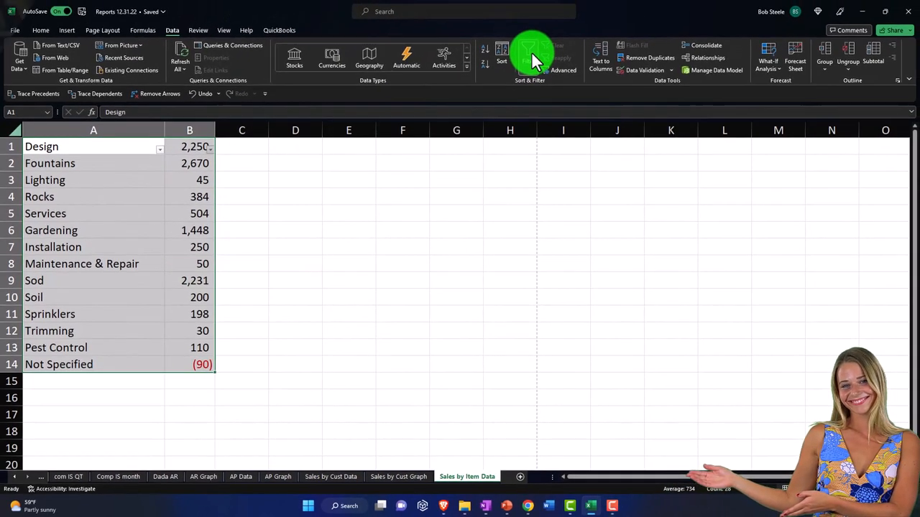
{"action": "left_click", "coordinate": [93, 197]}
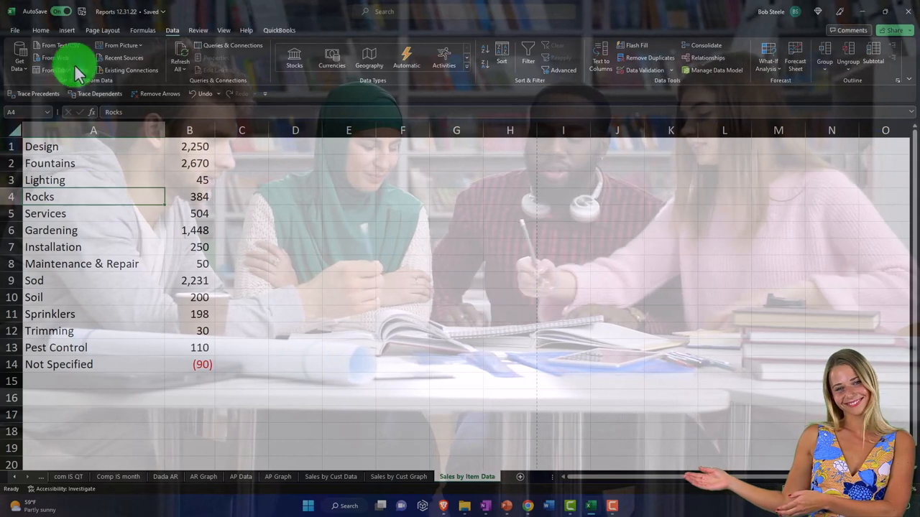
{"action": "left_click", "coordinate": [67, 30]}
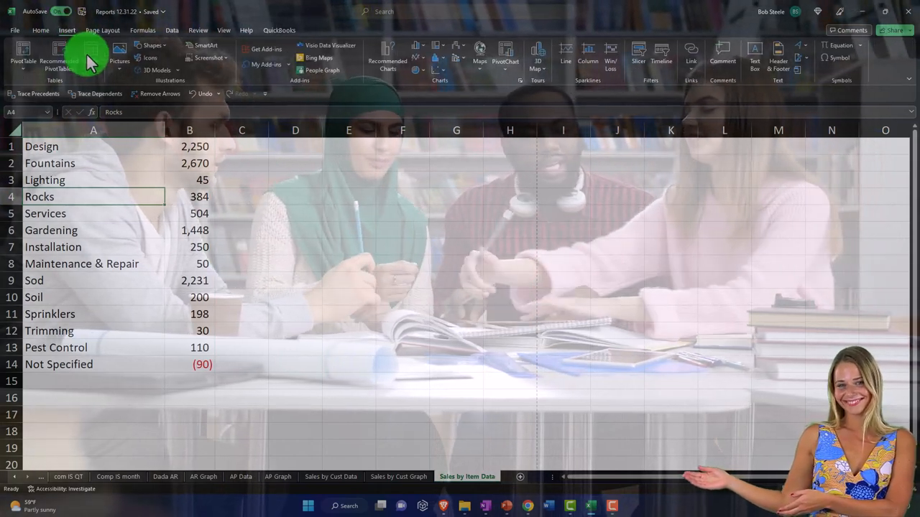
{"action": "left_click", "coordinate": [90, 54]}
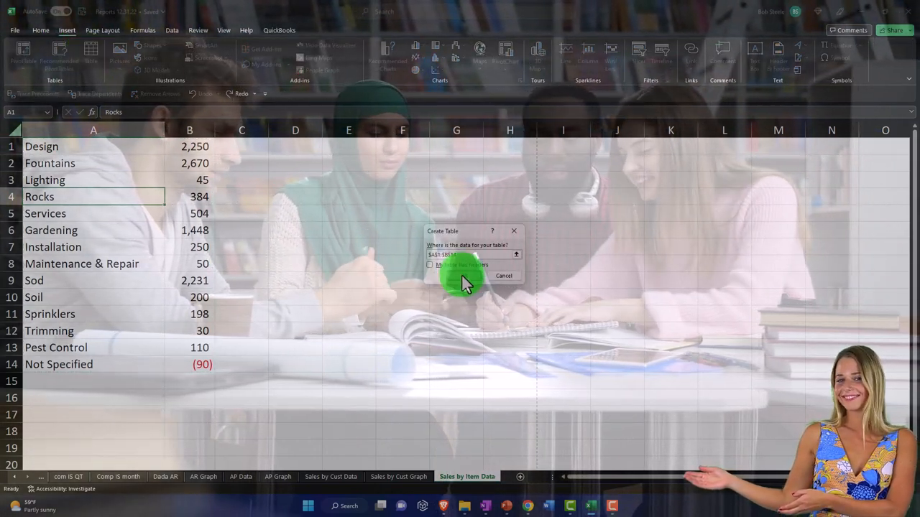
{"action": "left_click", "coordinate": [467, 277]}
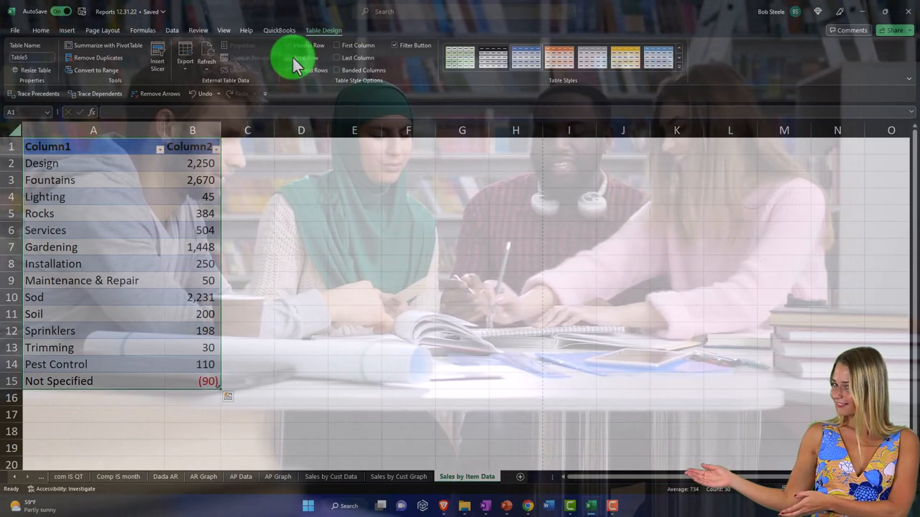
{"action": "left_click", "coordinate": [288, 57]}
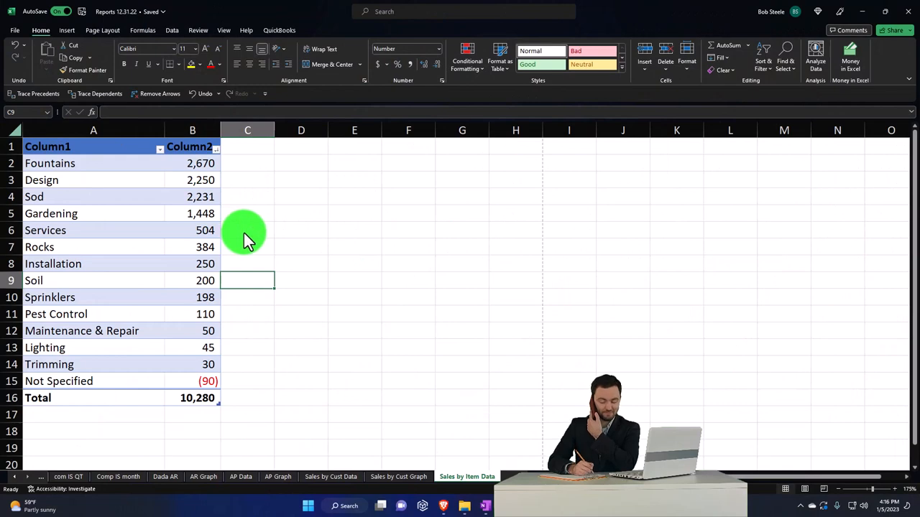
Chart the item names and amounts, delete the first pie, then select top items and Other
{"action": "left_click", "coordinate": [247, 230]}
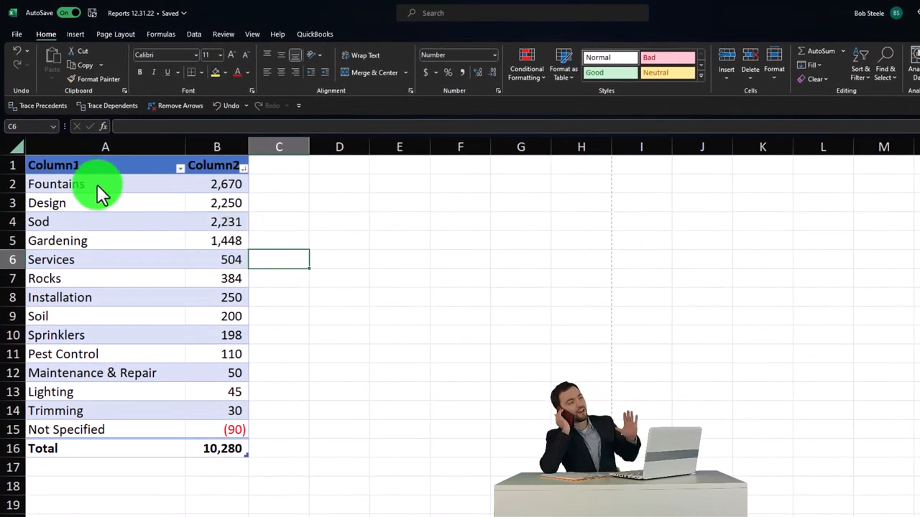
{"action": "left_click_drag", "start_coordinate": [101, 184], "coordinate": [216, 410]}
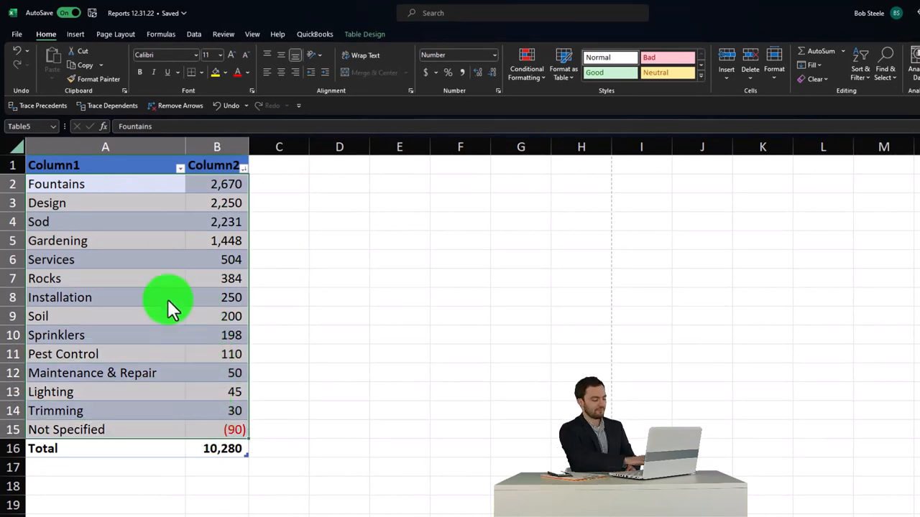
{"action": "left_click", "coordinate": [75, 34]}
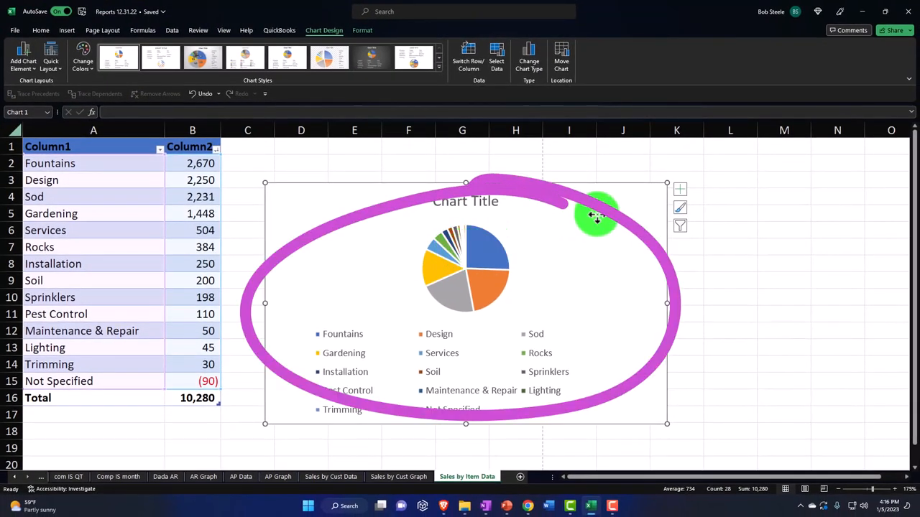
{"action": "left_click", "coordinate": [408, 263]}
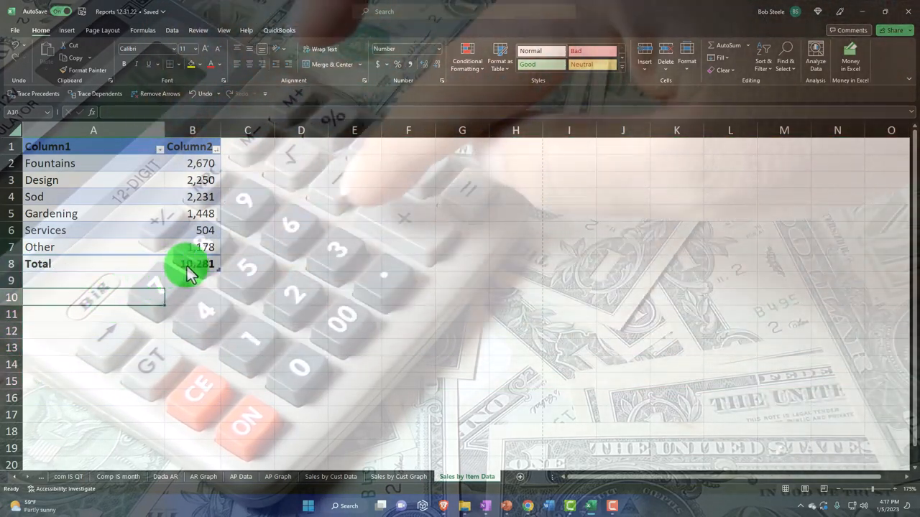
{"action": "left_click", "coordinate": [192, 264]}
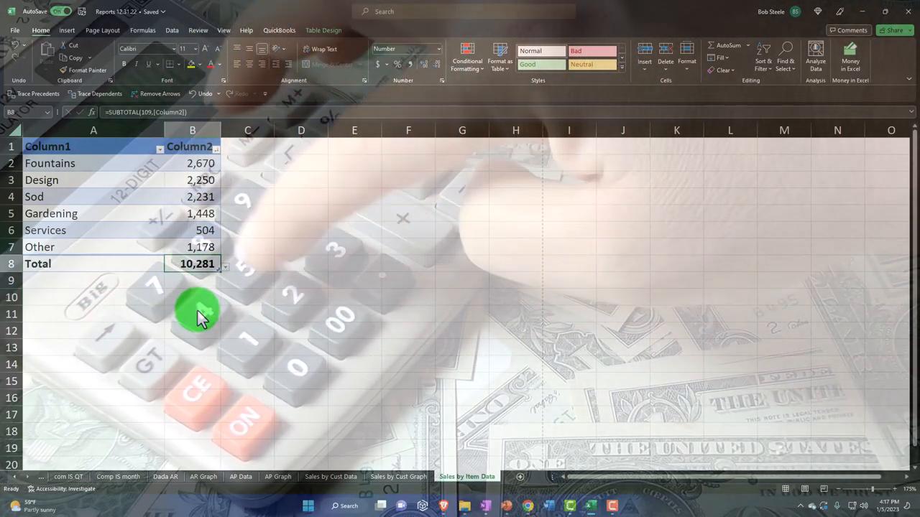
{"action": "left_click", "coordinate": [51, 163]}
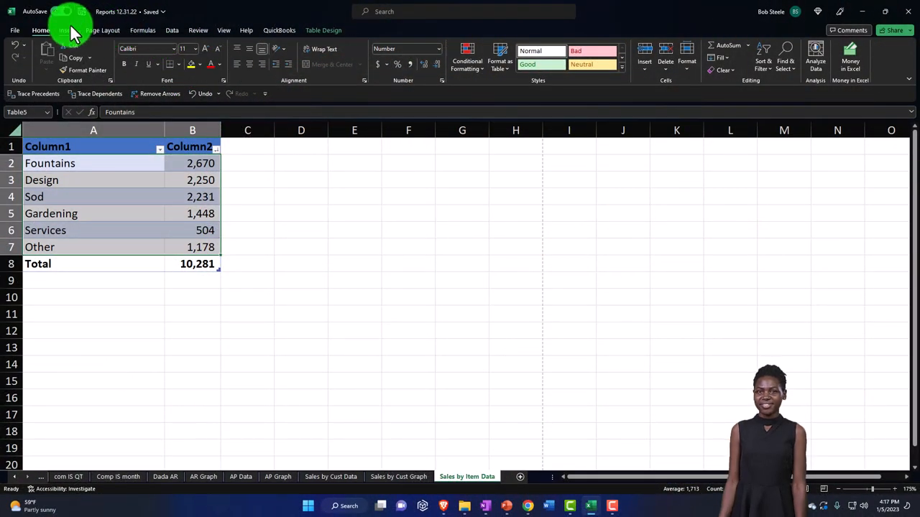
Insert a pie chart of the top items and Other, styled with percentage data labels
{"action": "left_click", "coordinate": [421, 54]}
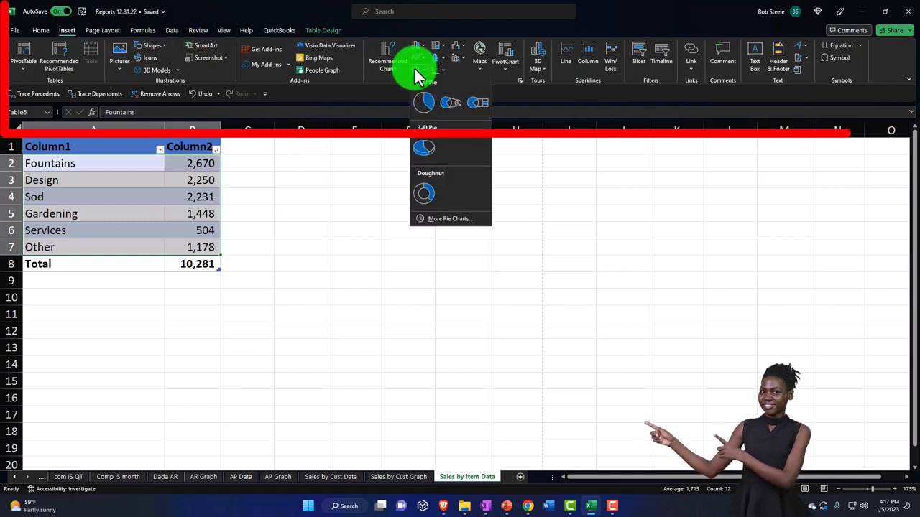
{"action": "left_click", "coordinate": [423, 102]}
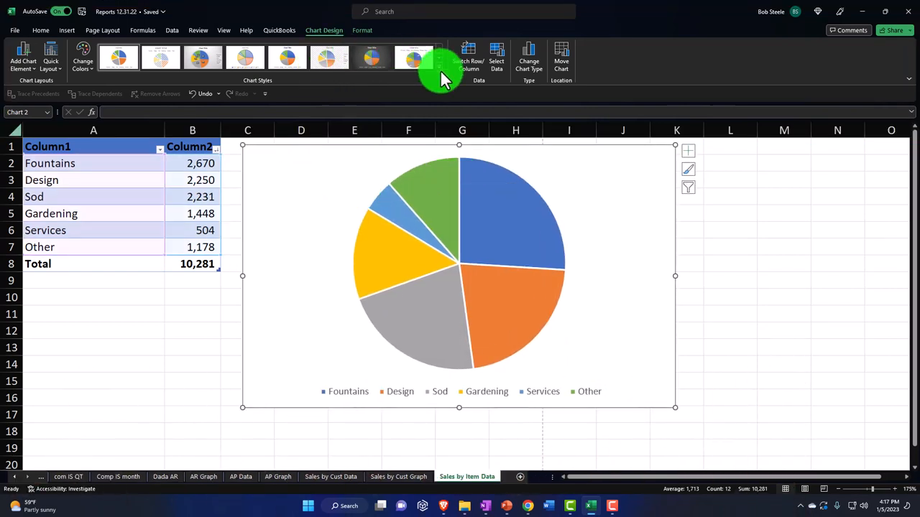
{"action": "left_click", "coordinate": [413, 58]}
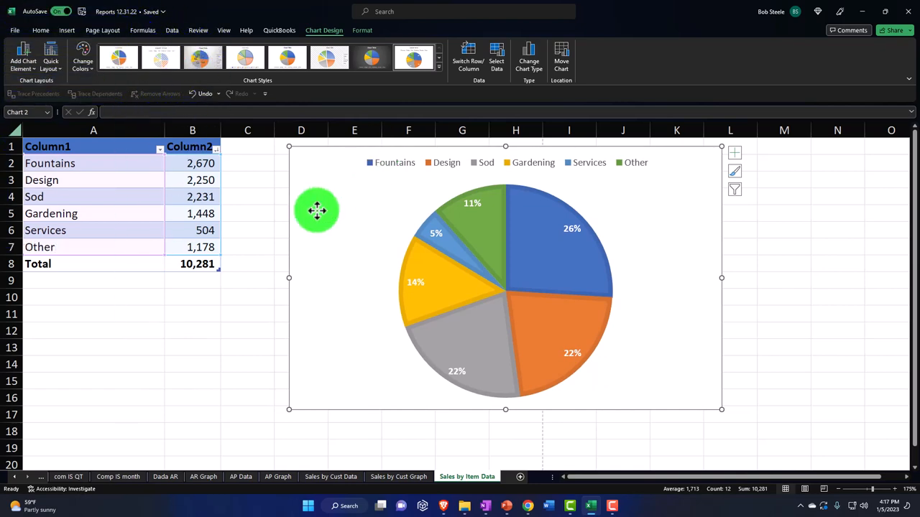
Add a percentage-formatted share column beside the table, totalled with =SUM to 100%
{"action": "left_click", "coordinate": [247, 297]}
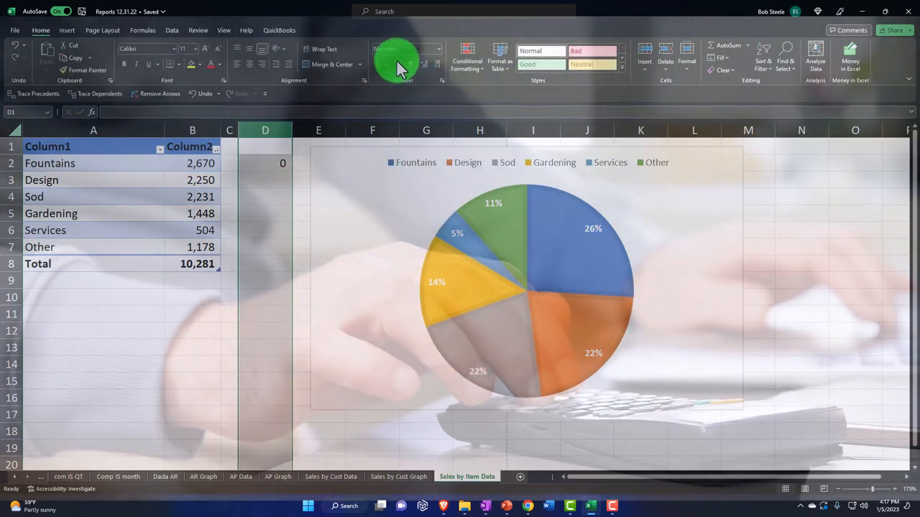
{"action": "left_click", "coordinate": [265, 163]}
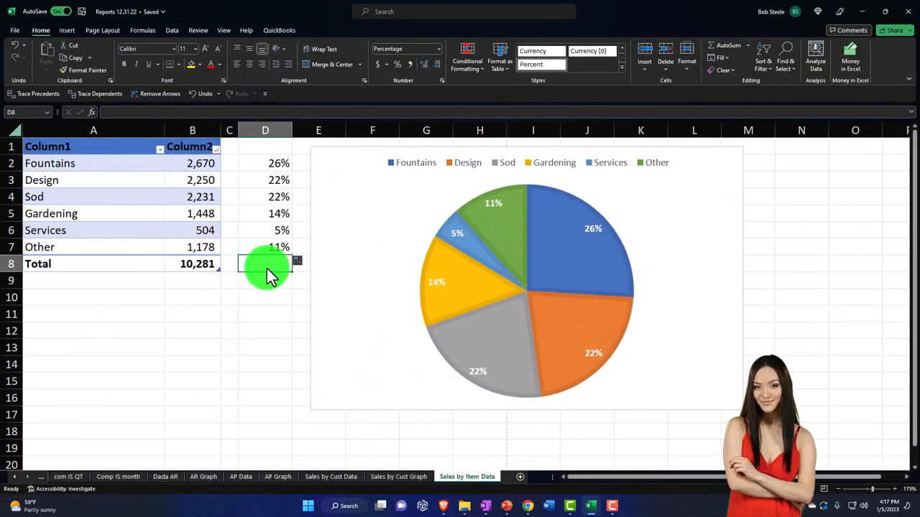
{"action": "type", "text": "=sum(D7"}
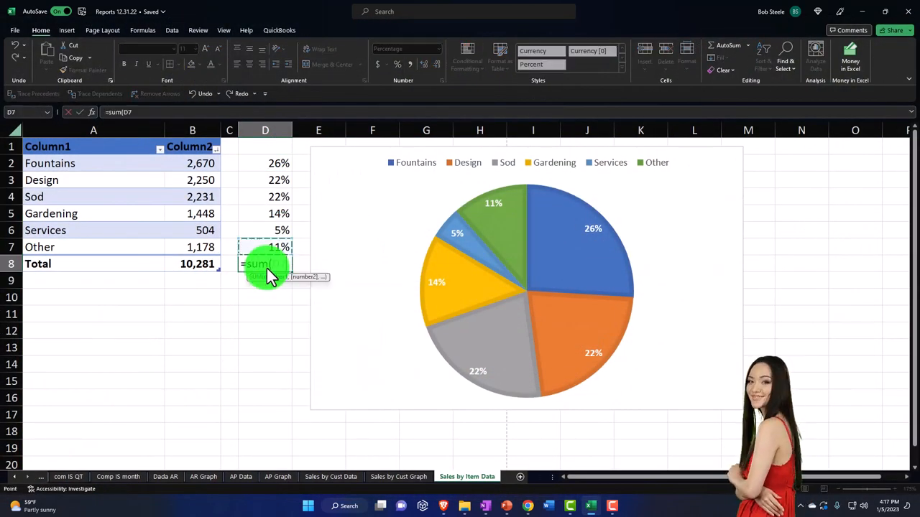
{"action": "key", "text": "Enter"}
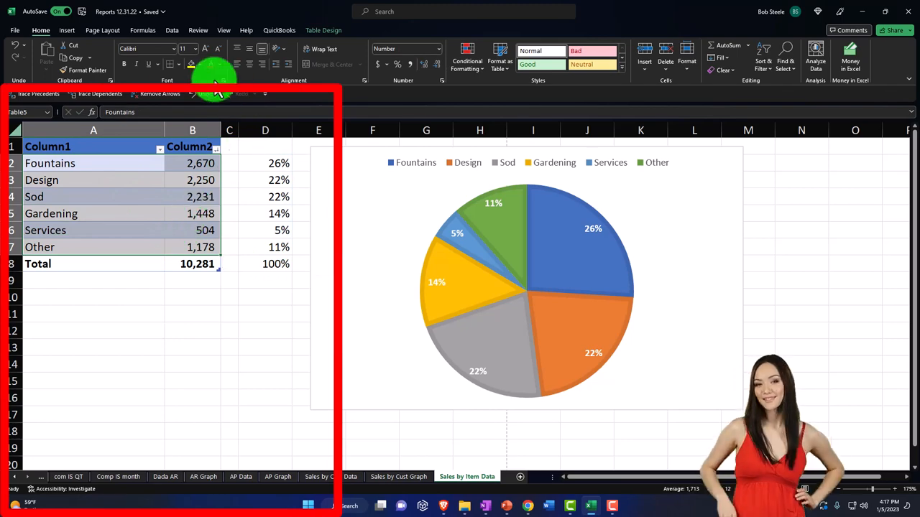
Insert a funnel chart of item sales from Recommended Charts
{"action": "left_click", "coordinate": [67, 30]}
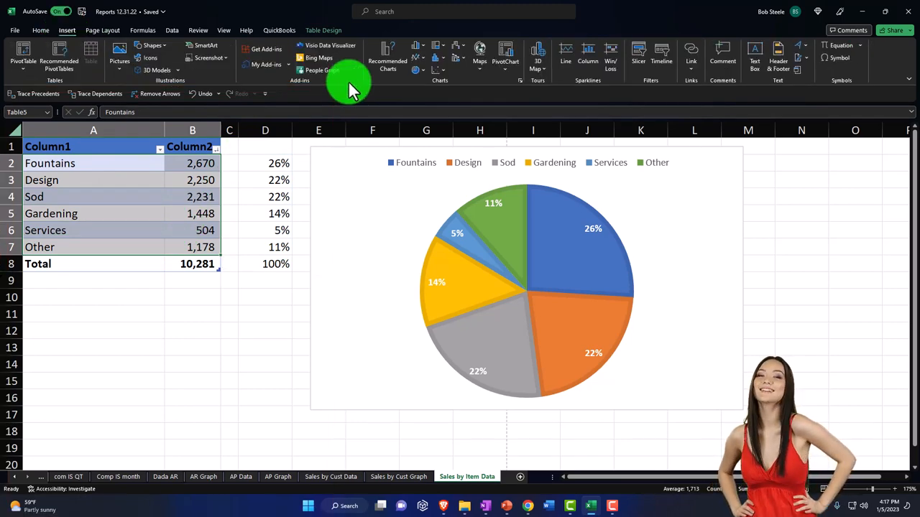
{"action": "left_click", "coordinate": [387, 55]}
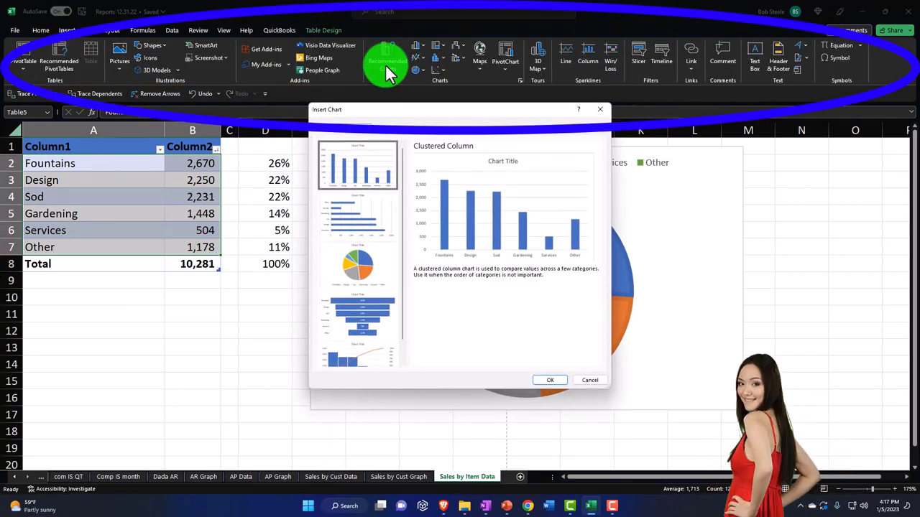
{"action": "left_click", "coordinate": [357, 263]}
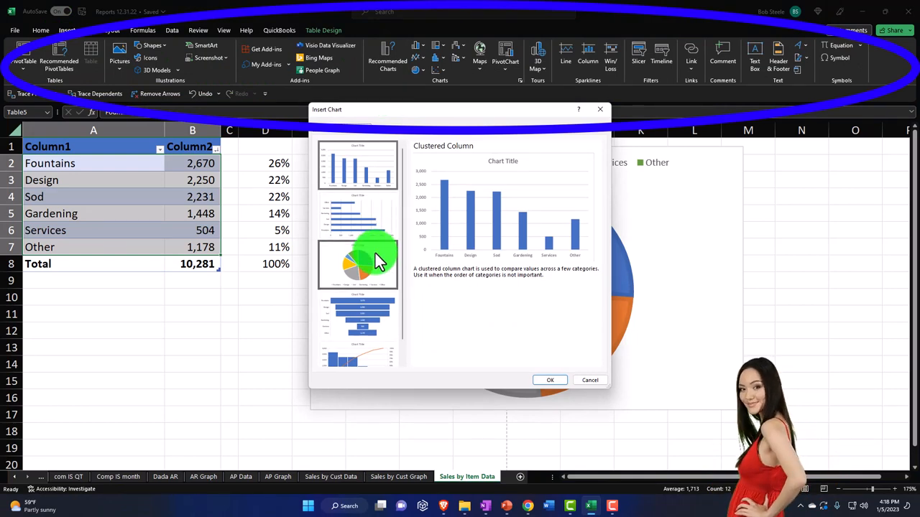
{"action": "left_click", "coordinate": [550, 379]}
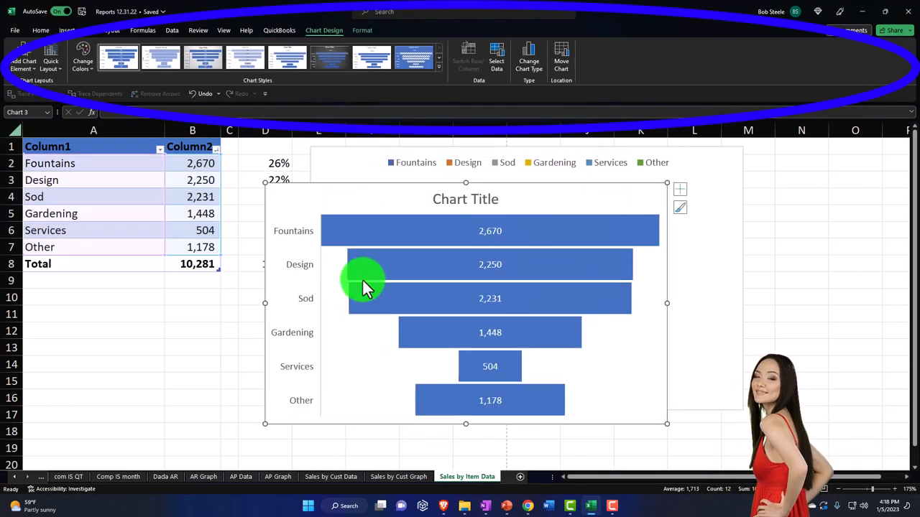
Recolour the funnel chart with a monochrome colour palette
{"action": "scroll", "scroll_direction": "down", "scroll_amount": 3}
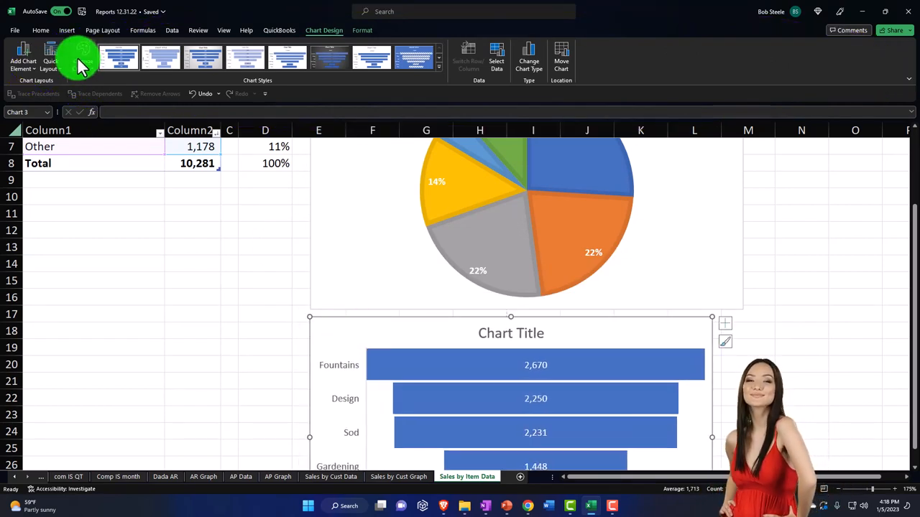
{"action": "left_click", "coordinate": [82, 61]}
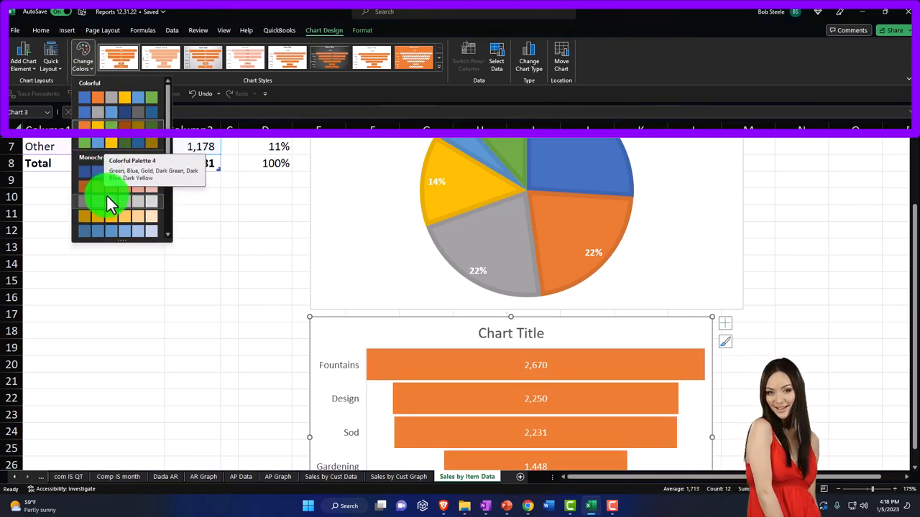
{"action": "left_click", "coordinate": [109, 204]}
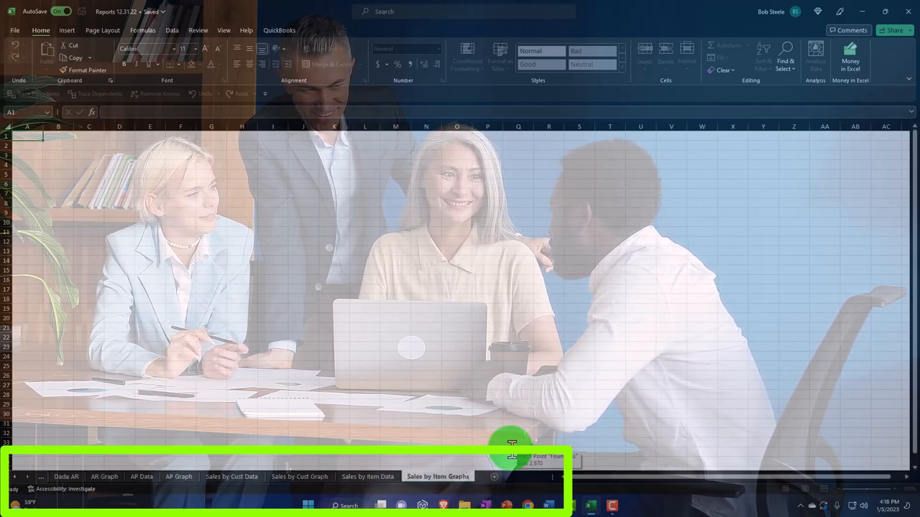
Arrange the pie and funnel charts on the Sales by Item Graphs sheet, funnel below pie
{"action": "left_click", "coordinate": [367, 476]}
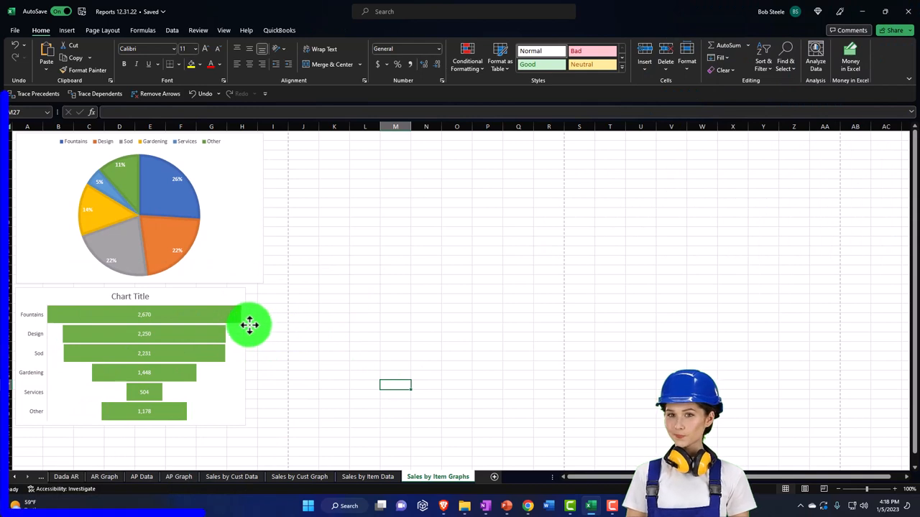
{"action": "left_click", "coordinate": [241, 327]}
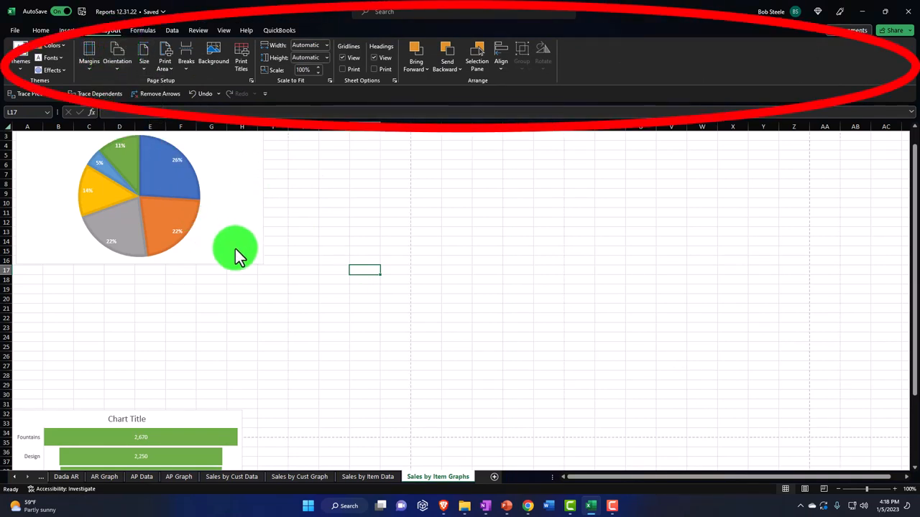
{"action": "left_click", "coordinate": [139, 194]}
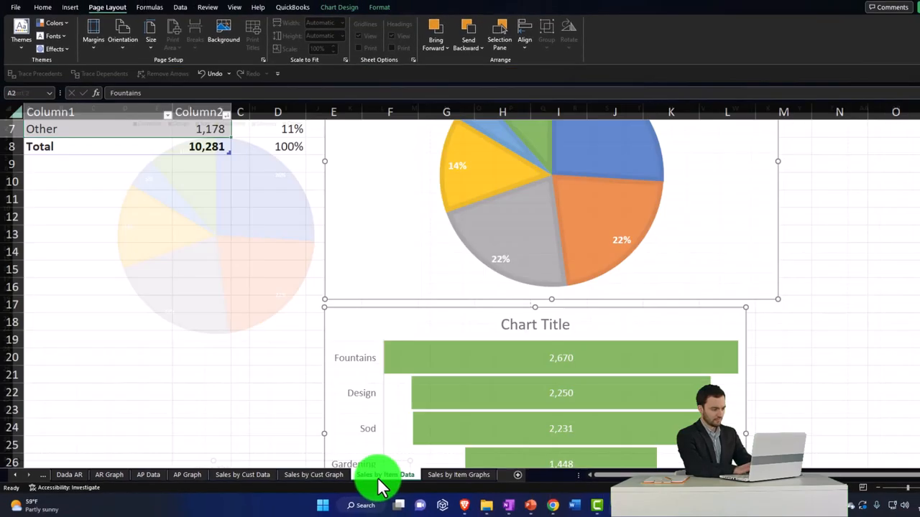
Hide the Sales by Item Data, Sales by Cust Data and Dada AR sheets
{"action": "right_click", "coordinate": [377, 476]}
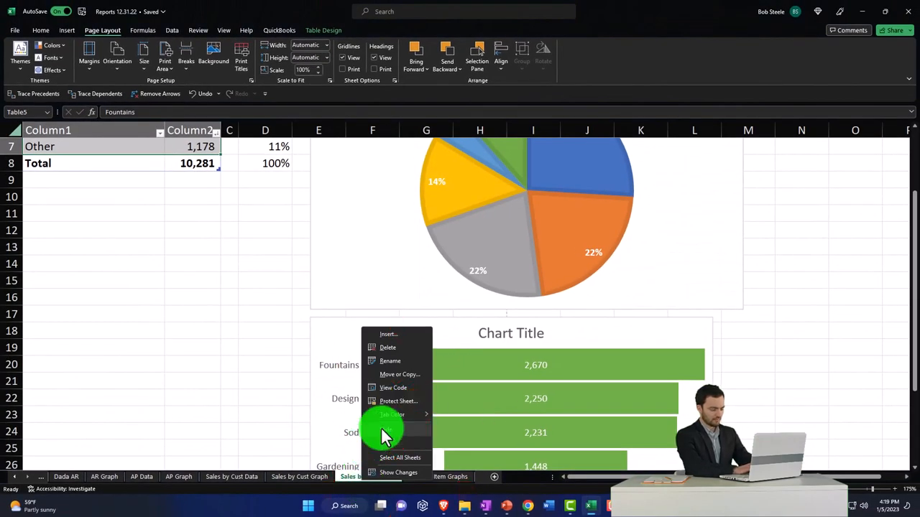
{"action": "left_click", "coordinate": [232, 477]}
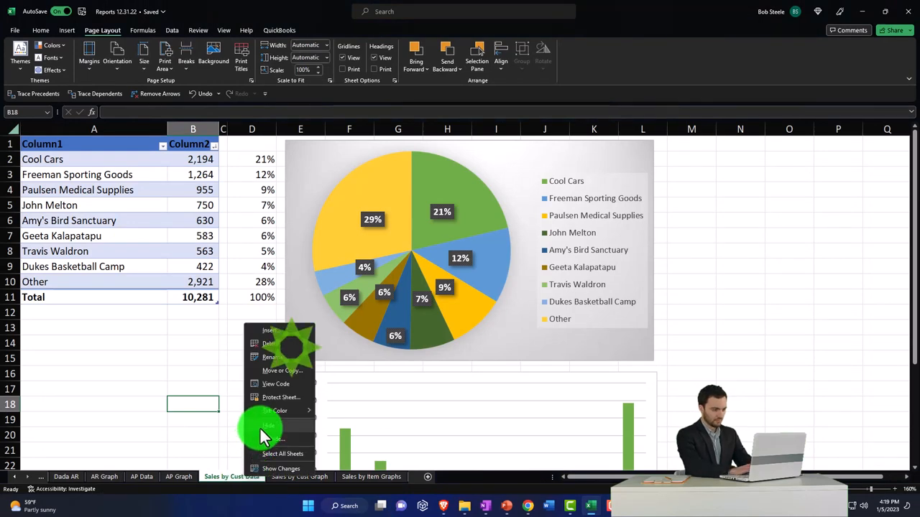
{"action": "left_click", "coordinate": [141, 476]}
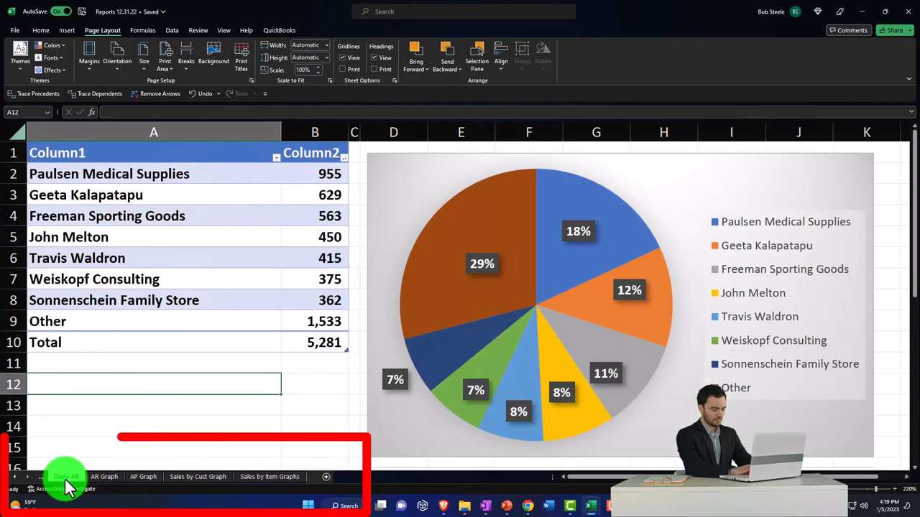
{"action": "right_click", "coordinate": [65, 477]}
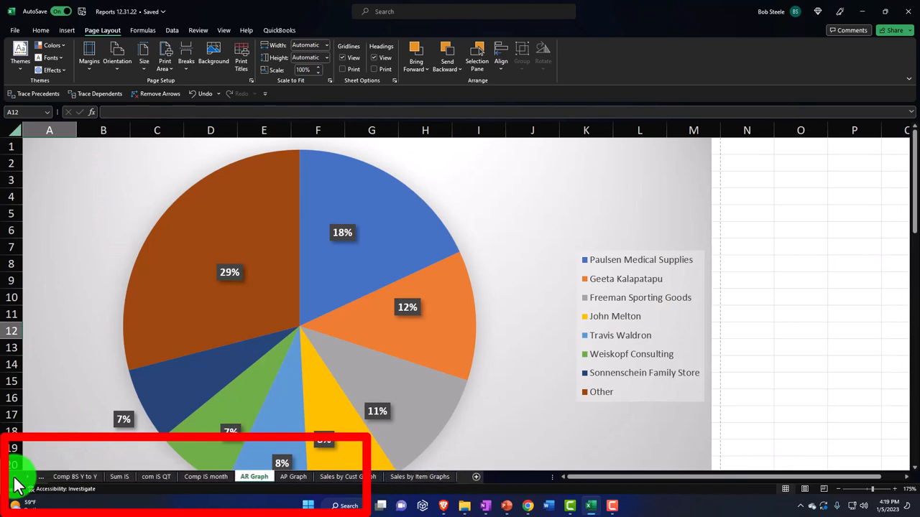
{"action": "left_click", "coordinate": [113, 477]}
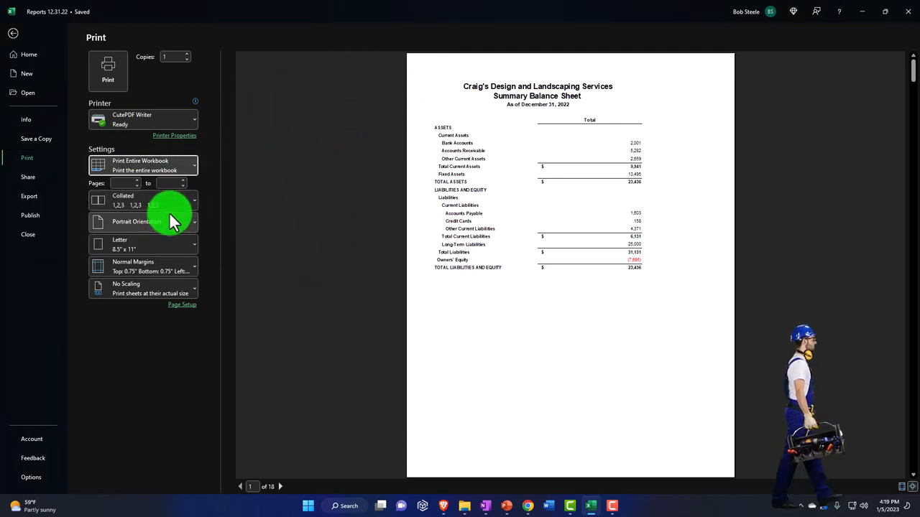
{"action": "mouse_move", "coordinate": [450, 279]}
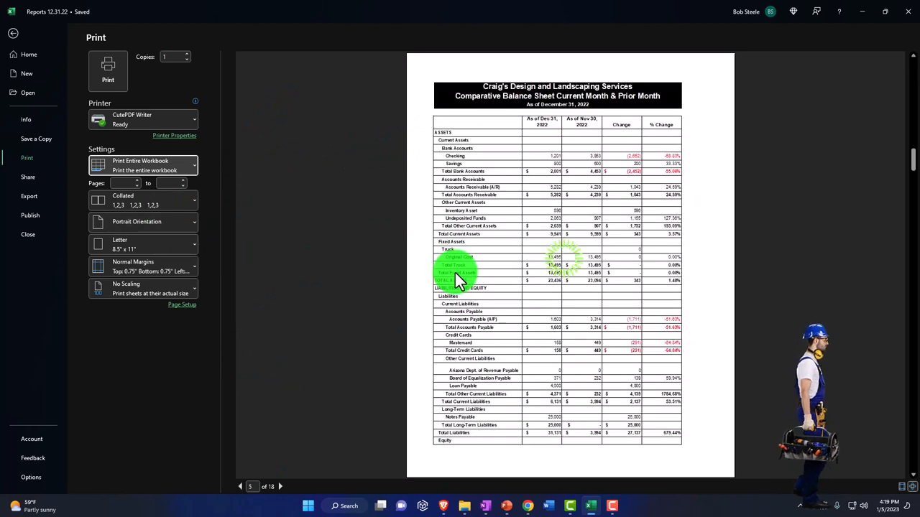
Page through the 18-page workbook preview to the funnel chart page, then return
{"action": "left_click", "coordinate": [280, 486]}
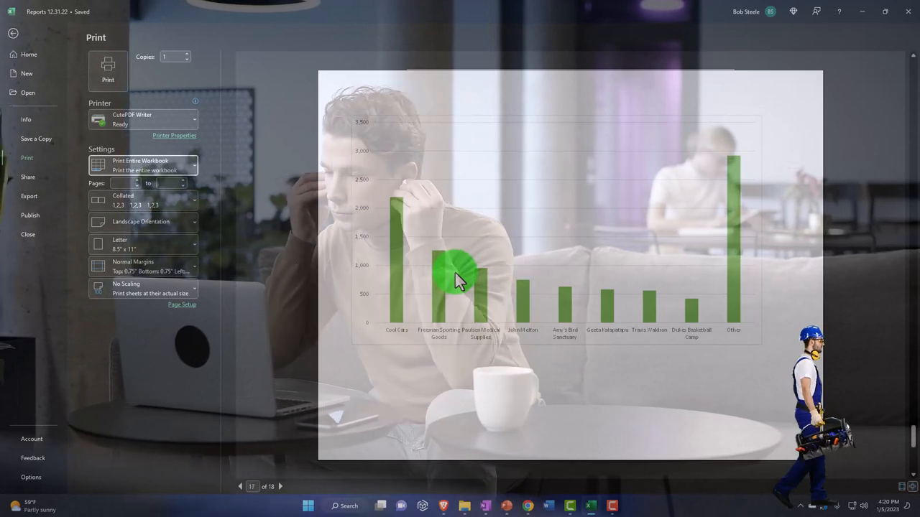
{"action": "left_click", "coordinate": [280, 487]}
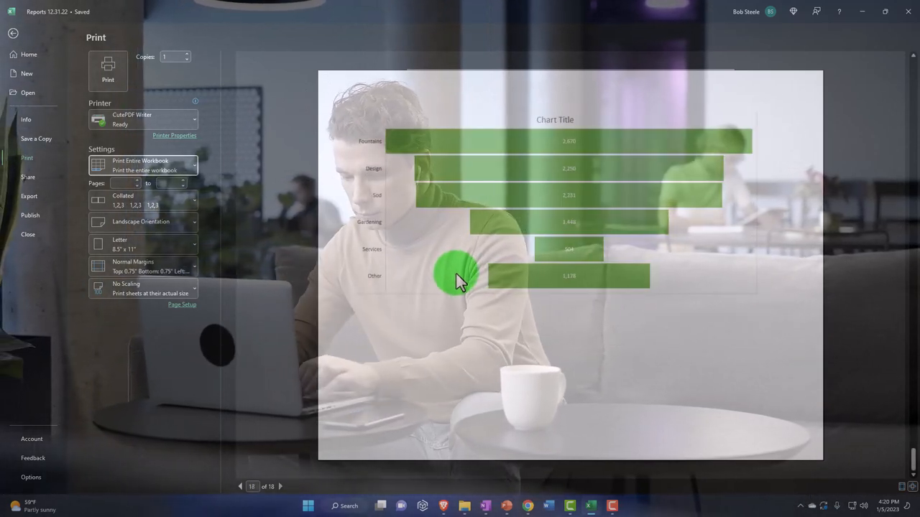
{"action": "left_click", "coordinate": [13, 33]}
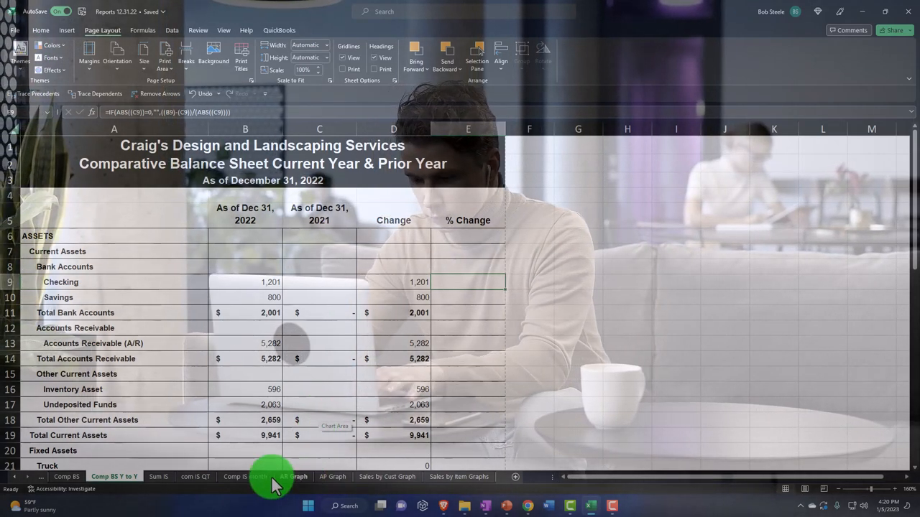
Unhide the data sheets and return to the Sales by Item Data sheet
{"action": "left_click", "coordinate": [237, 476]}
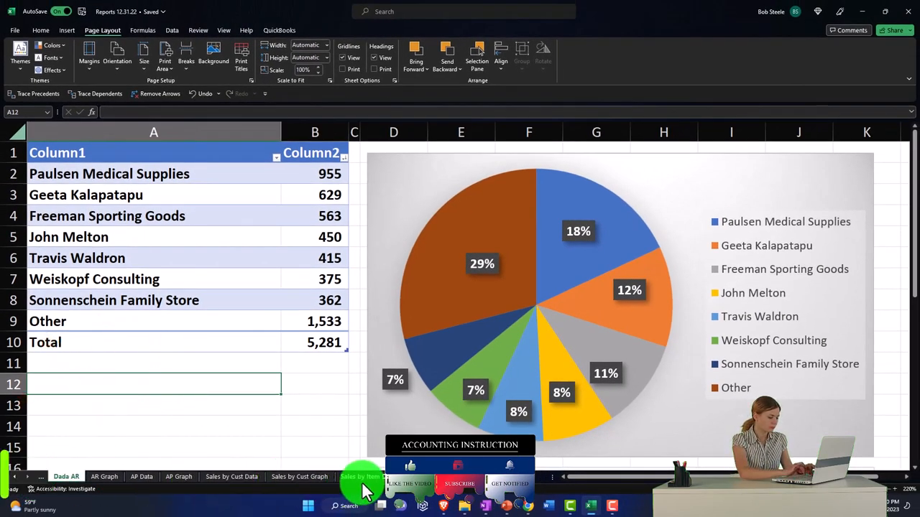
{"action": "left_click", "coordinate": [367, 477]}
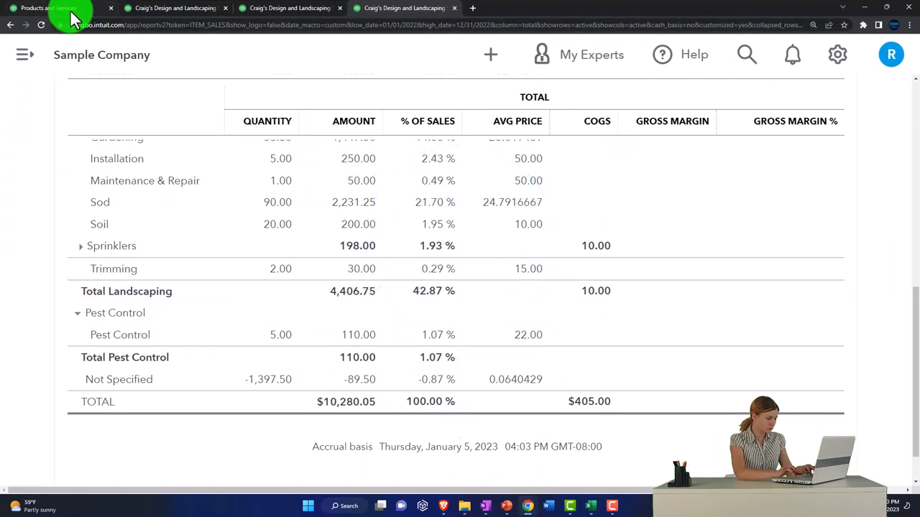
Switch to the QuickBooks Products and Services tab and reach the Products & services list
{"action": "left_click", "coordinate": [49, 8]}
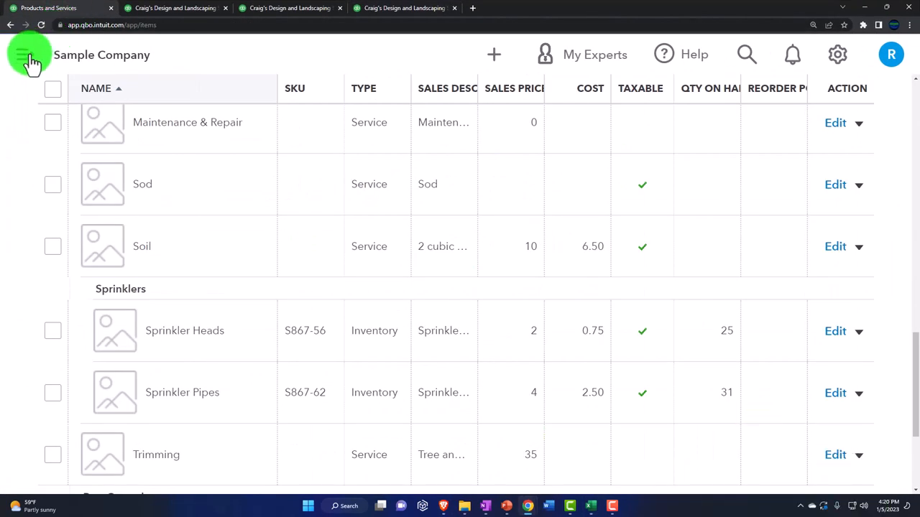
{"action": "left_click", "coordinate": [32, 57]}
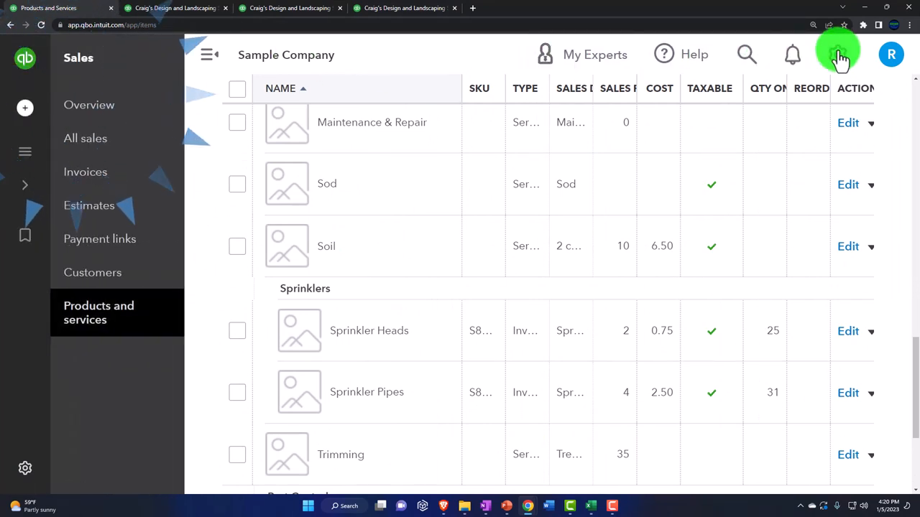
{"action": "left_click", "coordinate": [838, 54]}
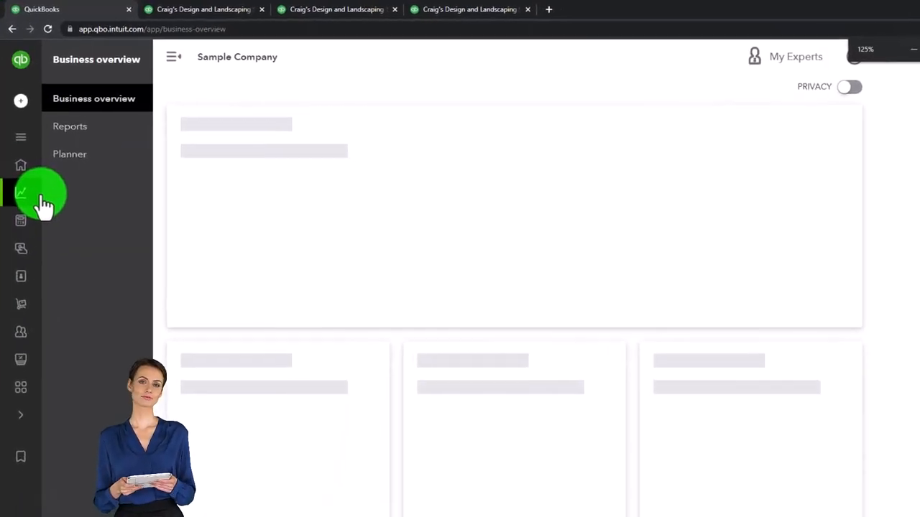
{"action": "left_click", "coordinate": [40, 194]}
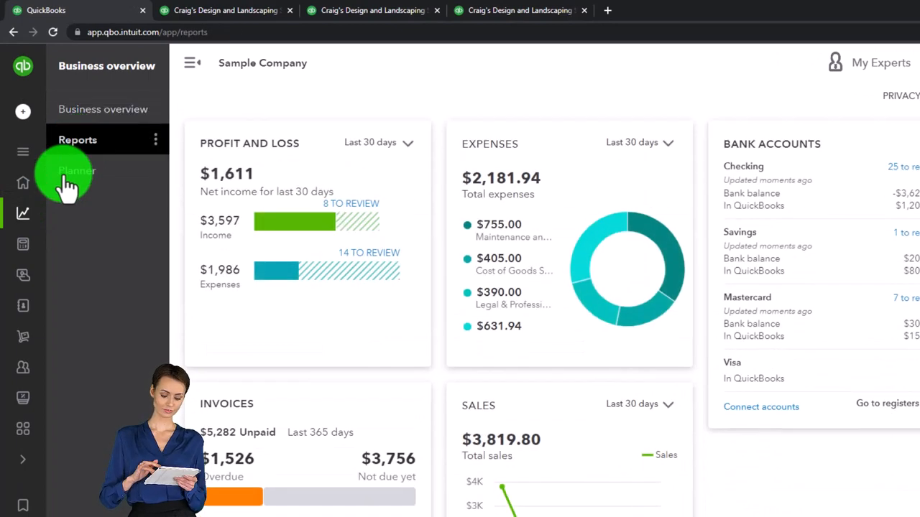
{"action": "left_click", "coordinate": [77, 139]}
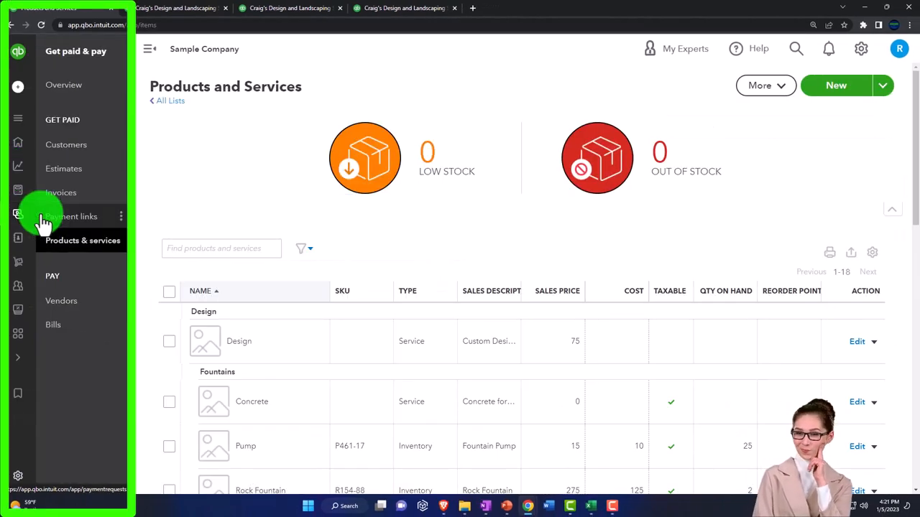
{"action": "mouse_move", "coordinate": [72, 309]}
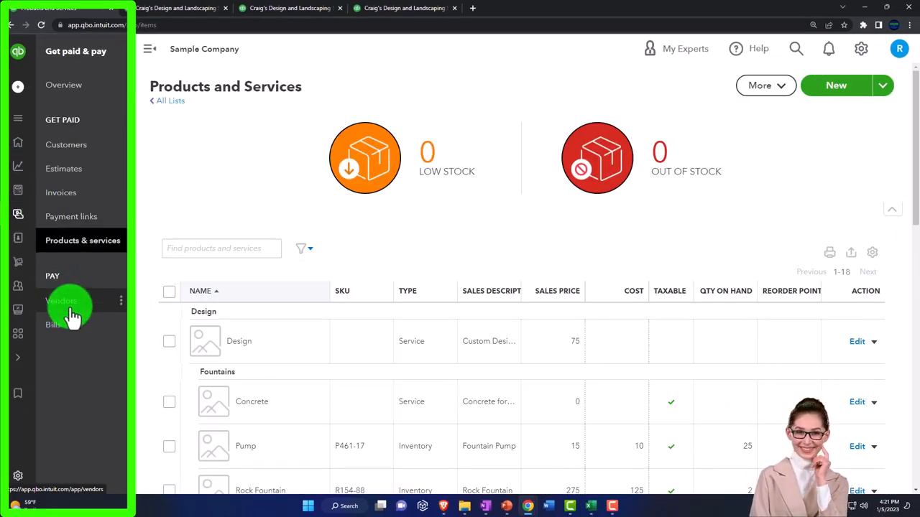